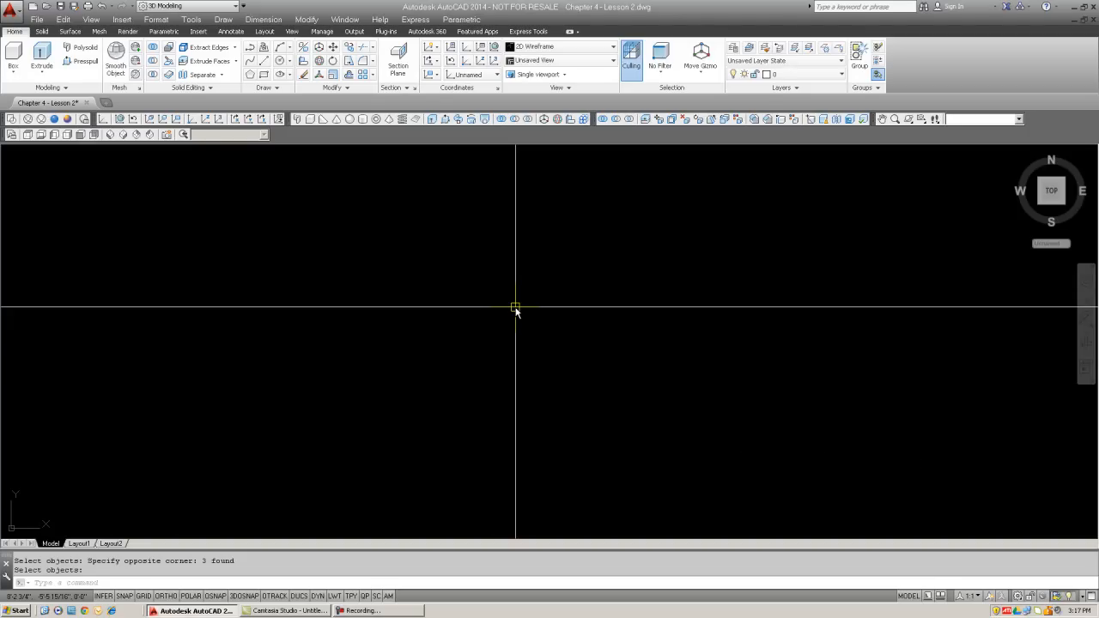
Extrude the rectangle into a box 30 units tall, viewed from SW Isometric
{"action": "key", "text": "Escape"}
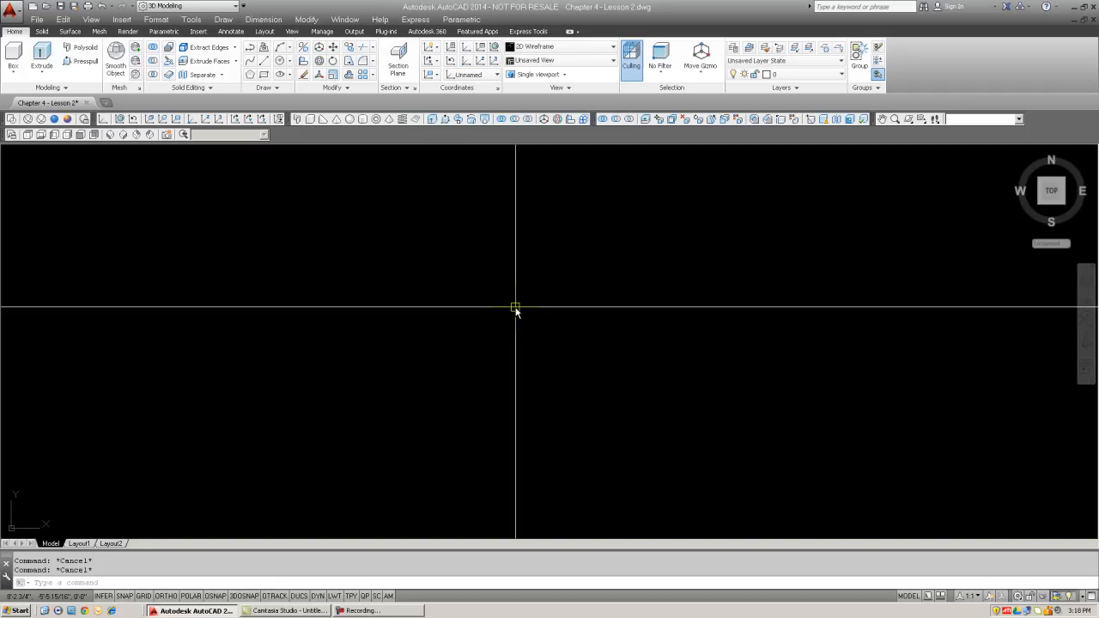
{"action": "mouse_move", "coordinate": [478, 324]}
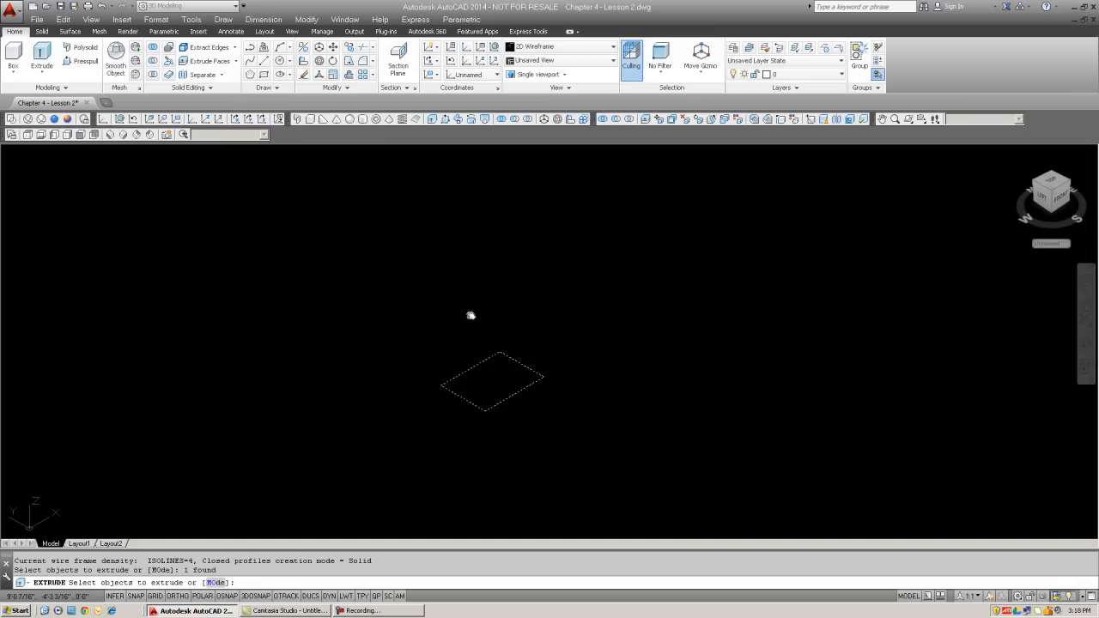
{"action": "mouse_move", "coordinate": [525, 328]}
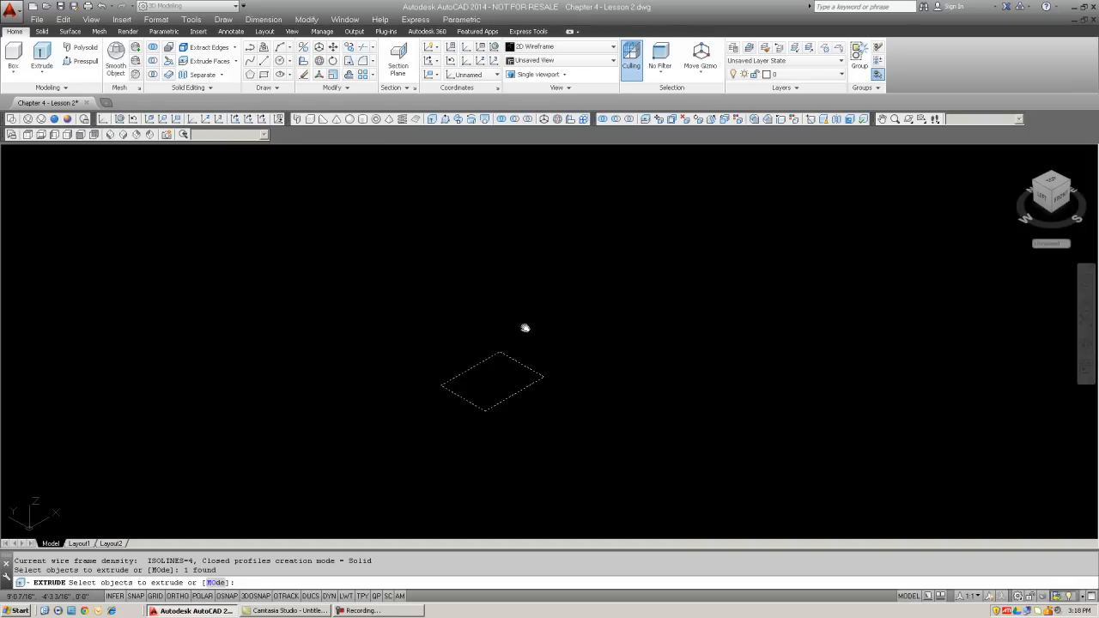
{"action": "mouse_move", "coordinate": [571, 283]}
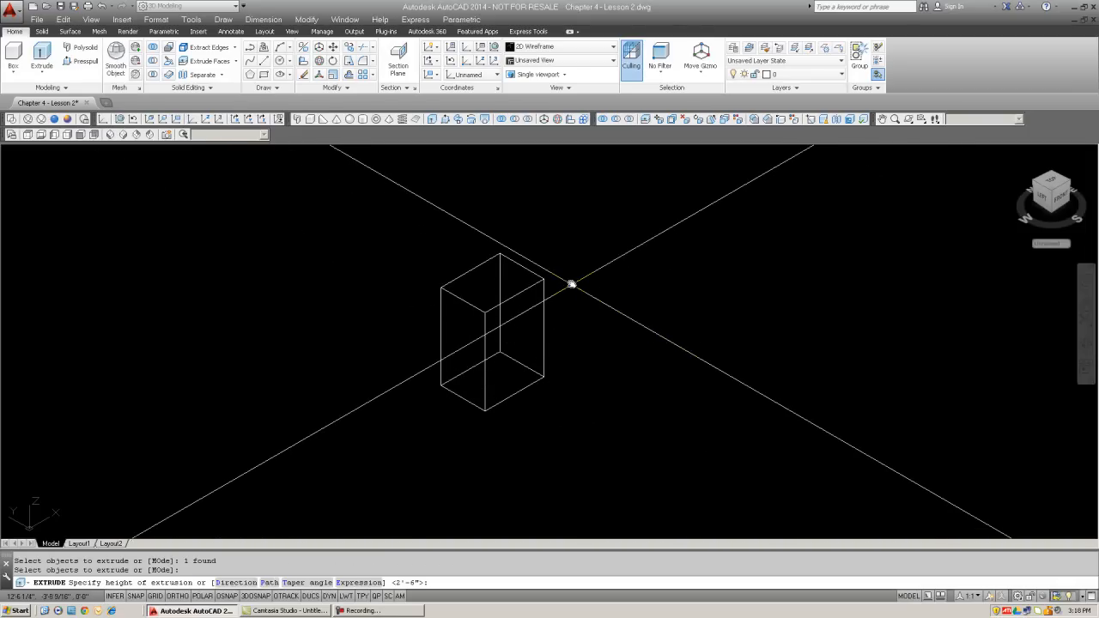
{"action": "type", "text": "30"}
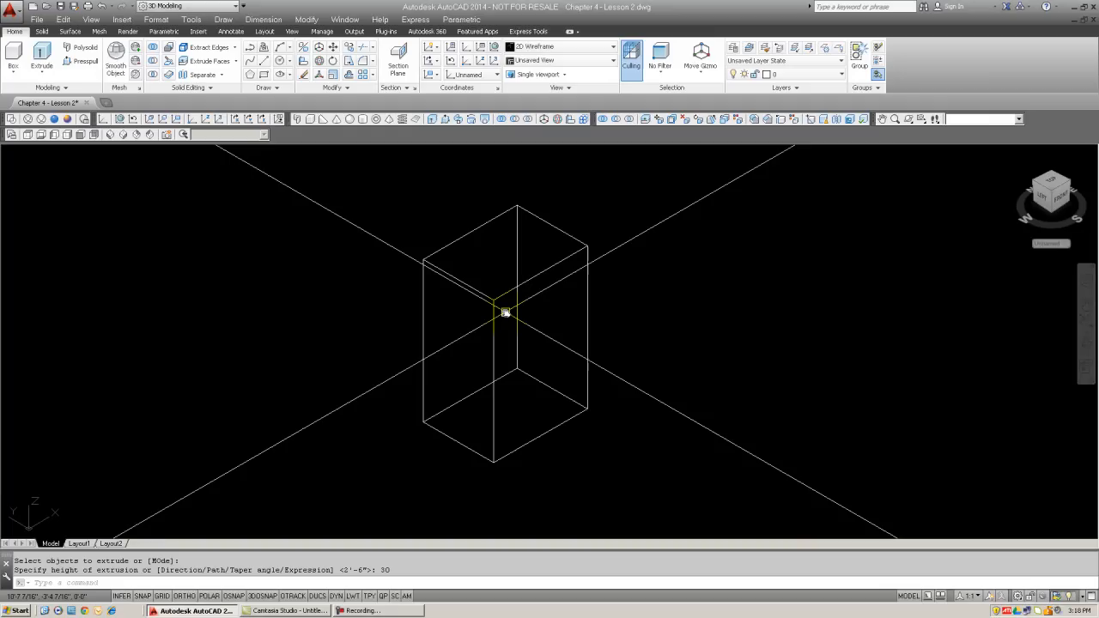
{"action": "mouse_move", "coordinate": [422, 249]}
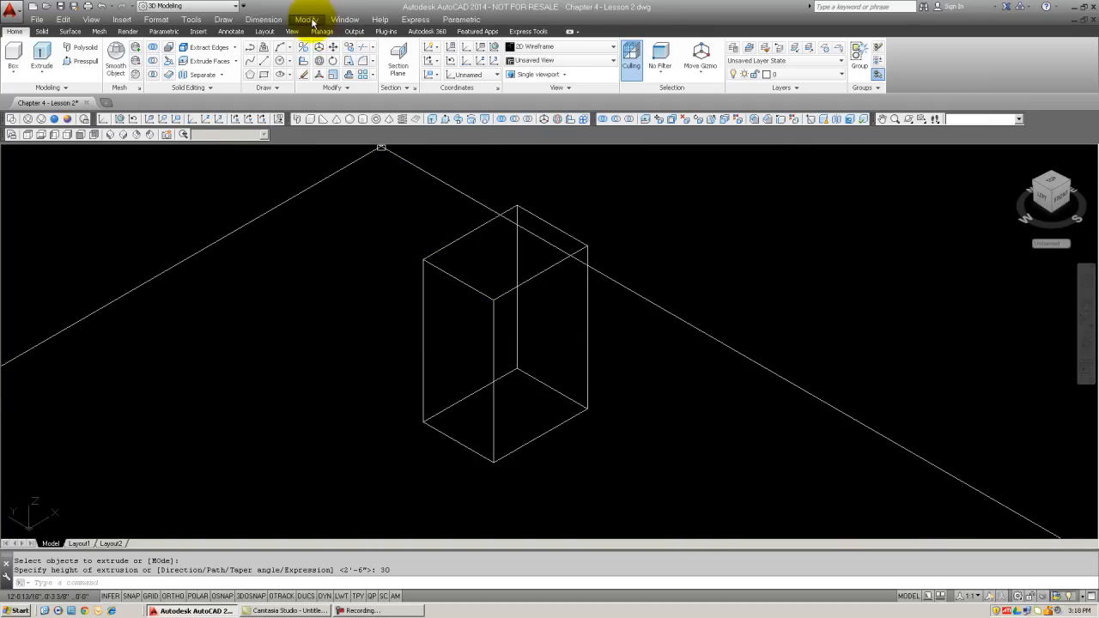
Browse Modify > Solid Editing for Taper Faces, cancel, and switch to the Solid ribbon tab
{"action": "left_click", "coordinate": [305, 19]}
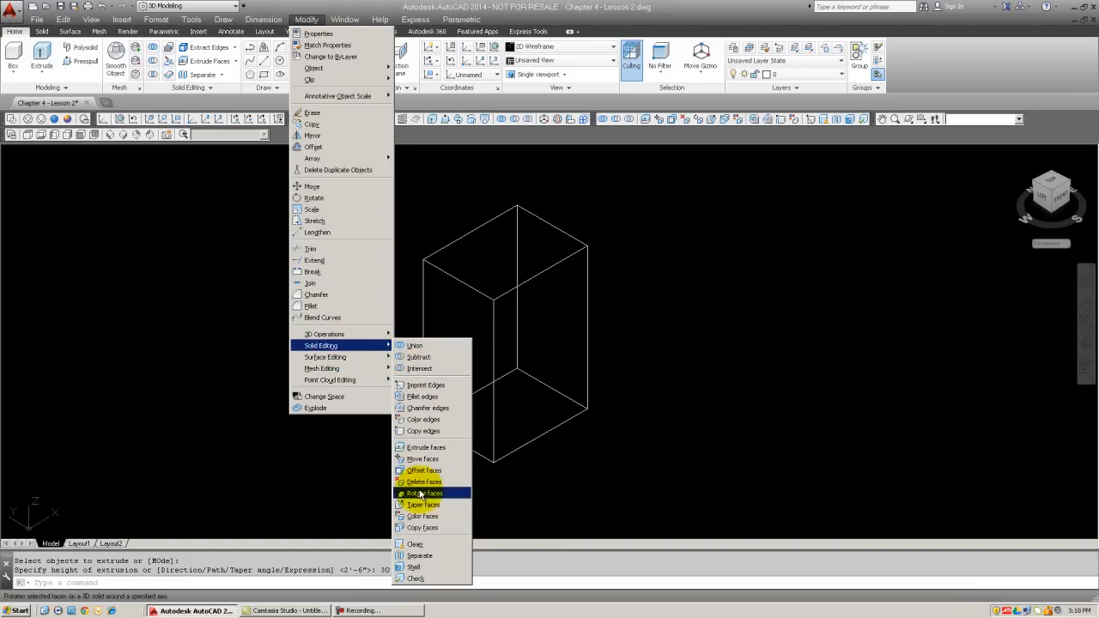
{"action": "left_click", "coordinate": [426, 492]}
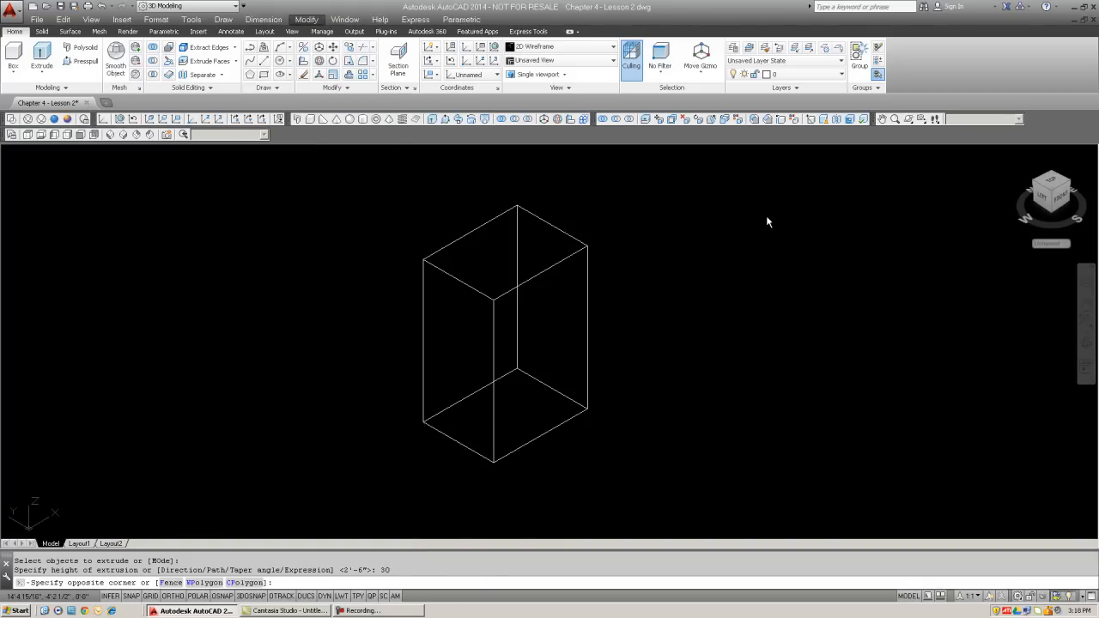
{"action": "left_click", "coordinate": [725, 163]}
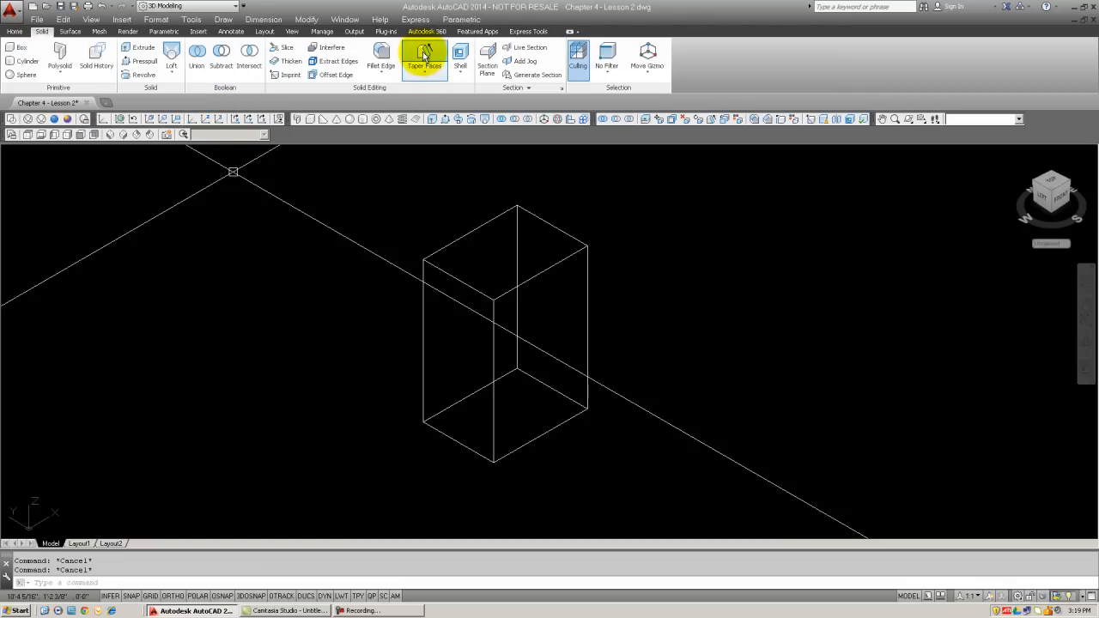
Start Taper Faces and select a side face of the box, finishing the face selection
{"action": "left_click", "coordinate": [422, 54]}
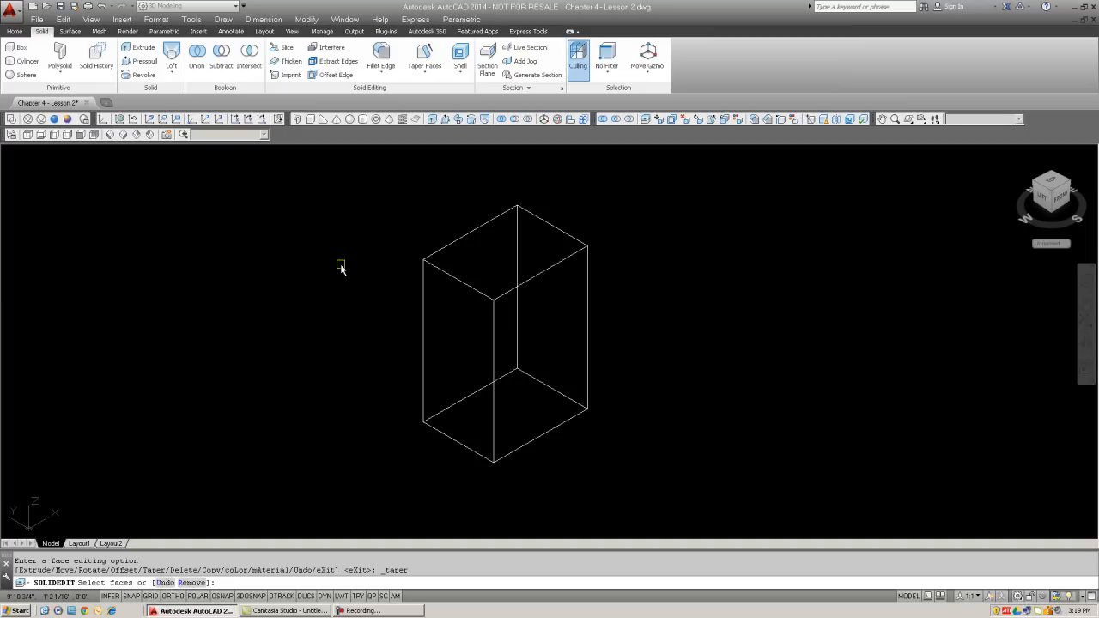
{"action": "mouse_move", "coordinate": [522, 369]}
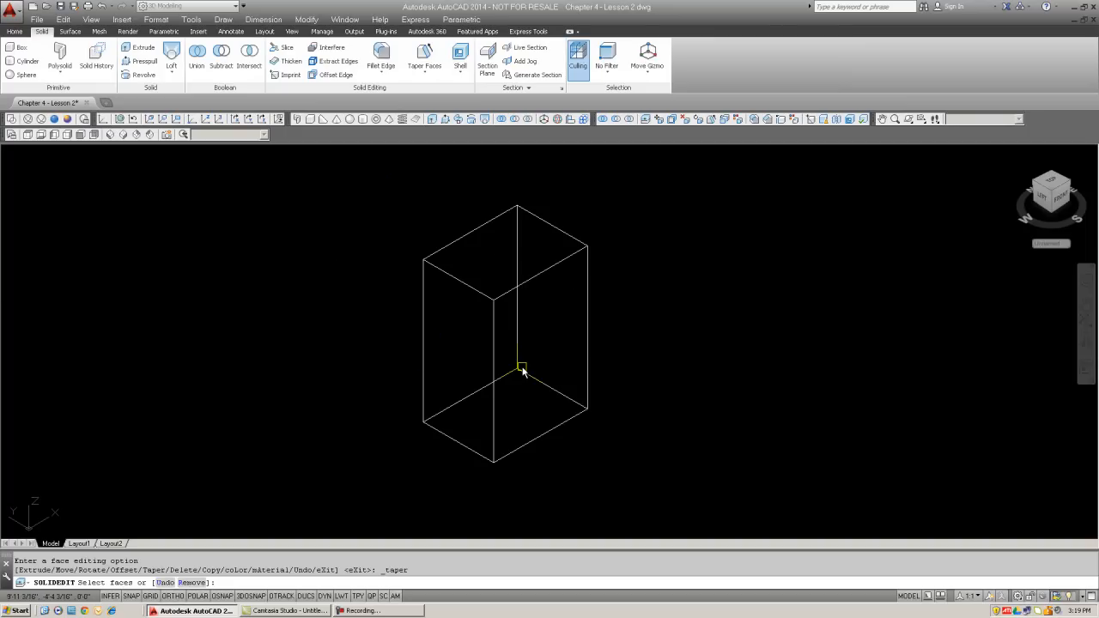
{"action": "mouse_move", "coordinate": [611, 336]}
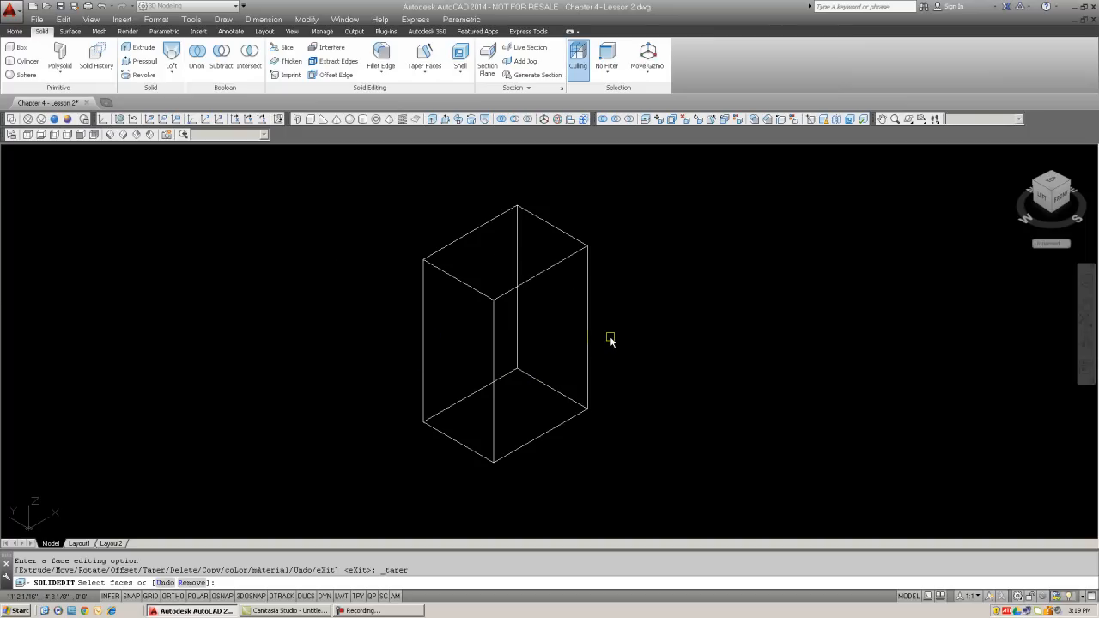
{"action": "mouse_move", "coordinate": [392, 306]}
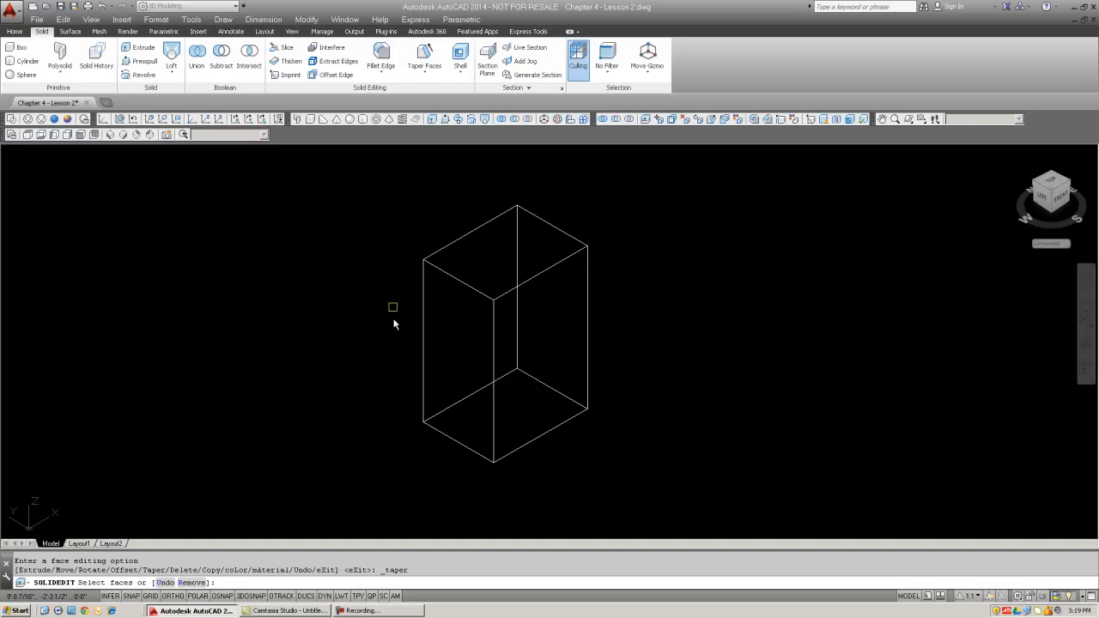
{"action": "mouse_move", "coordinate": [542, 335]}
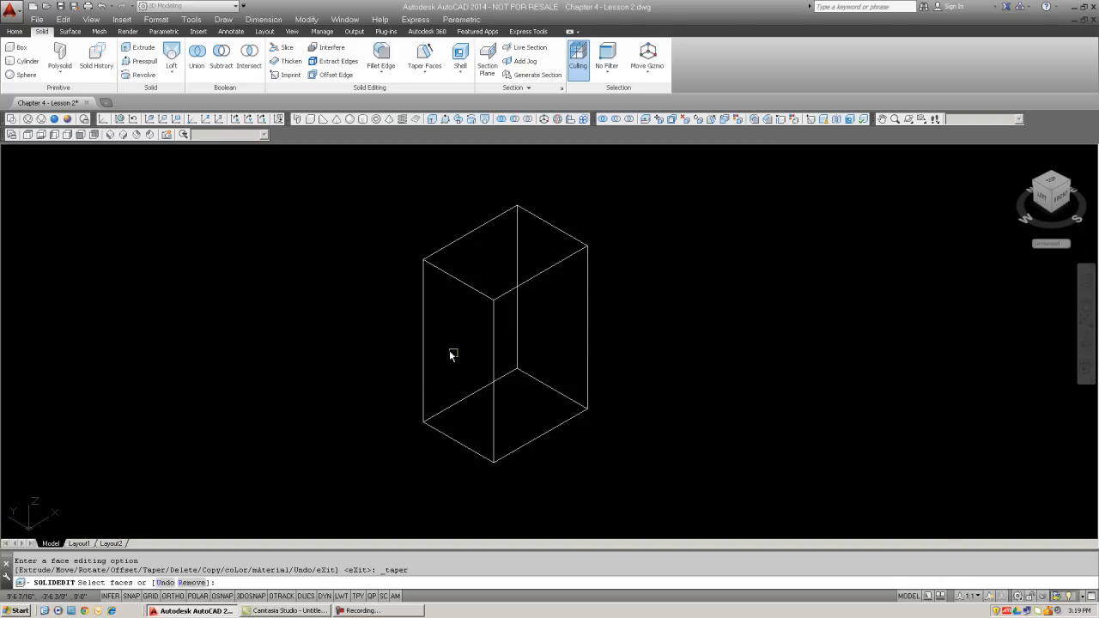
{"action": "mouse_move", "coordinate": [542, 407]}
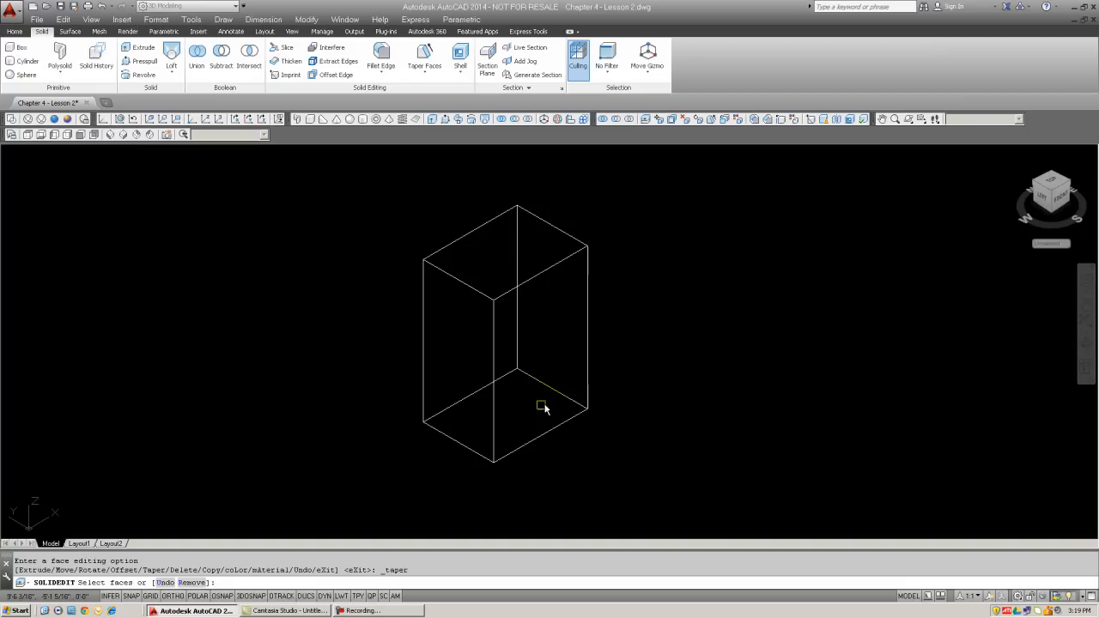
{"action": "mouse_move", "coordinate": [519, 420]}
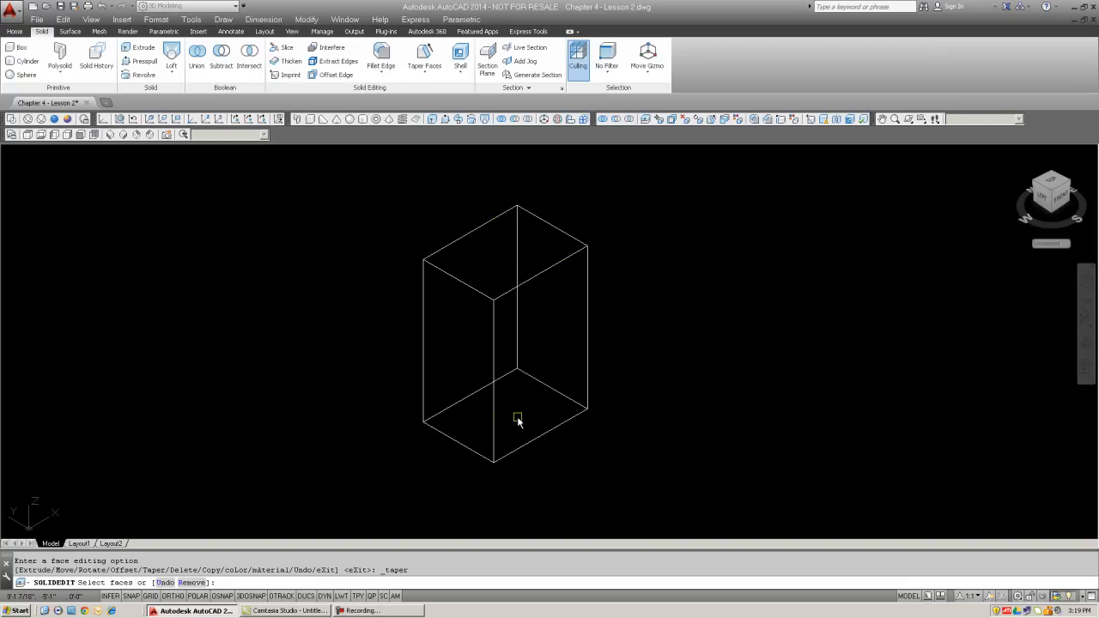
{"action": "left_click", "coordinate": [472, 350]}
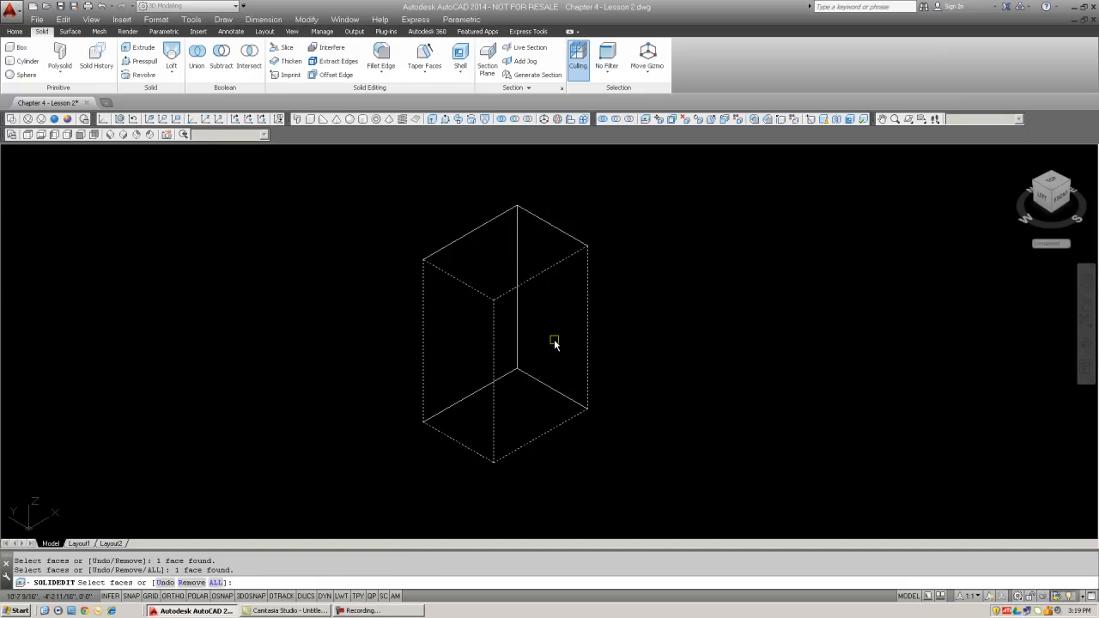
{"action": "mouse_move", "coordinate": [570, 307]}
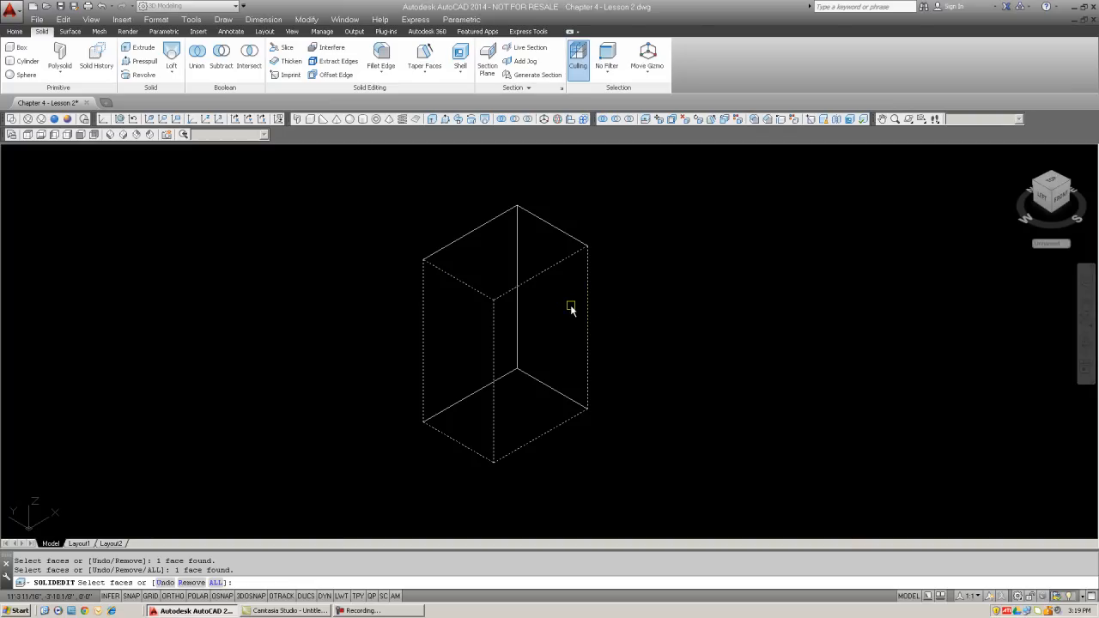
{"action": "mouse_move", "coordinate": [540, 247]}
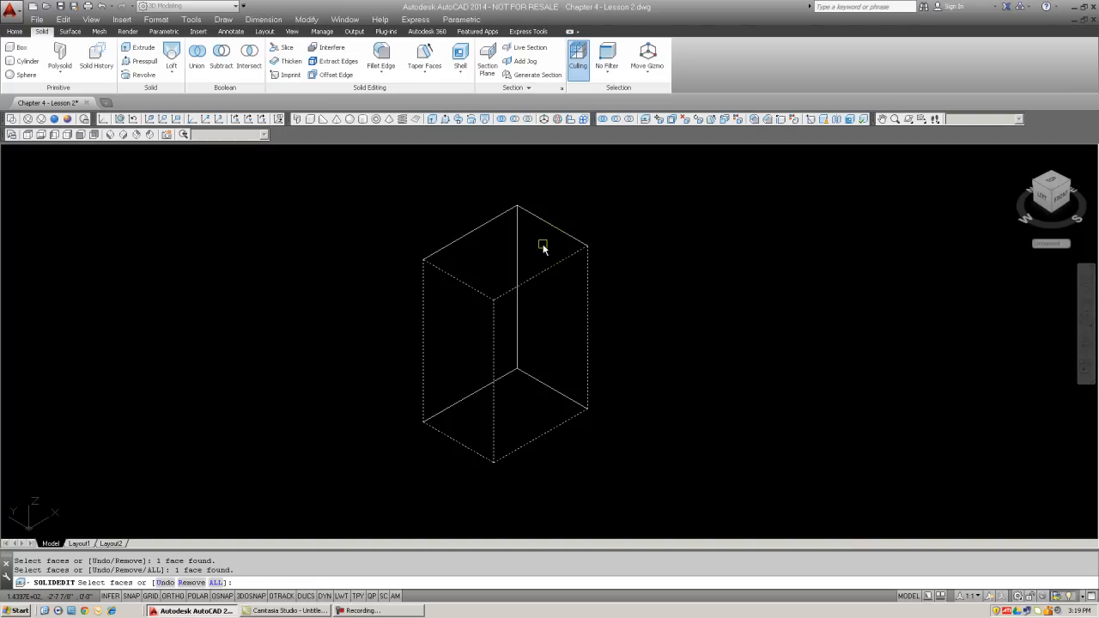
{"action": "mouse_move", "coordinate": [509, 264]}
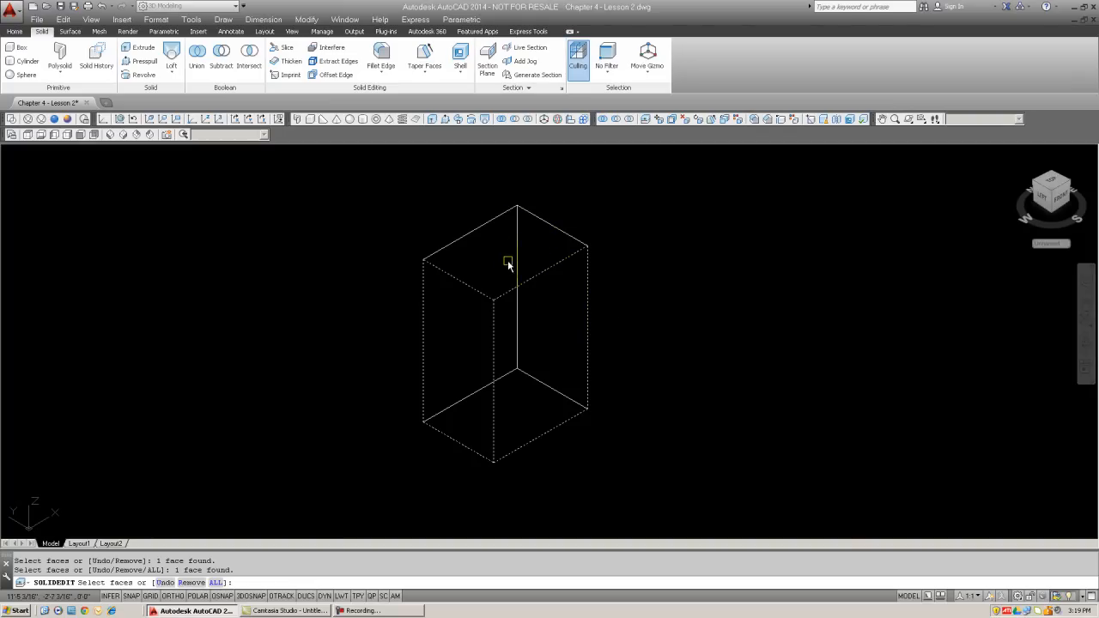
{"action": "mouse_move", "coordinate": [560, 321]}
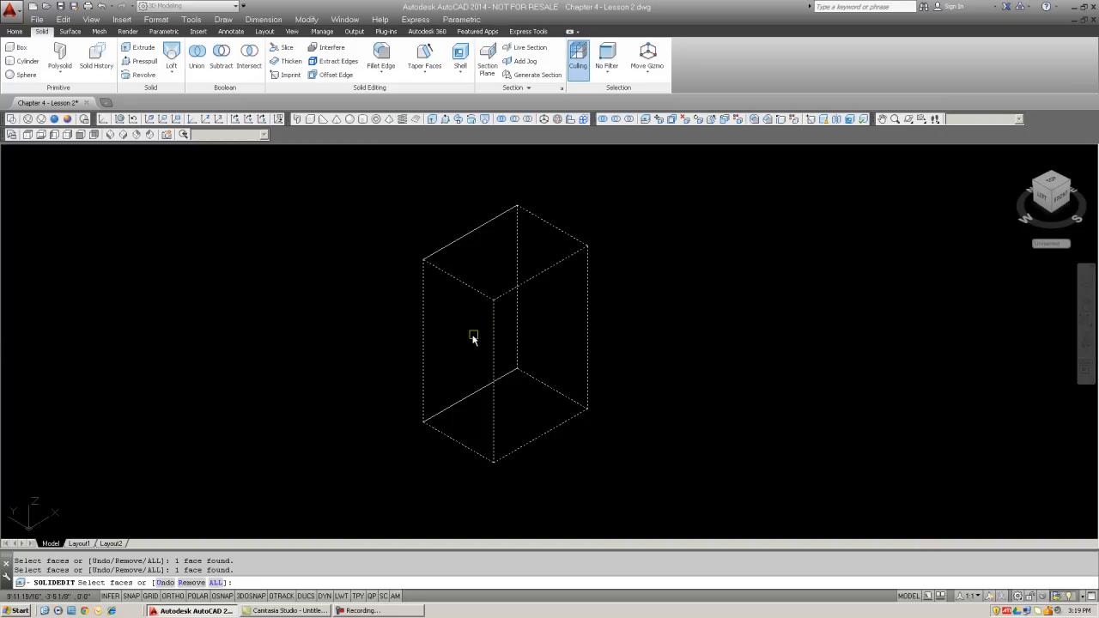
{"action": "mouse_move", "coordinate": [460, 343]}
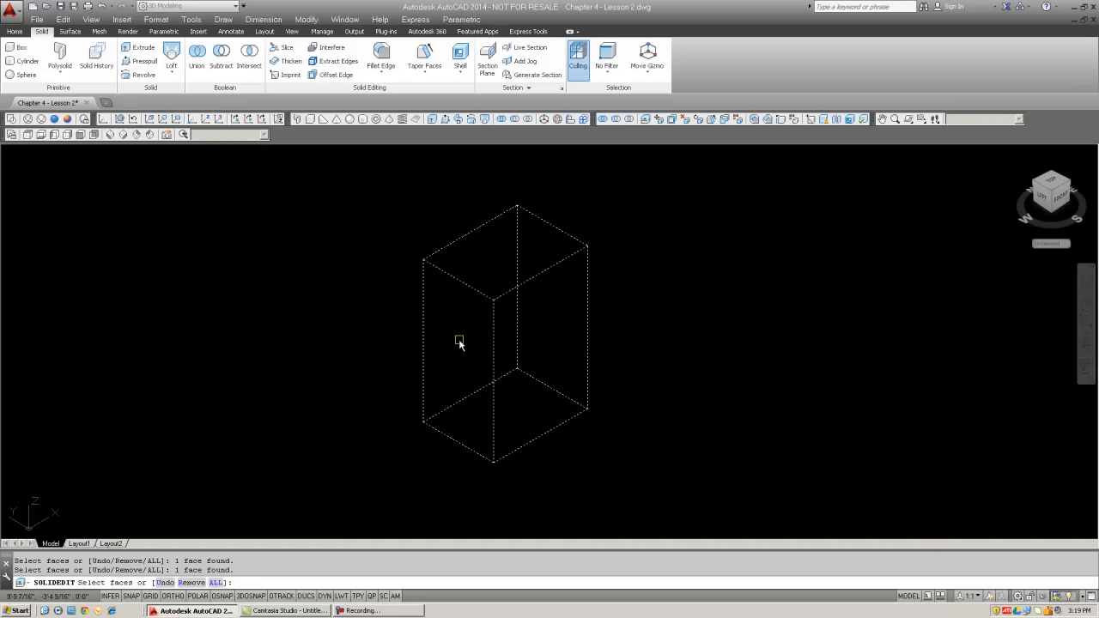
{"action": "mouse_move", "coordinate": [271, 337]}
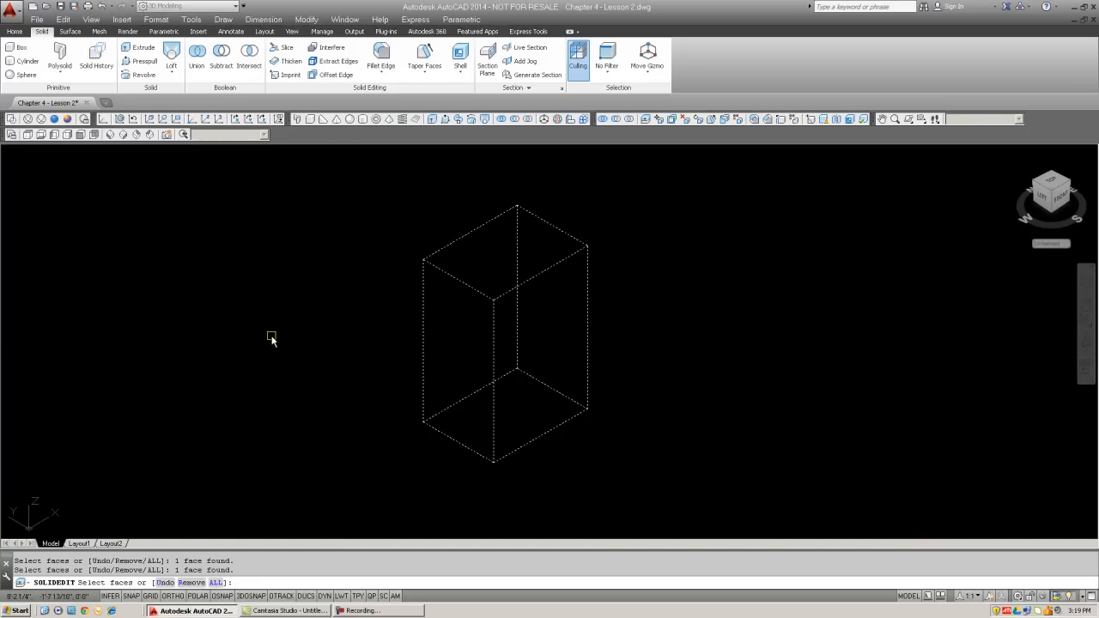
{"action": "left_click", "coordinate": [271, 337]}
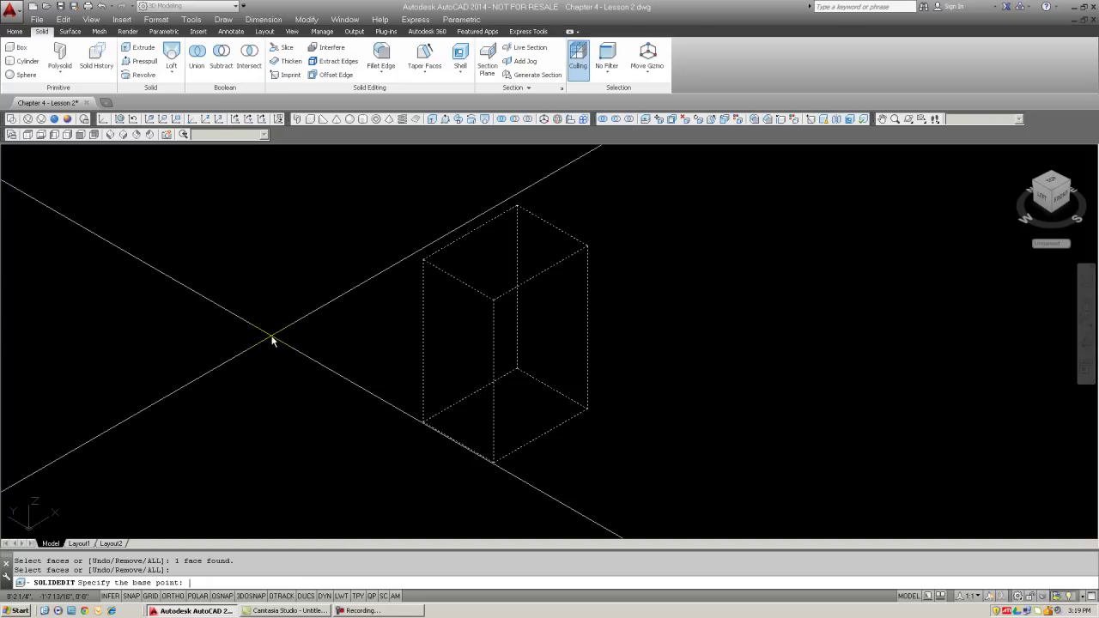
{"action": "mouse_move", "coordinate": [416, 329]}
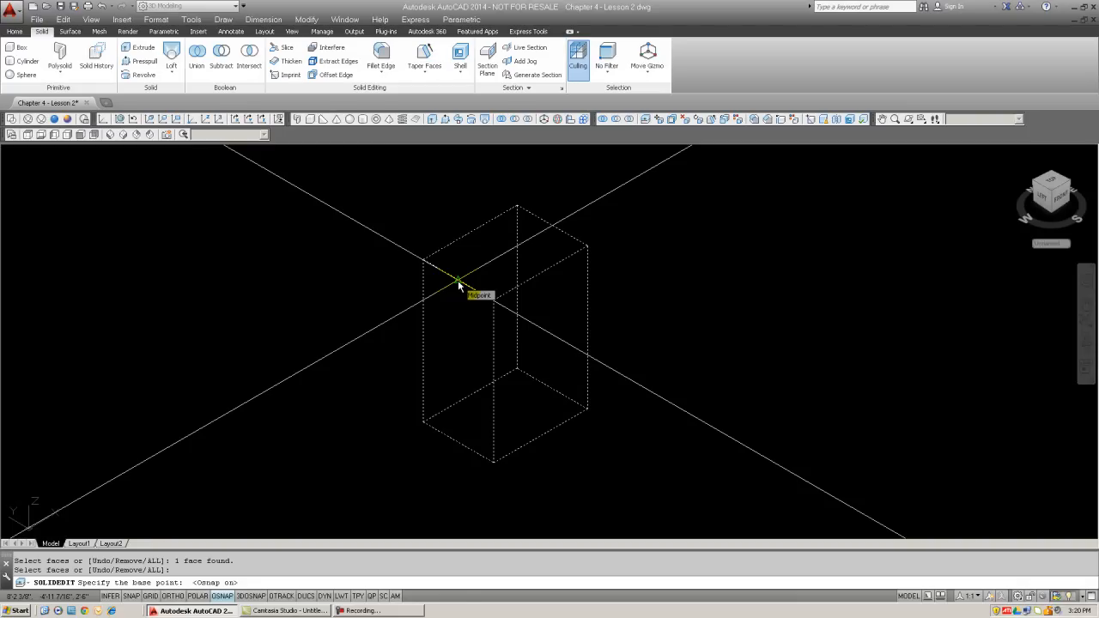
Taper the face from the top corner to the bottom corner with a 4° angle
{"action": "left_click", "coordinate": [457, 283]}
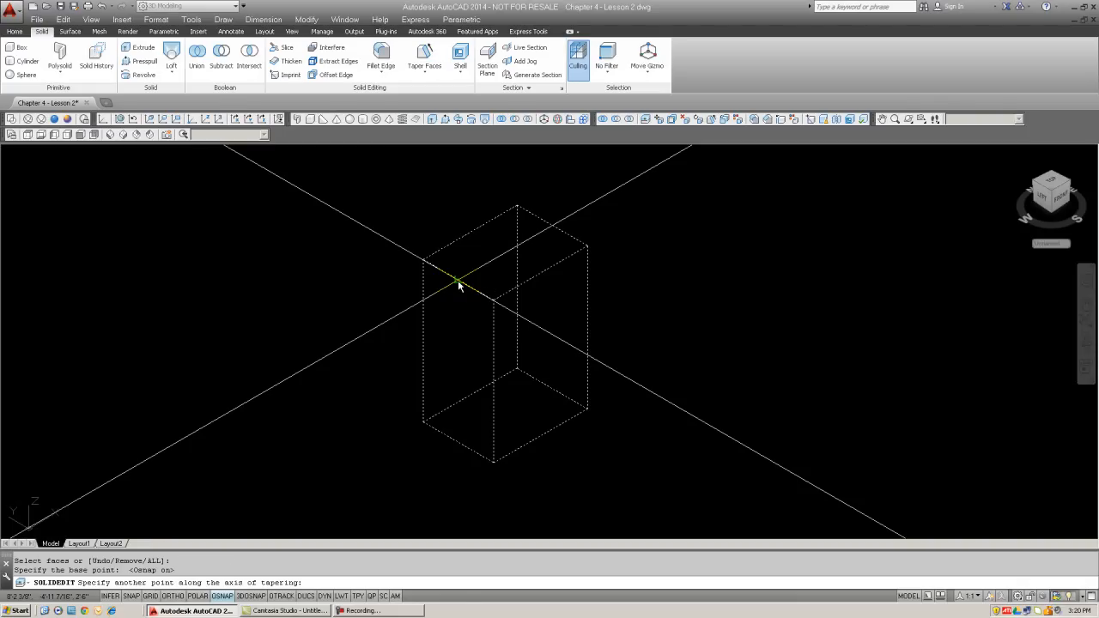
{"action": "mouse_move", "coordinate": [563, 251]}
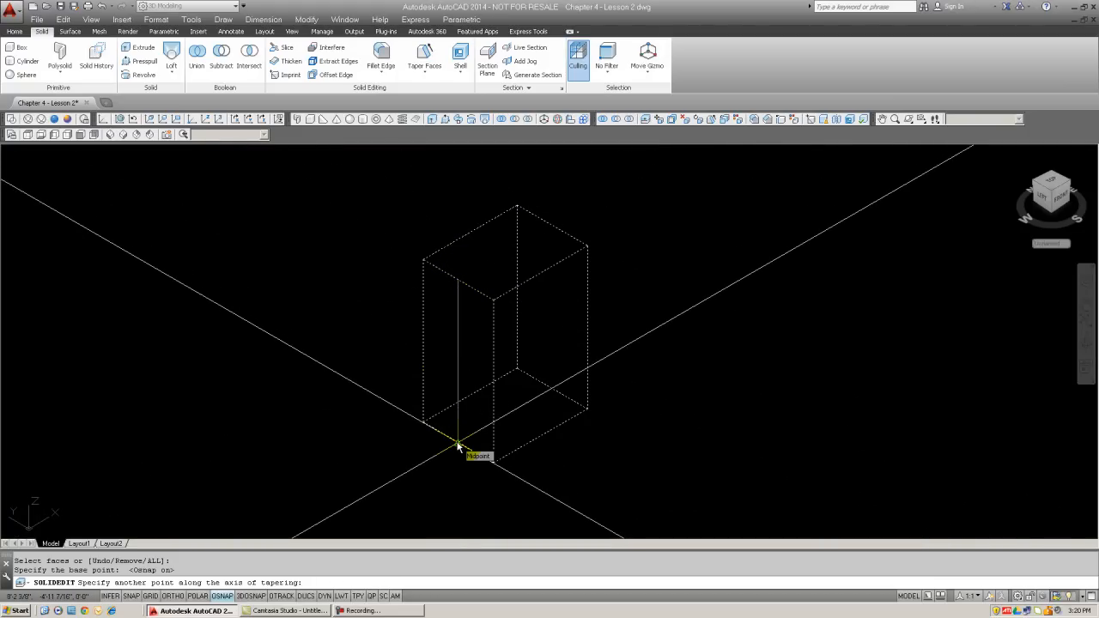
{"action": "left_click", "coordinate": [456, 447]}
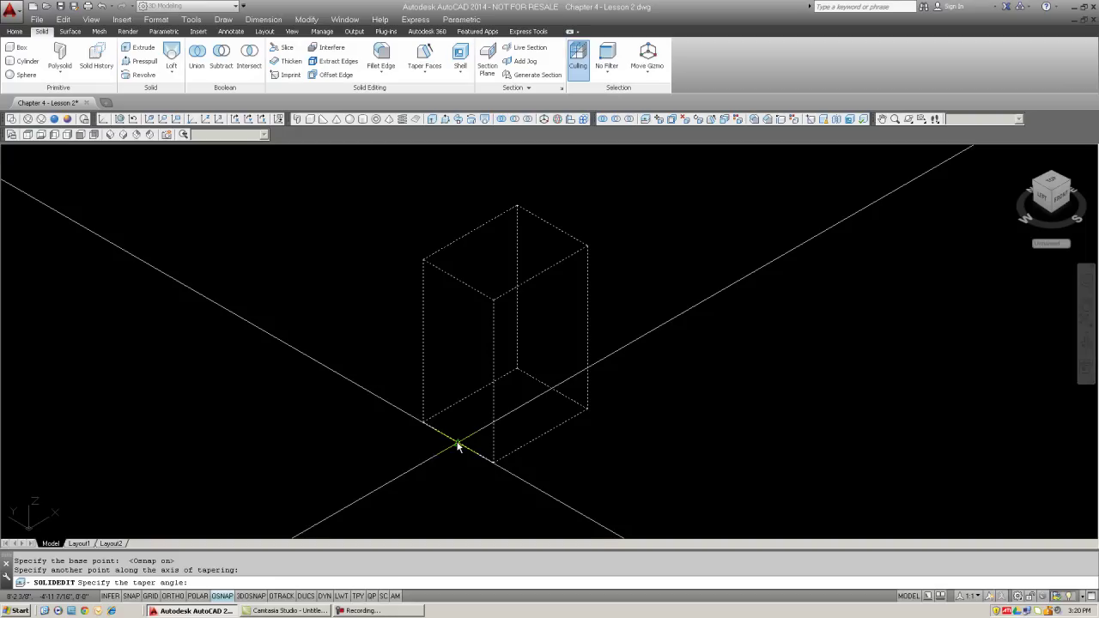
{"action": "mouse_move", "coordinate": [371, 234]}
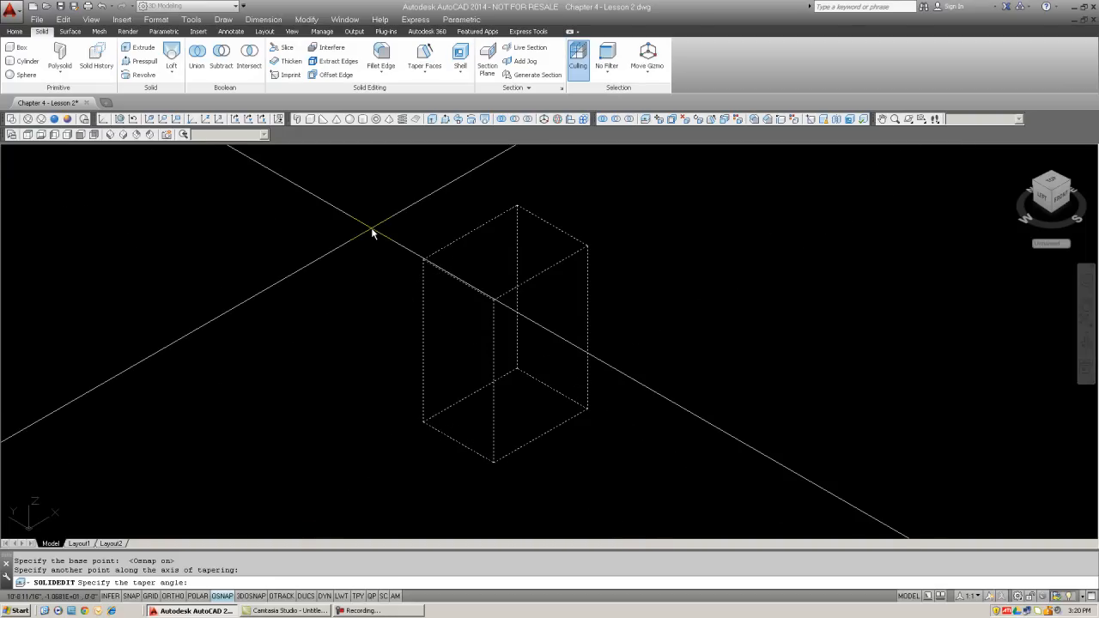
{"action": "type", "text": "4"}
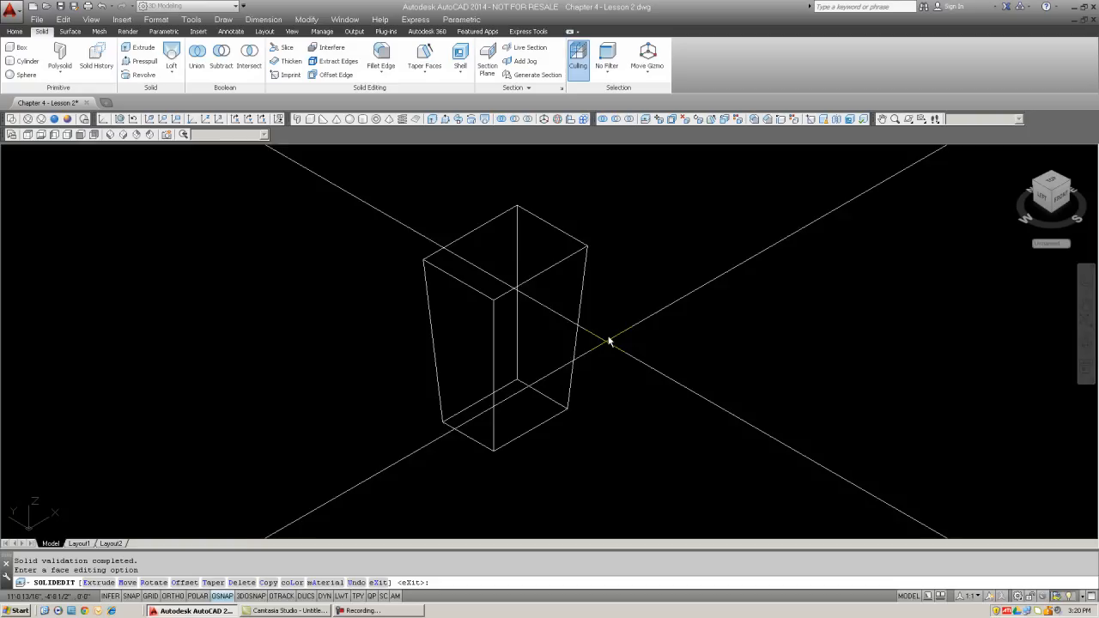
{"action": "mouse_move", "coordinate": [582, 354]}
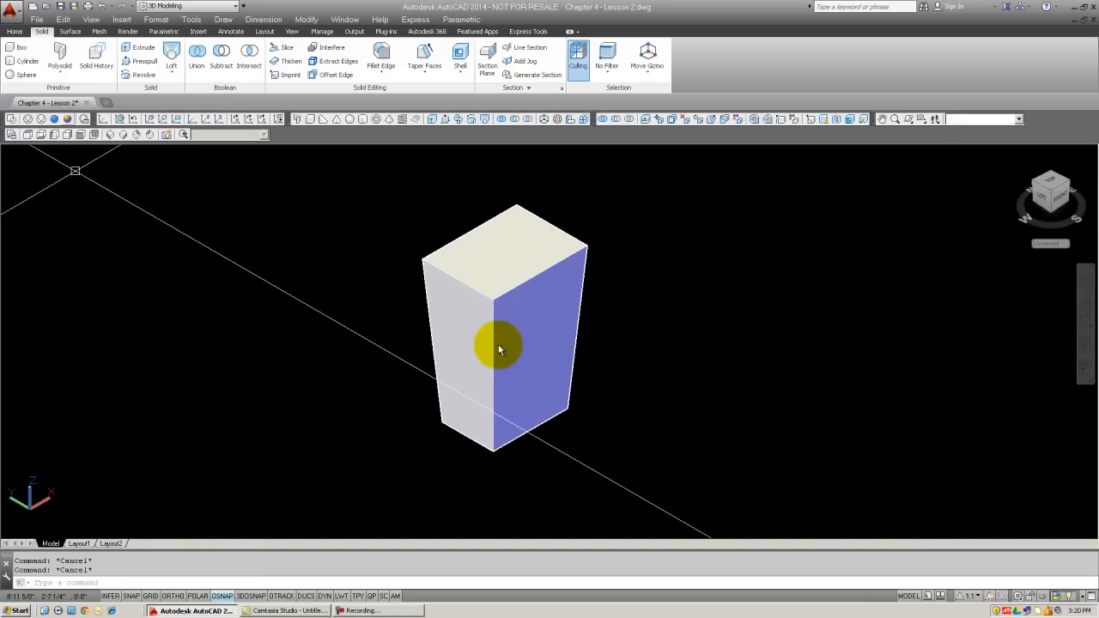
{"action": "mouse_move", "coordinate": [921, 121]}
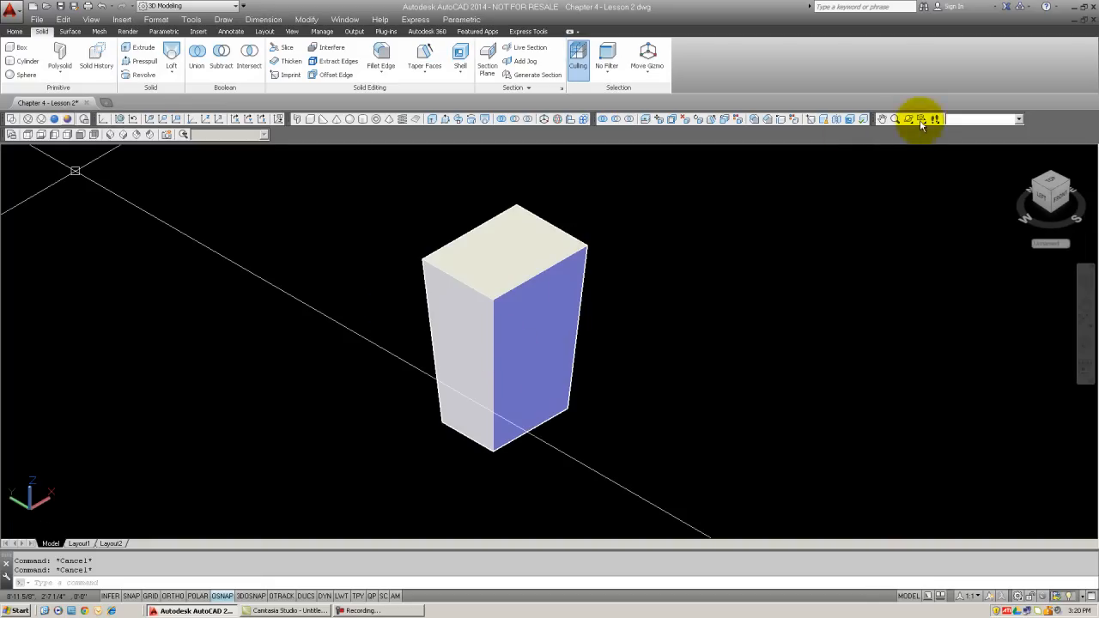
Orbit around the shaded tapered solid to view its top face and side profile
{"action": "left_click", "coordinate": [906, 119]}
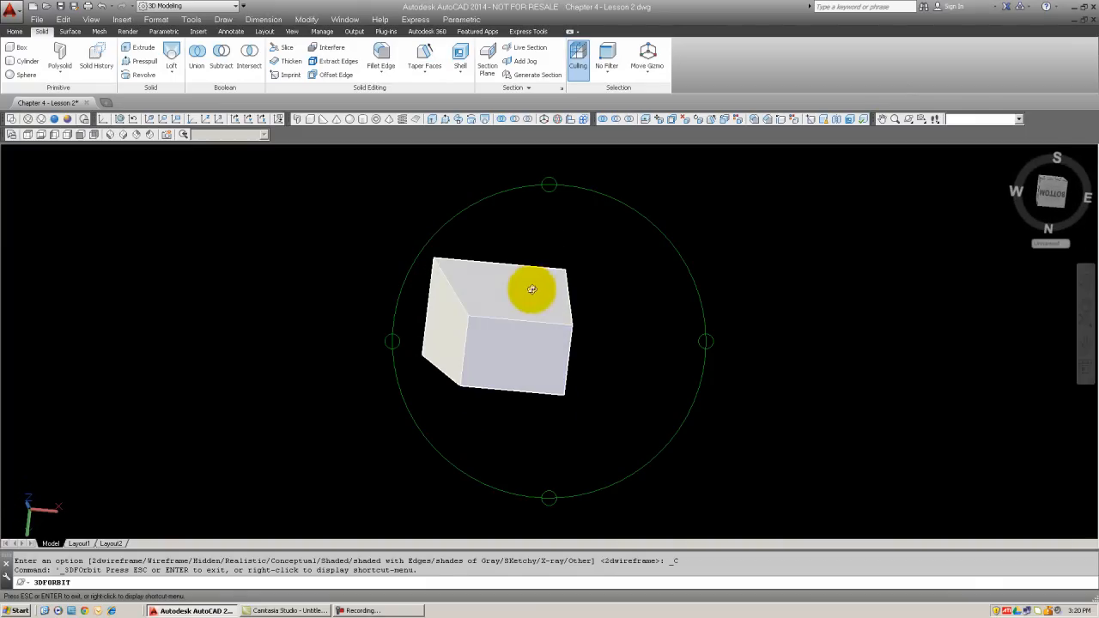
{"action": "left_click_drag", "start_coordinate": [533, 288], "coordinate": [518, 259]}
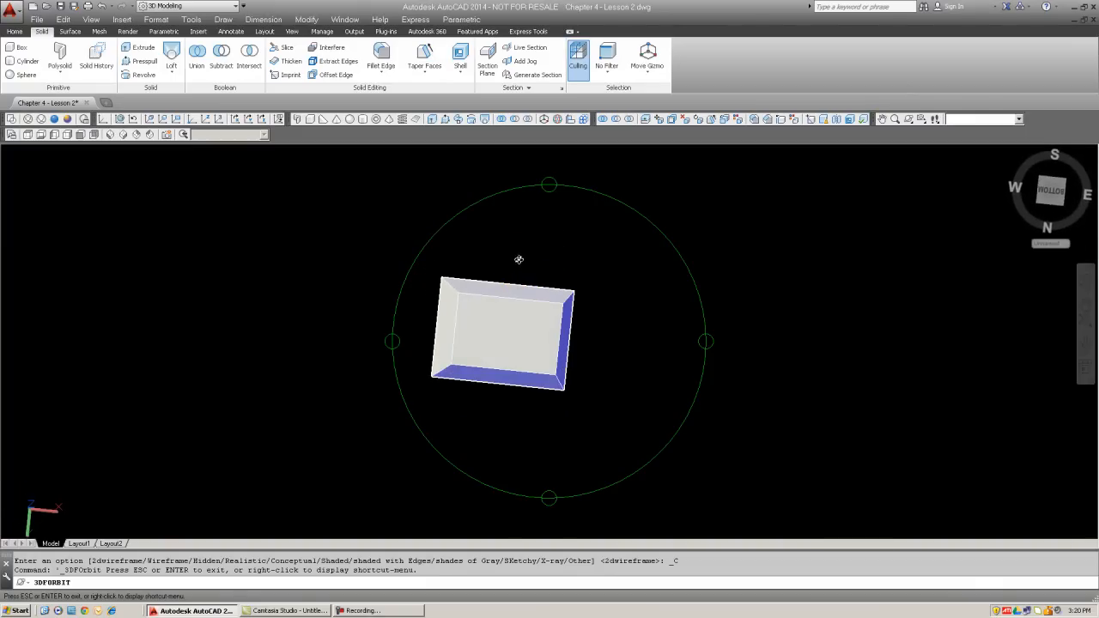
{"action": "left_click_drag", "start_coordinate": [519, 260], "coordinate": [505, 385]}
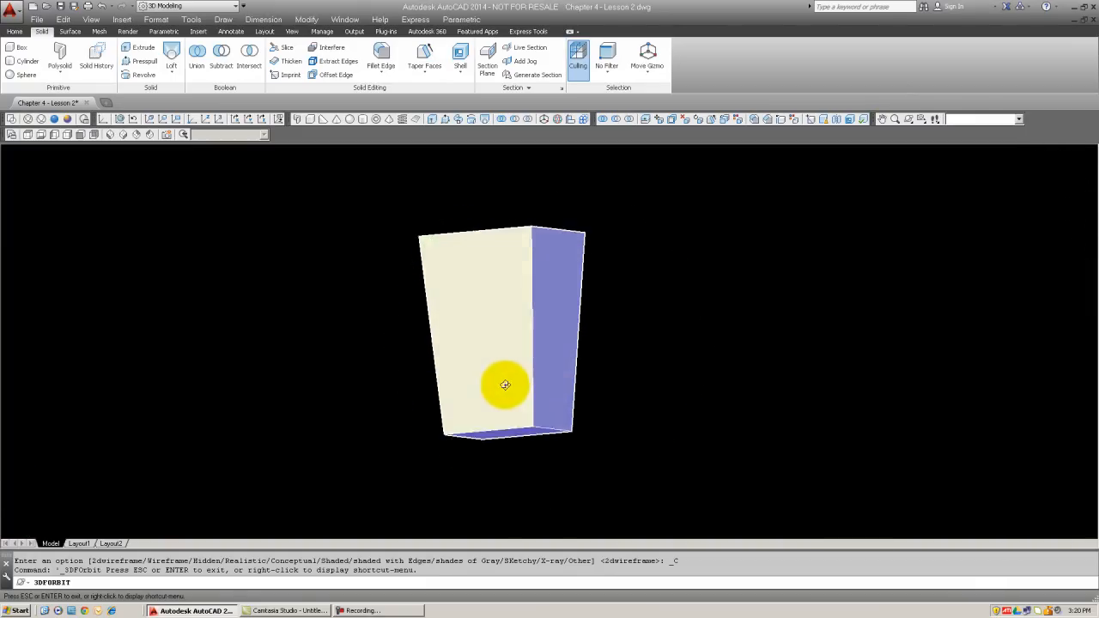
{"action": "left_click_drag", "start_coordinate": [505, 385], "coordinate": [533, 359]}
{"action": "type", "text": "ci"}
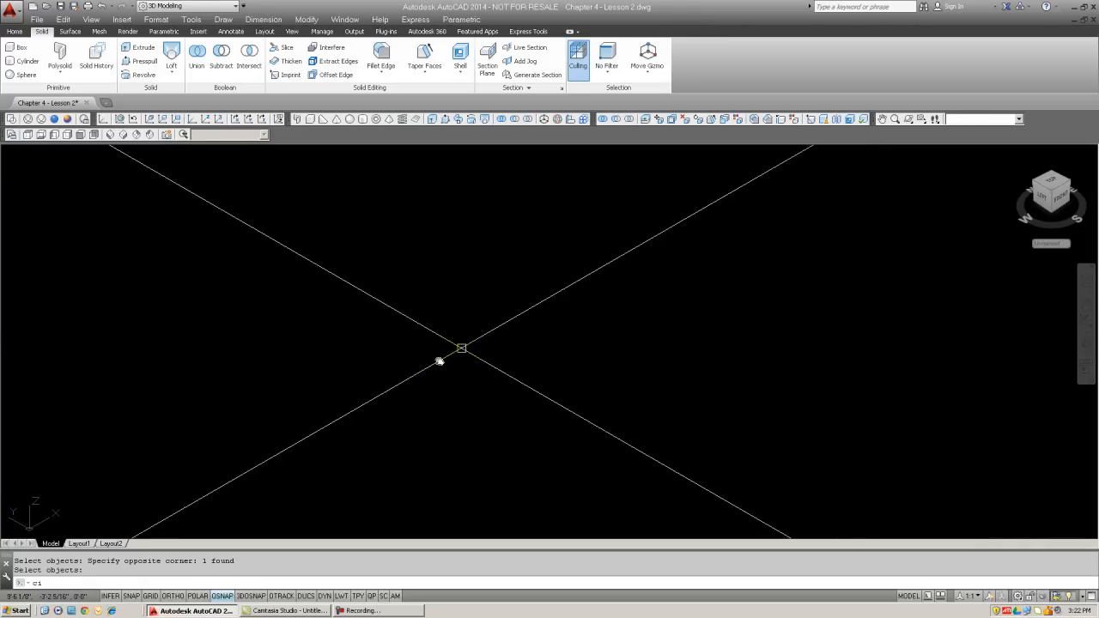
Draw a large circle at the line crossing and a smaller concentric circle
{"action": "left_click", "coordinate": [364, 273]}
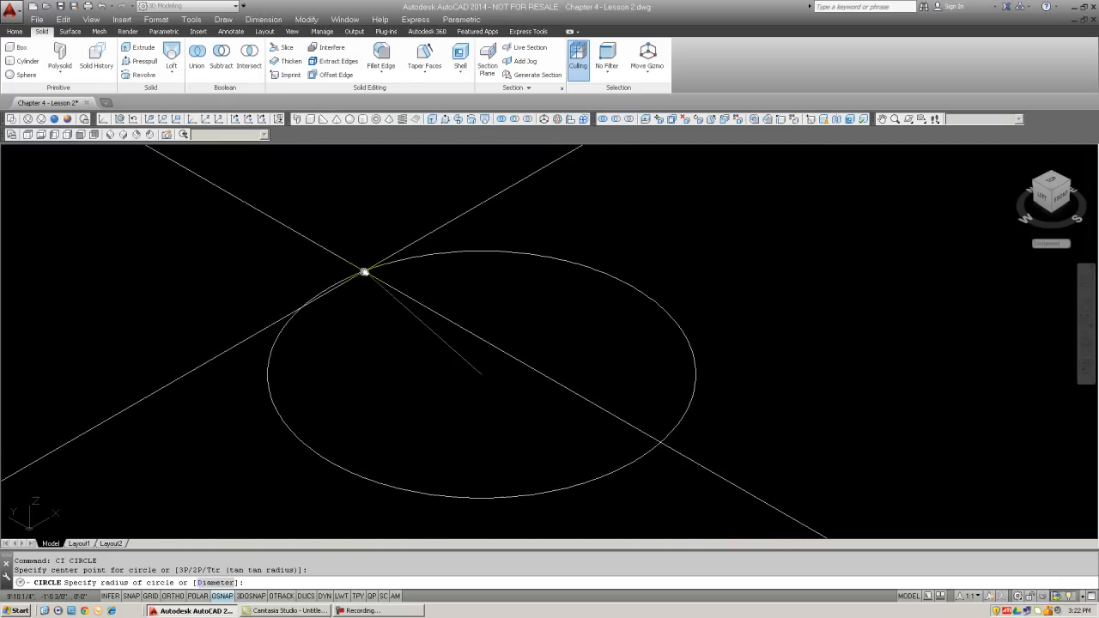
{"action": "left_click", "coordinate": [364, 271]}
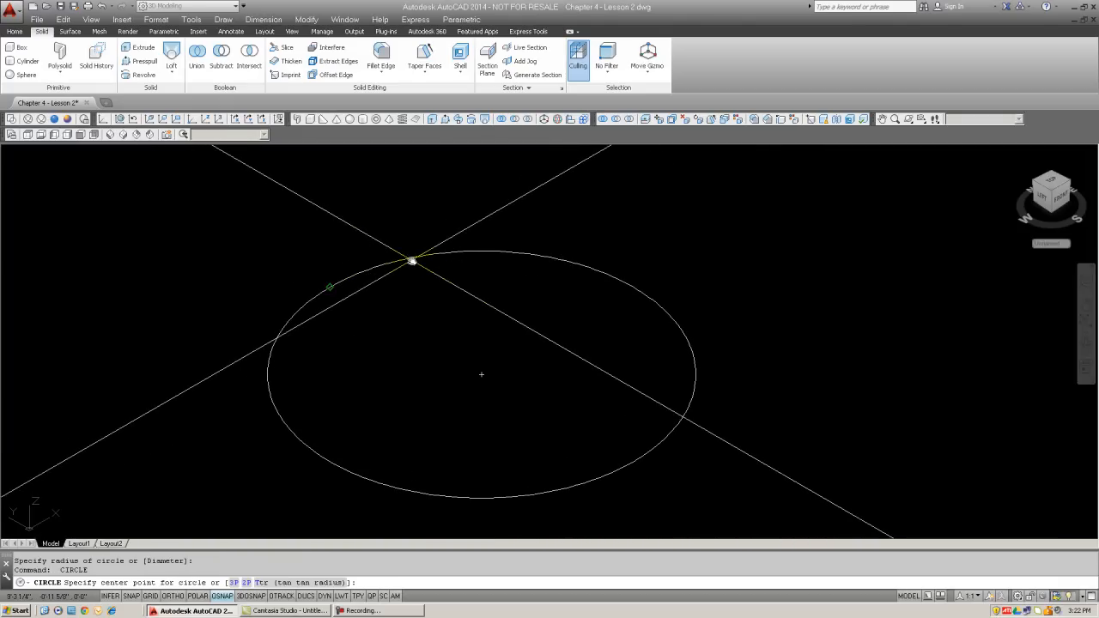
{"action": "left_click", "coordinate": [438, 317]}
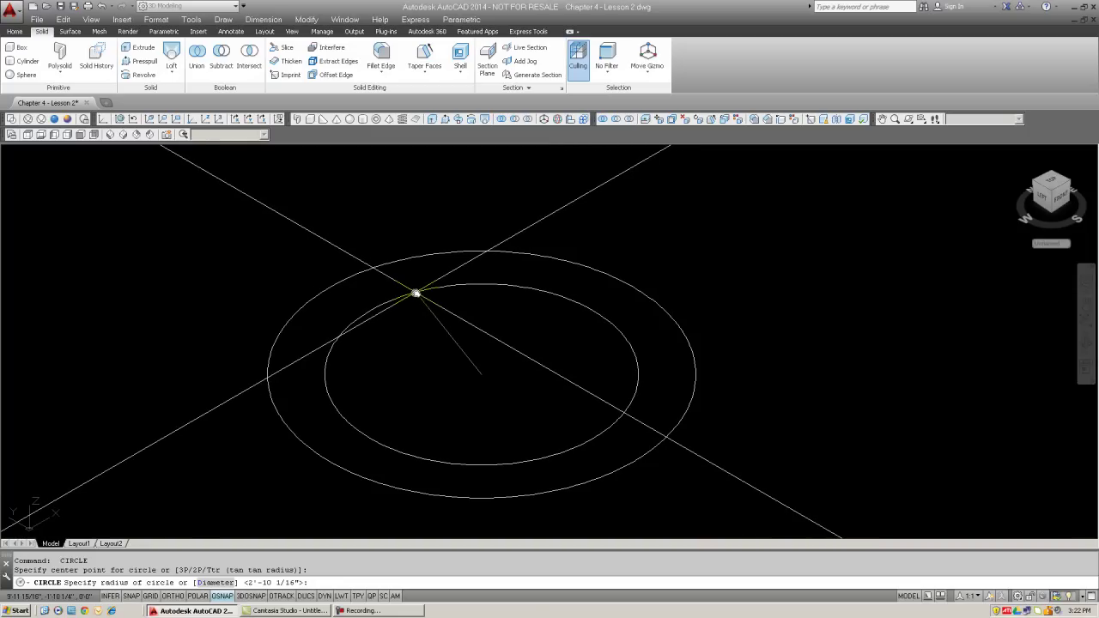
{"action": "mouse_move", "coordinate": [479, 333]}
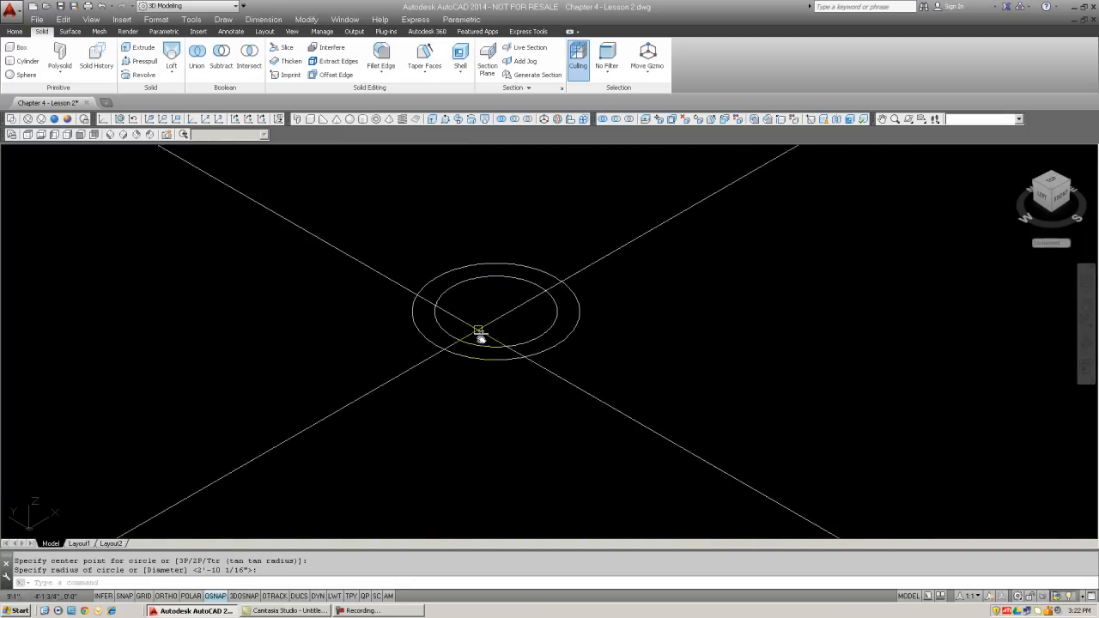
{"action": "mouse_move", "coordinate": [636, 412]}
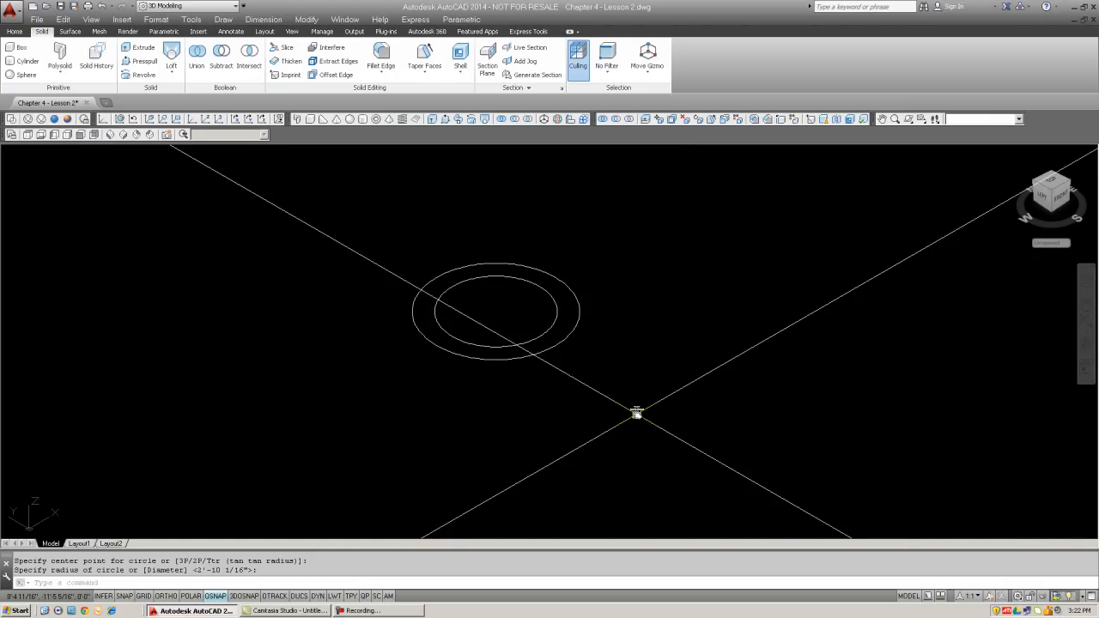
Move the small circle up and copy it below the large circle
{"action": "type", "text": "u"}
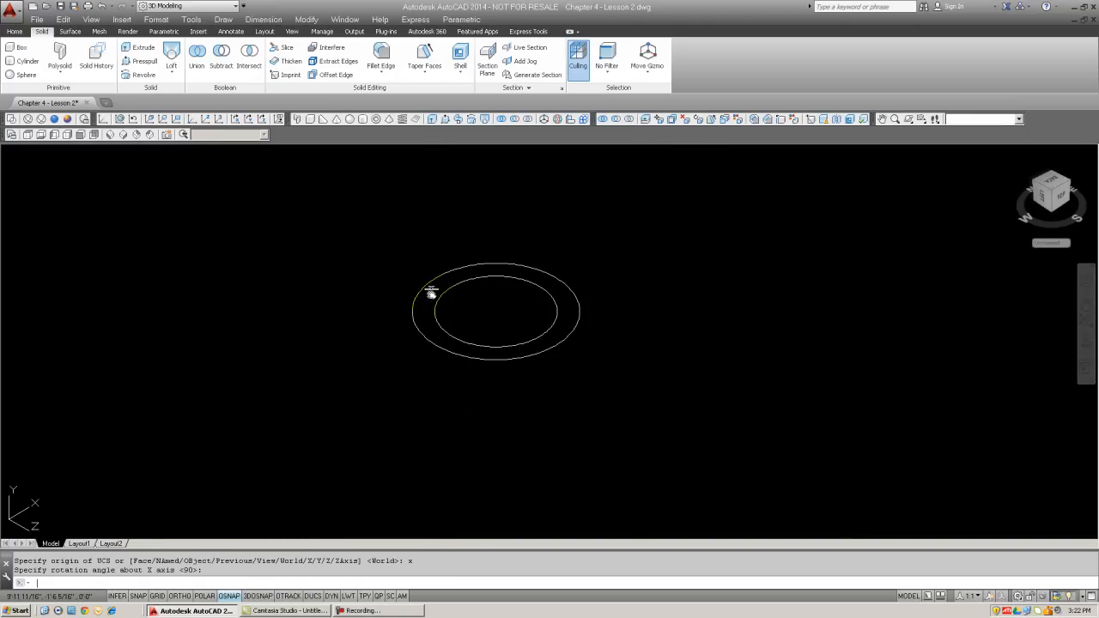
{"action": "left_click", "coordinate": [430, 302]}
{"action": "type", "text": "c"}
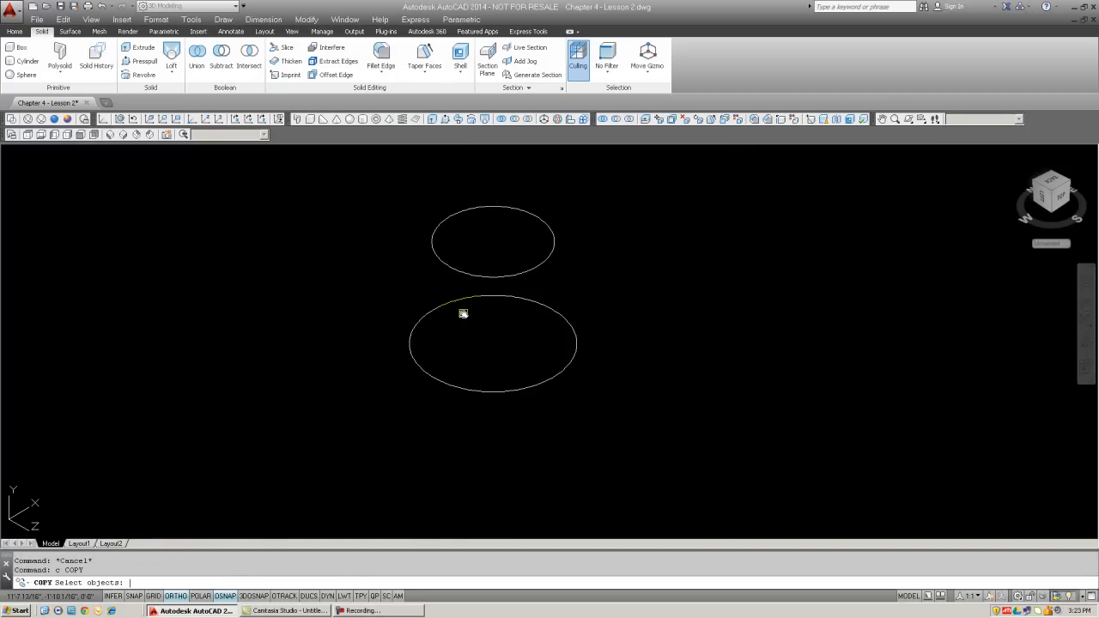
{"action": "left_click", "coordinate": [495, 244]}
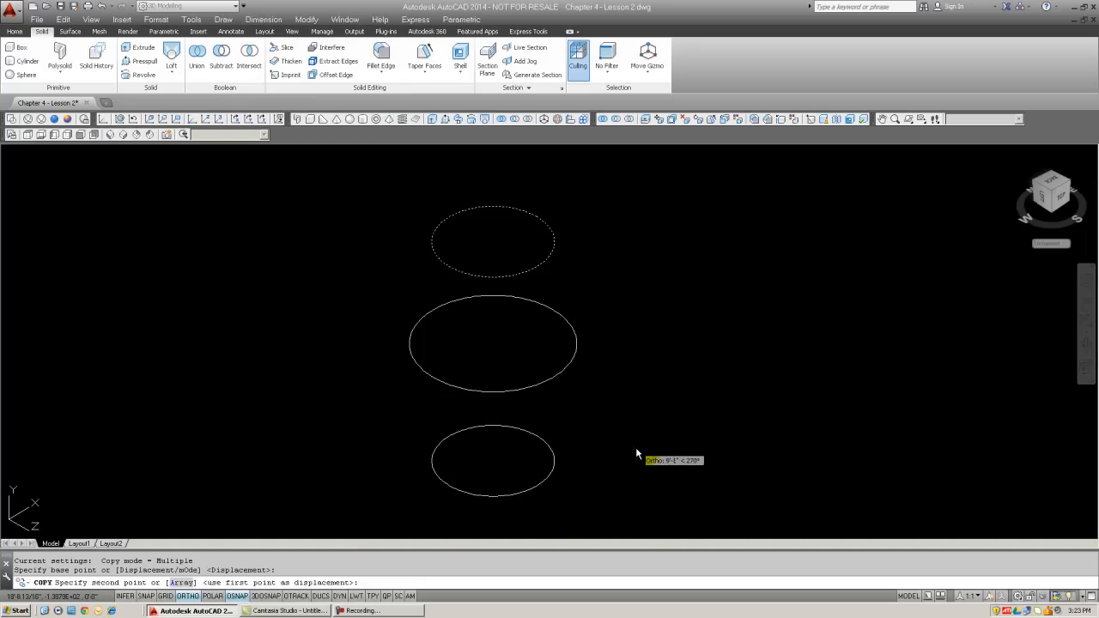
{"action": "mouse_move", "coordinate": [639, 440]}
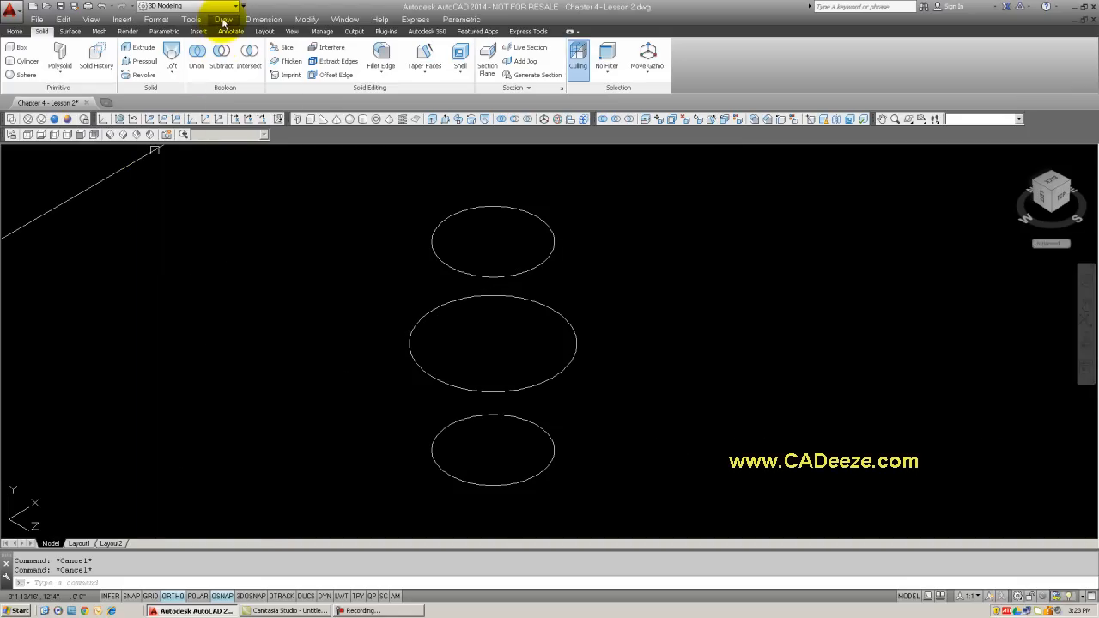
Look through Draw > Modeling, then start Loft from the Solid tab
{"action": "left_click", "coordinate": [224, 19]}
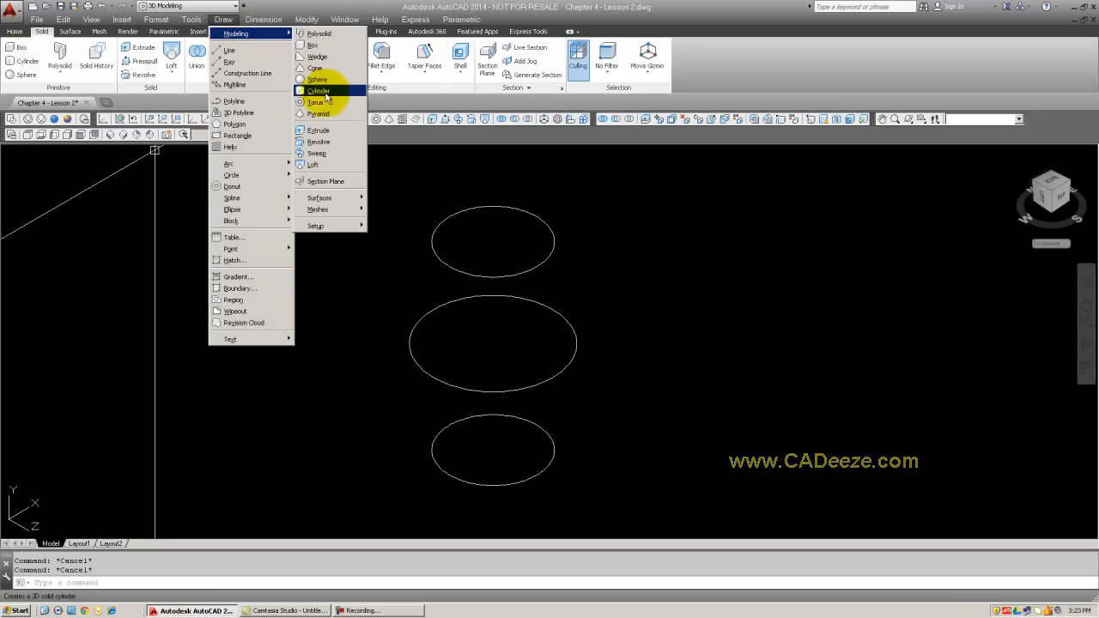
{"action": "mouse_move", "coordinate": [324, 164]}
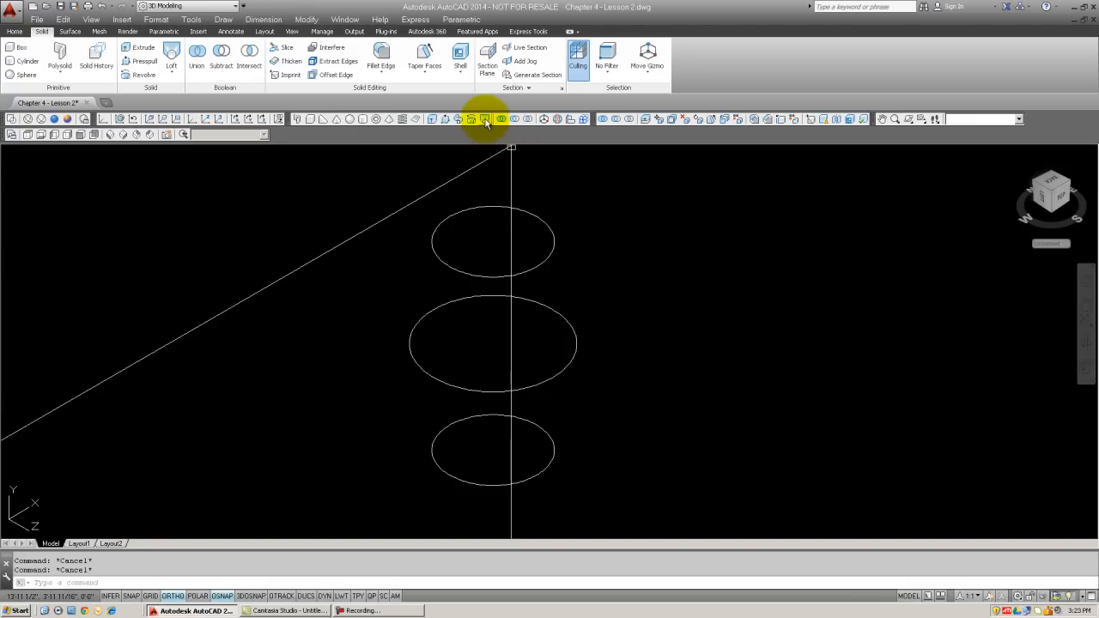
{"action": "mouse_move", "coordinate": [51, 30]}
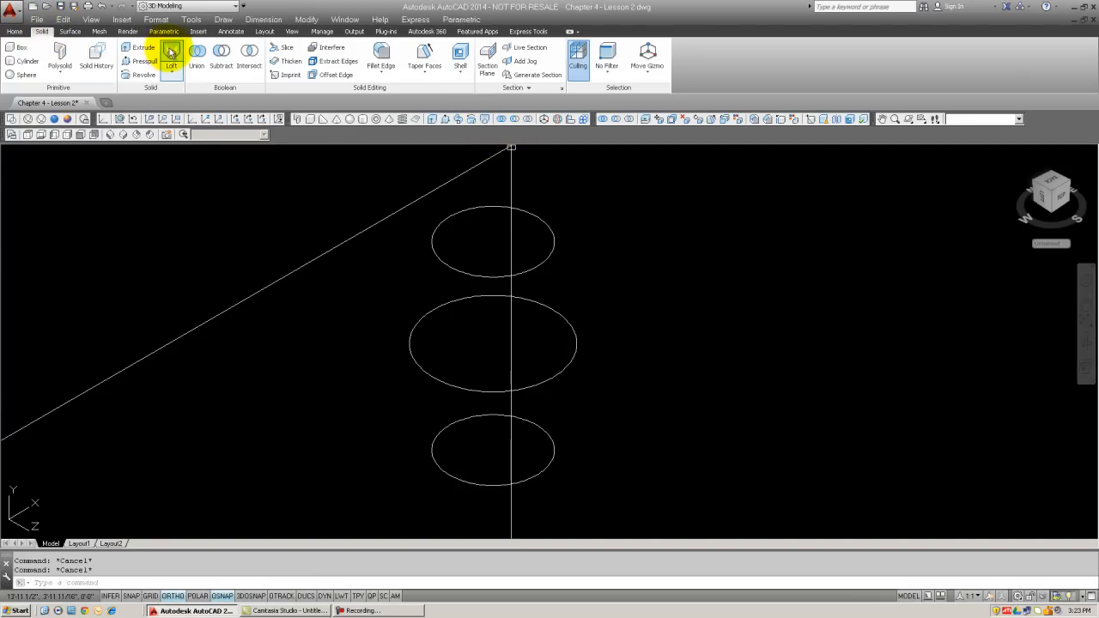
{"action": "left_click", "coordinate": [172, 53]}
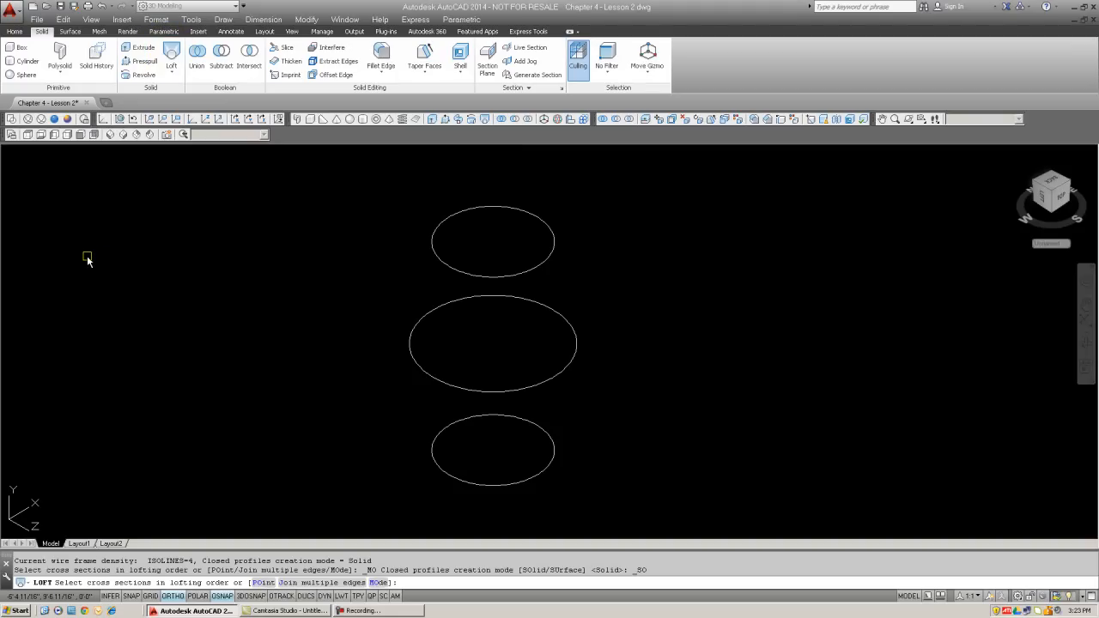
{"action": "mouse_move", "coordinate": [425, 460]}
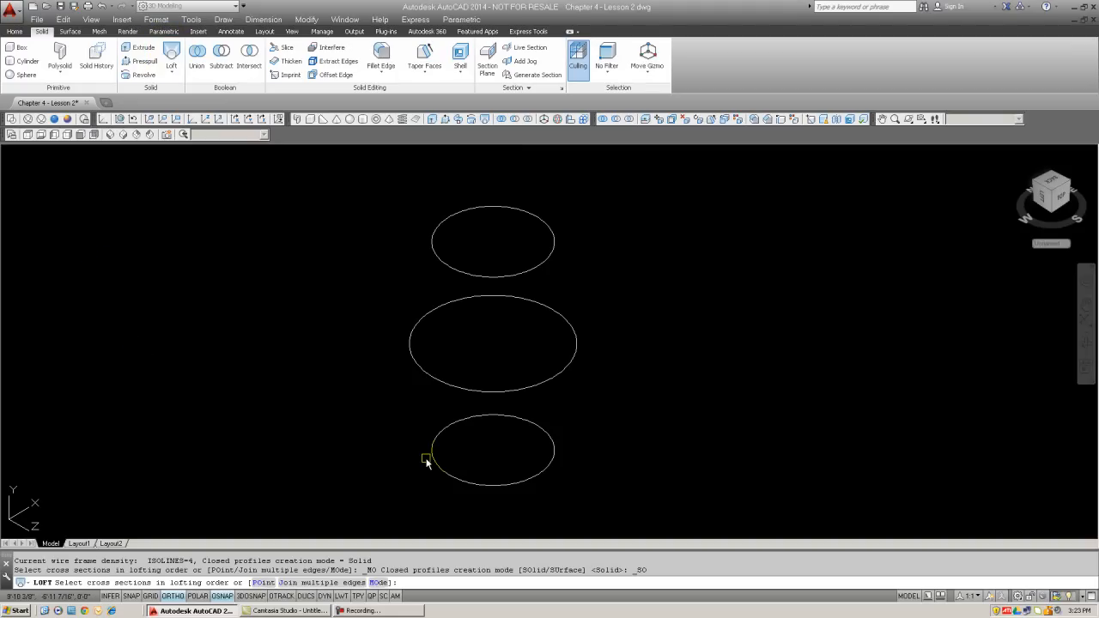
{"action": "mouse_move", "coordinate": [436, 445]}
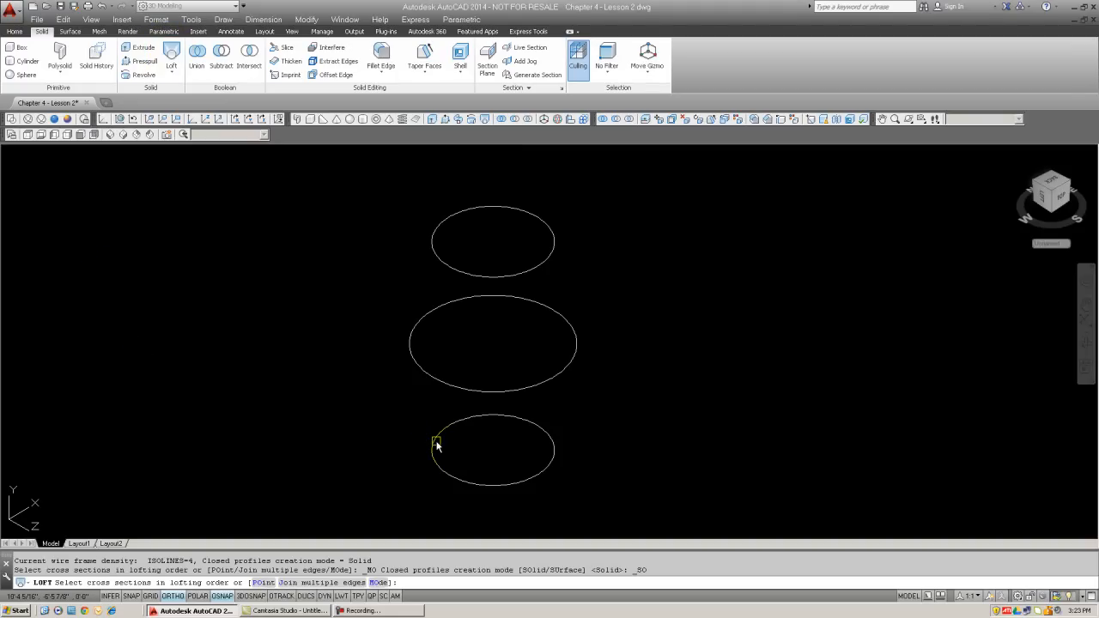
{"action": "mouse_move", "coordinate": [443, 234]}
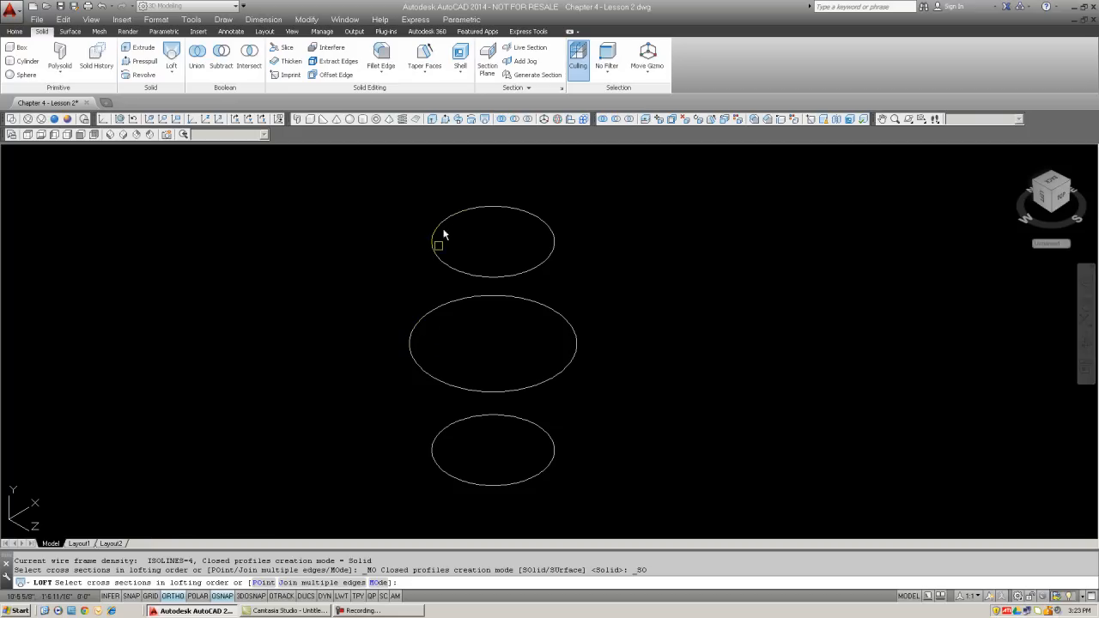
Pick the middle and top circles as the remaining loft cross-sections for the barrel
{"action": "left_click", "coordinate": [491, 450]}
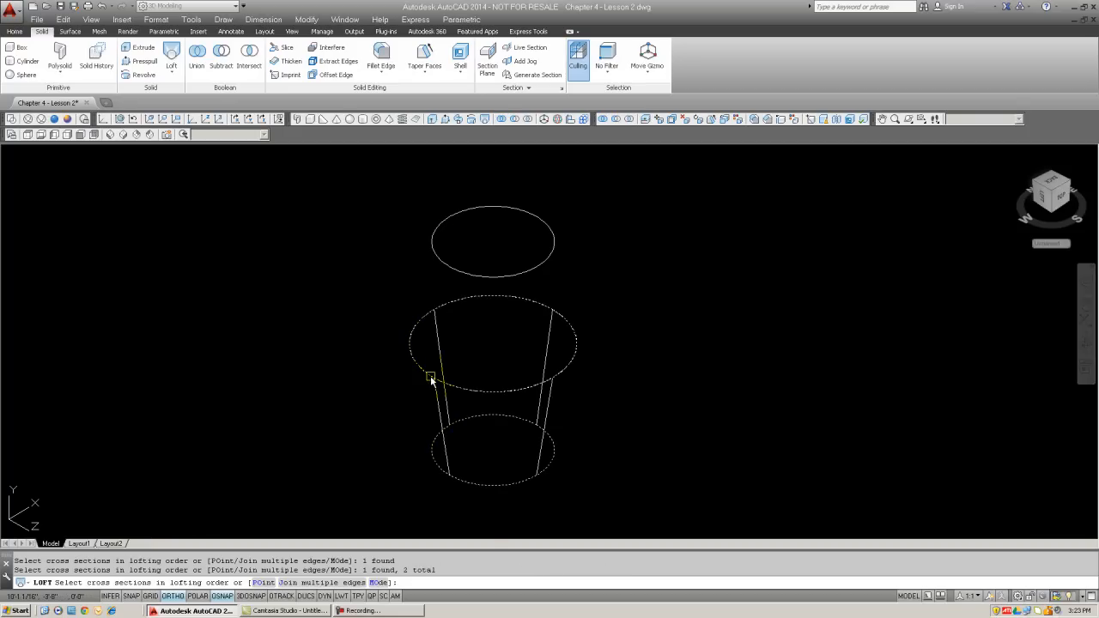
{"action": "left_click", "coordinate": [440, 262]}
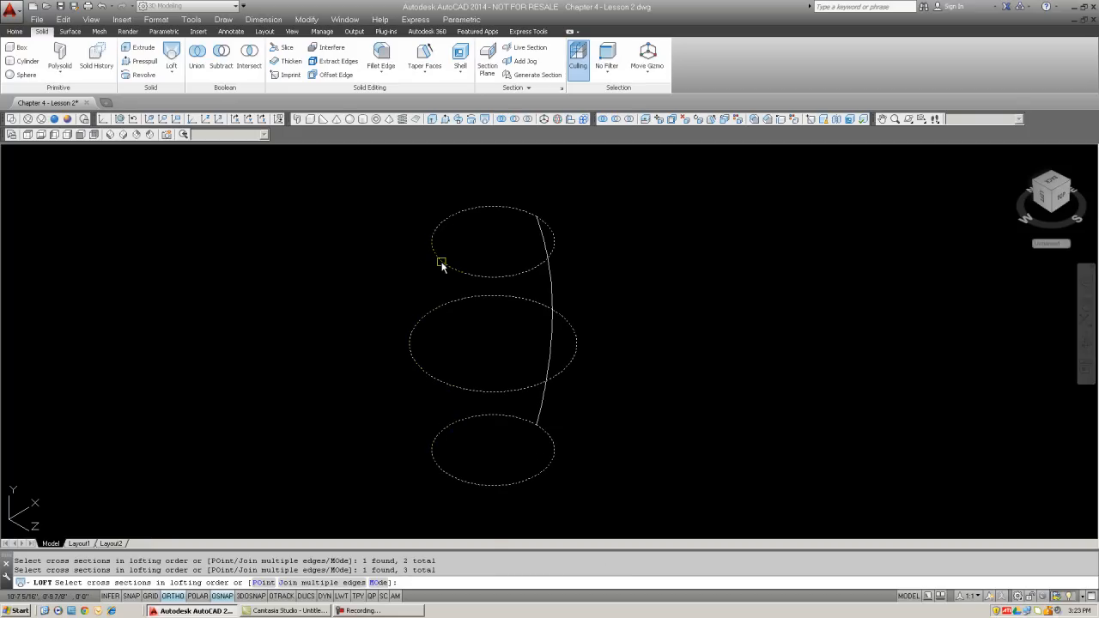
{"action": "mouse_move", "coordinate": [697, 287]}
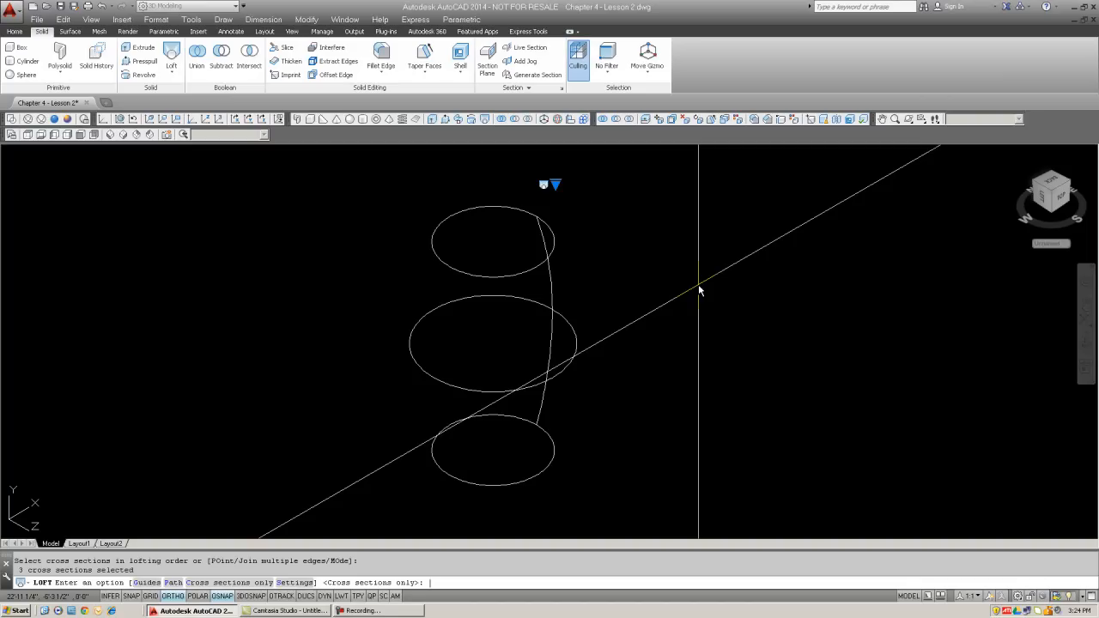
{"action": "mouse_move", "coordinate": [615, 234]}
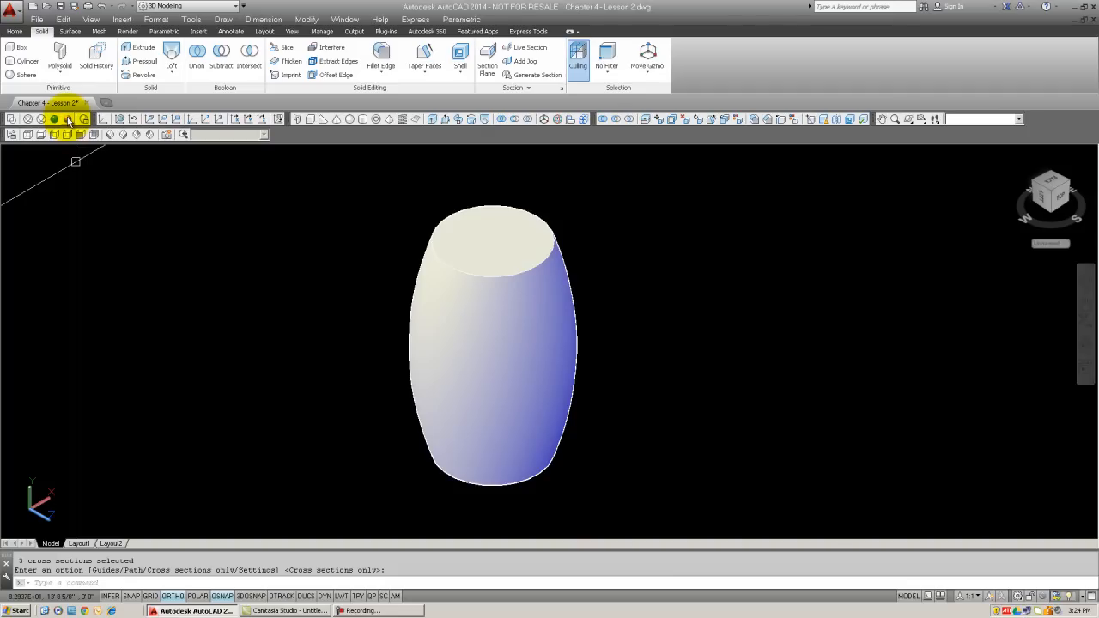
{"action": "left_click", "coordinate": [67, 119]}
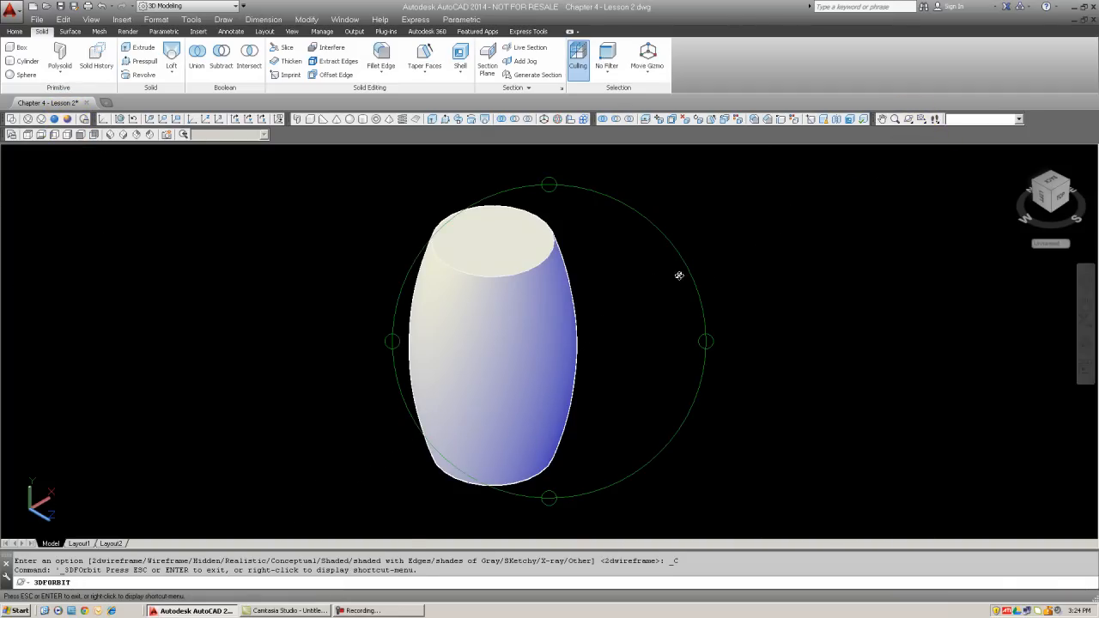
{"action": "left_click_drag", "start_coordinate": [678, 275], "coordinate": [389, 374]}
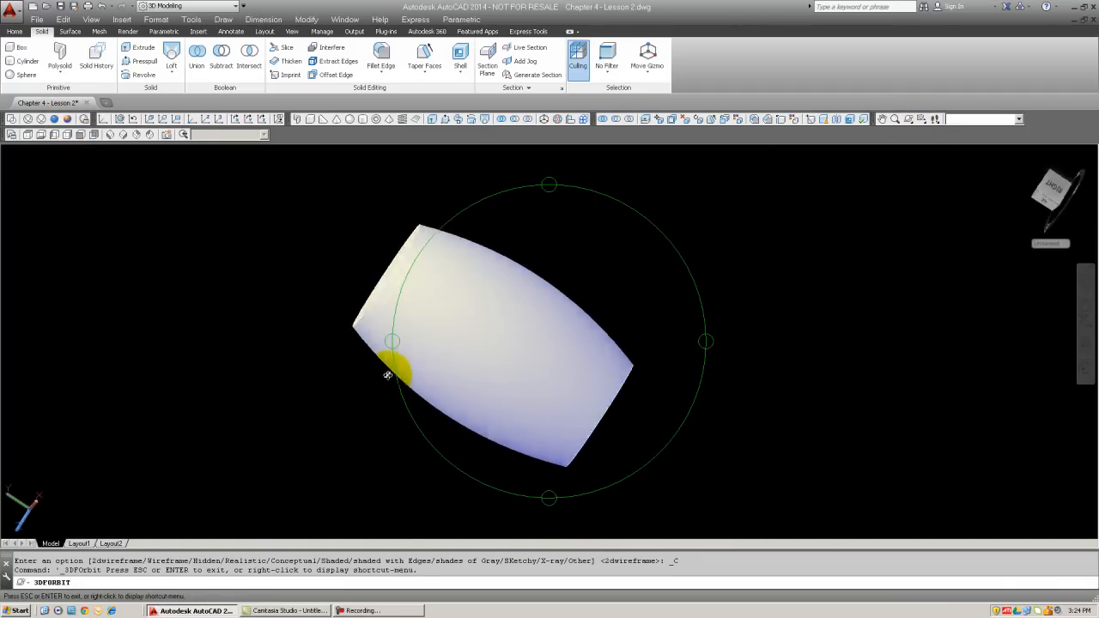
{"action": "left_click_drag", "start_coordinate": [389, 375], "coordinate": [526, 342]}
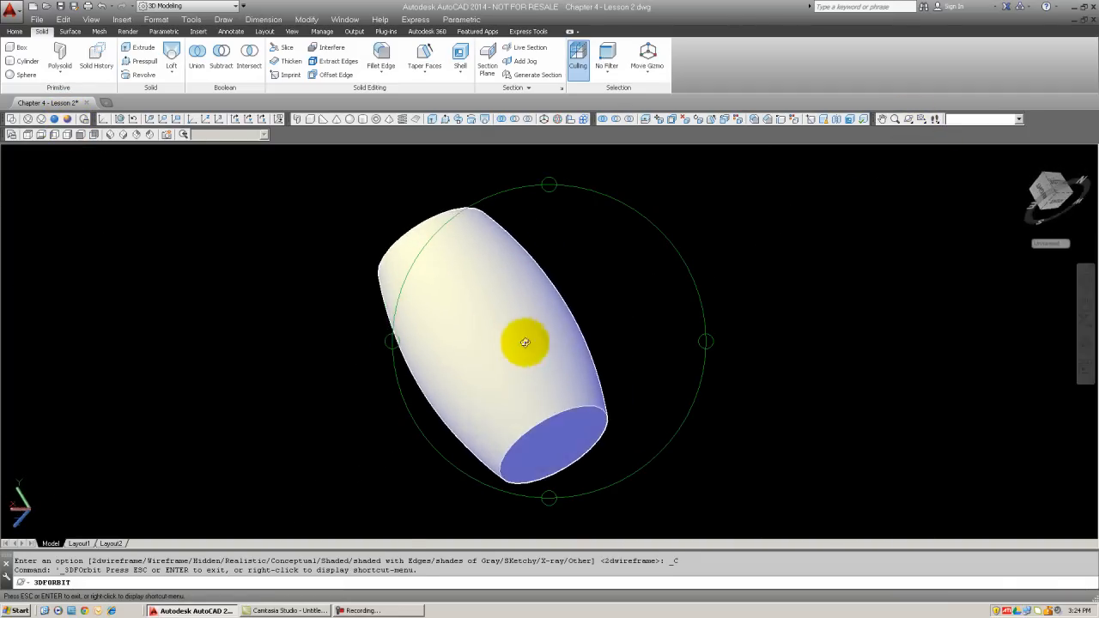
{"action": "left_click_drag", "start_coordinate": [526, 343], "coordinate": [556, 313]}
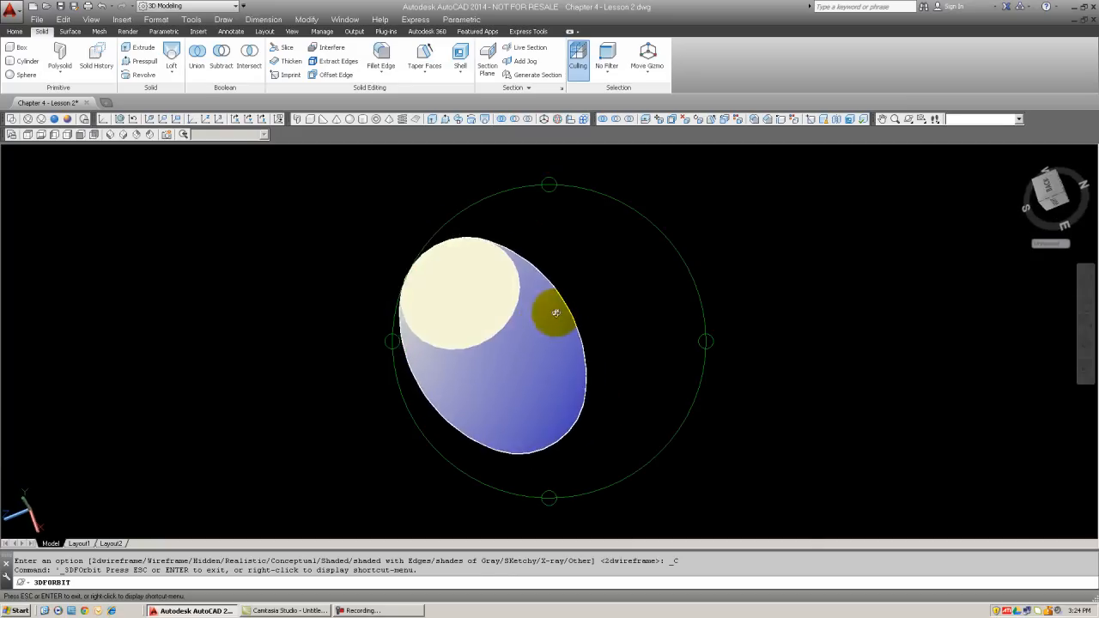
{"action": "left_click_drag", "start_coordinate": [556, 312], "coordinate": [611, 256]}
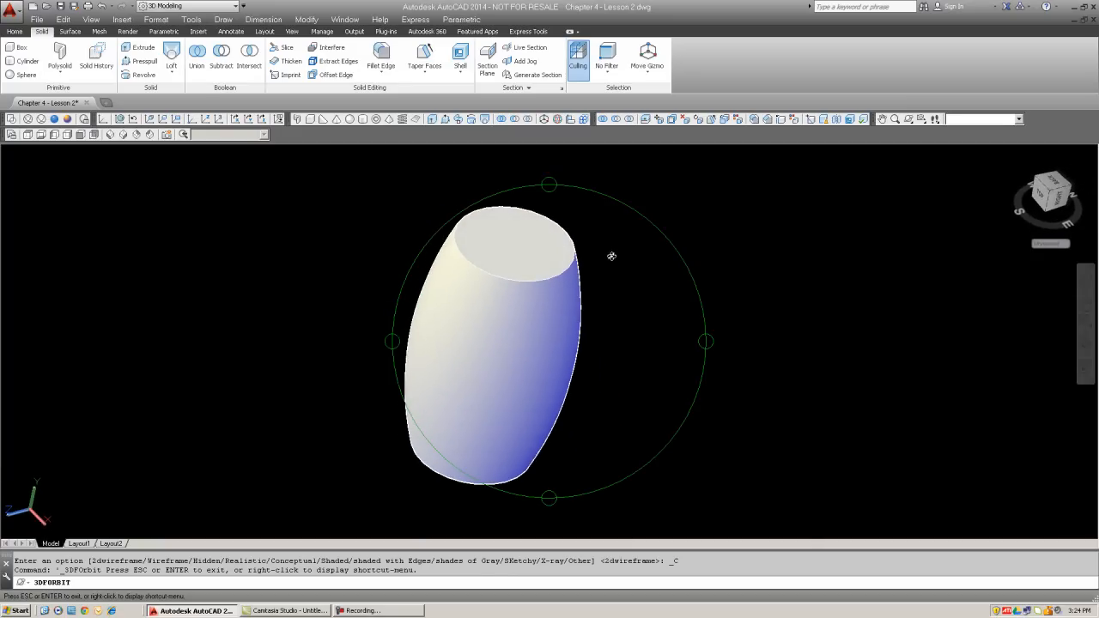
{"action": "mouse_move", "coordinate": [721, 323]}
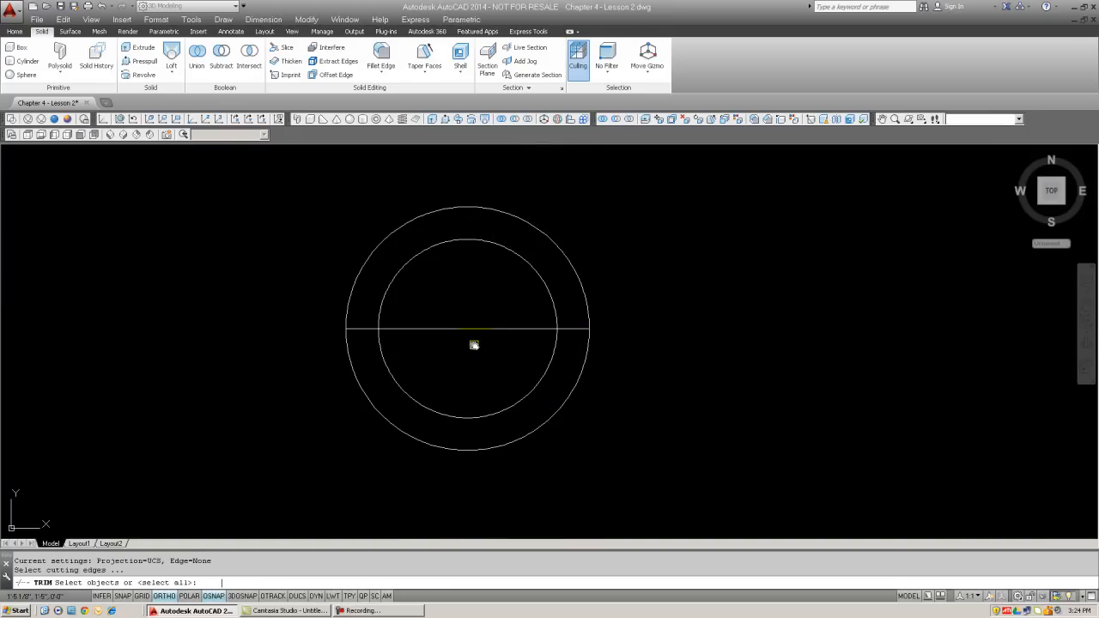
Trim the circles against the horizontal line to leave their upper semicircular arcs
{"action": "left_click", "coordinate": [474, 330]}
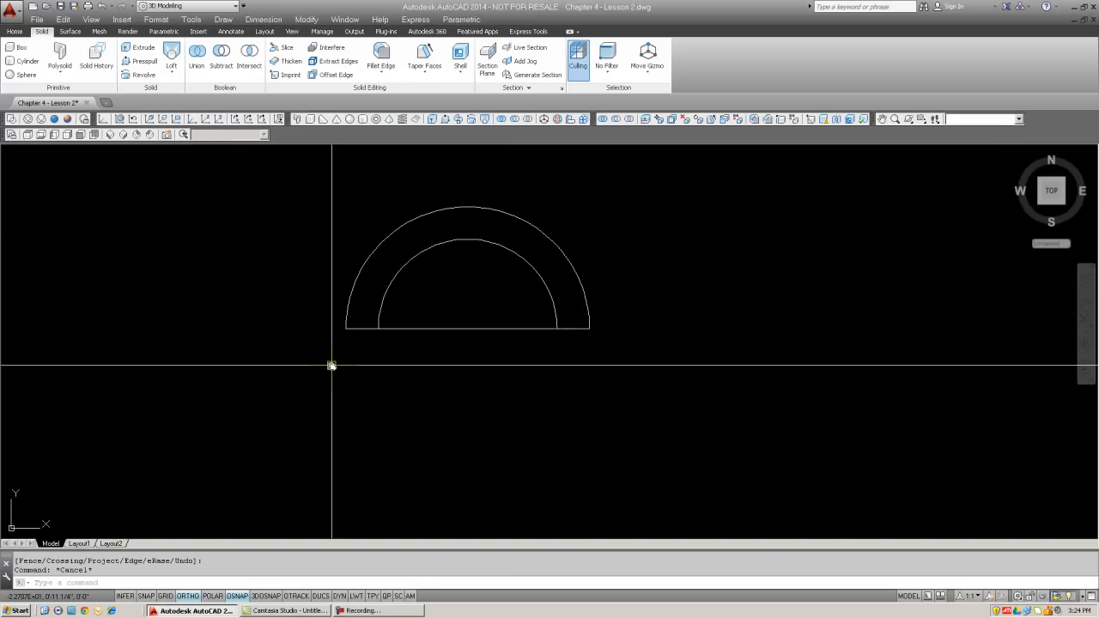
{"action": "left_click", "coordinate": [467, 326]}
{"action": "type", "text": "lo"}
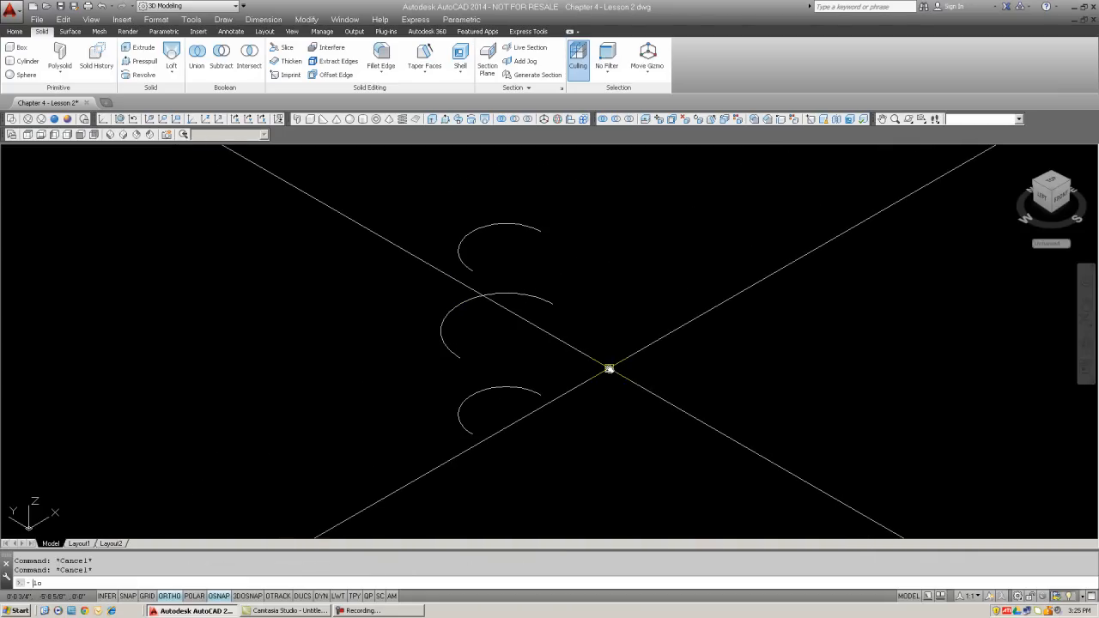
Loft a half-barrel surface through the three stacked arcs, bottom to top
{"action": "left_click", "coordinate": [172, 55]}
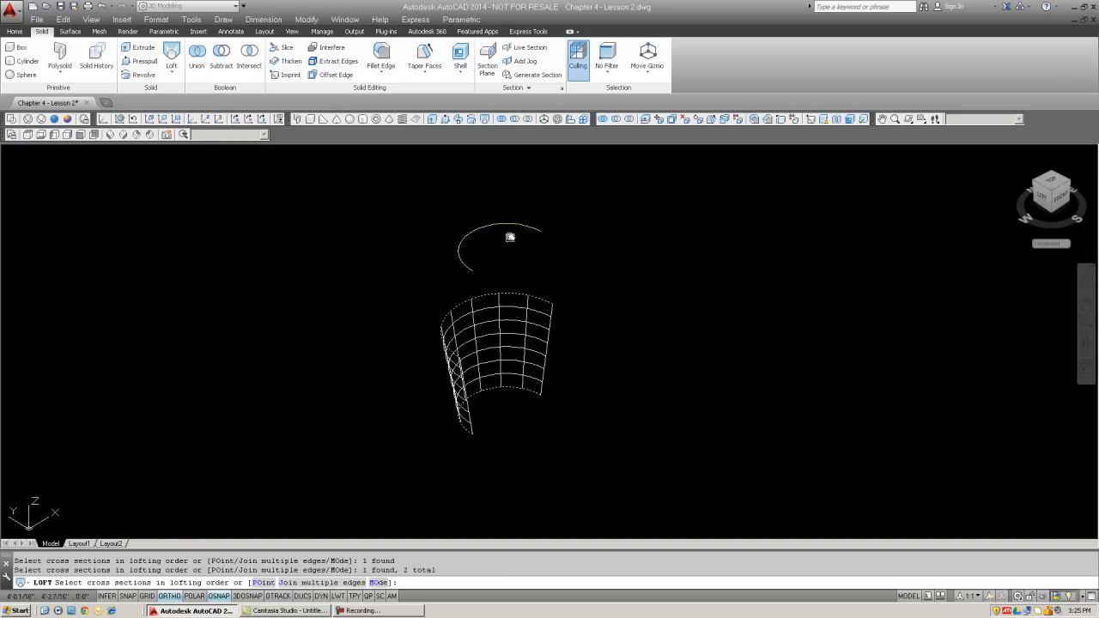
{"action": "left_click", "coordinate": [510, 237]}
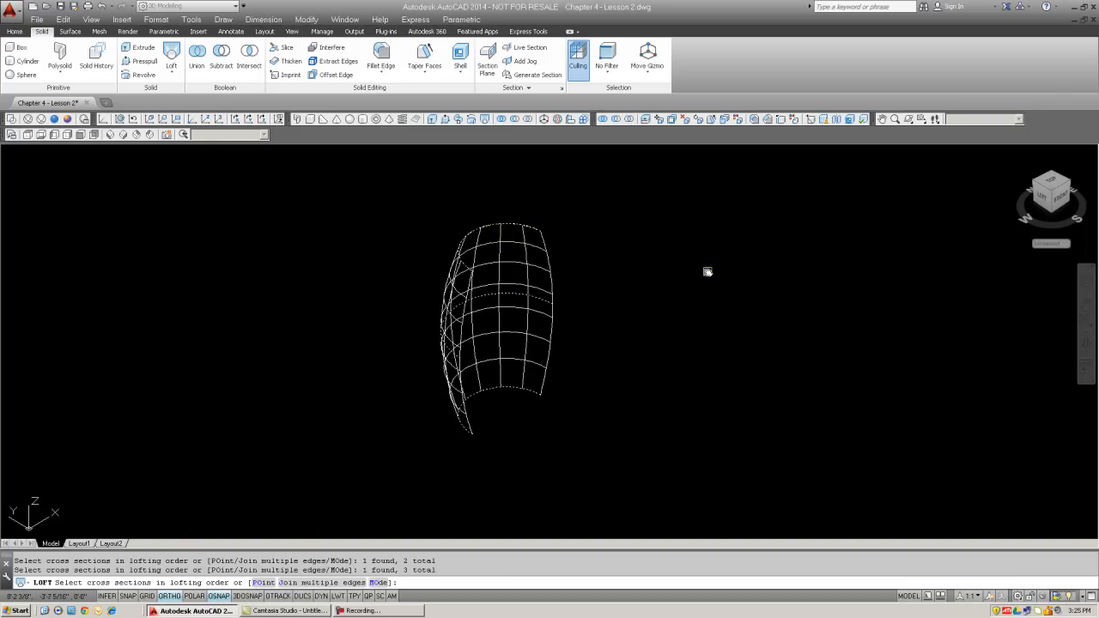
{"action": "left_click", "coordinate": [708, 273]}
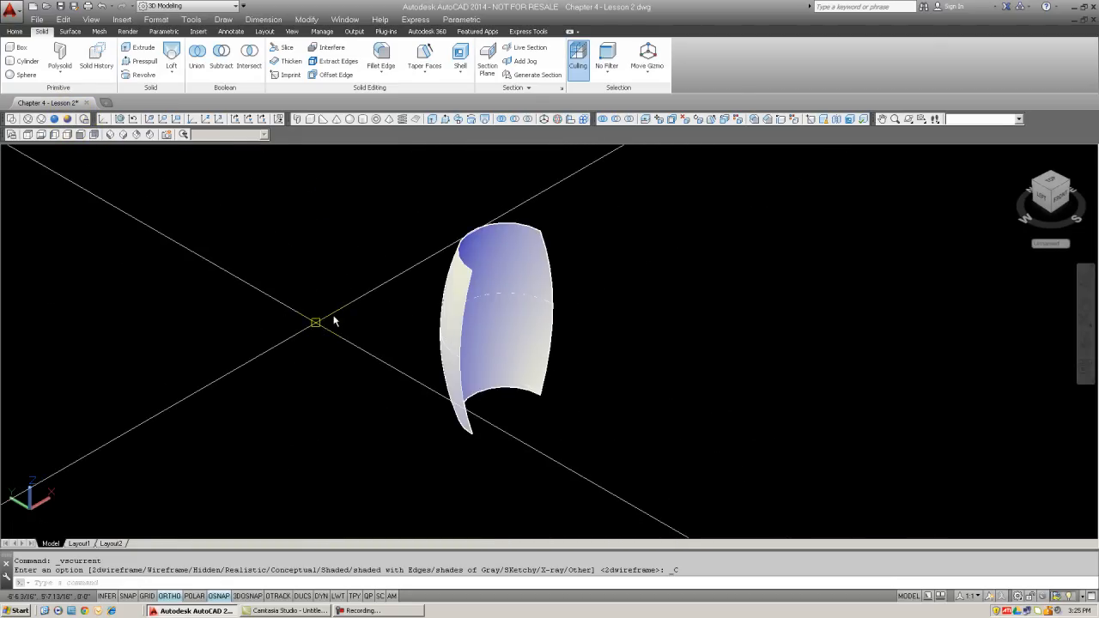
{"action": "mouse_move", "coordinate": [415, 260]}
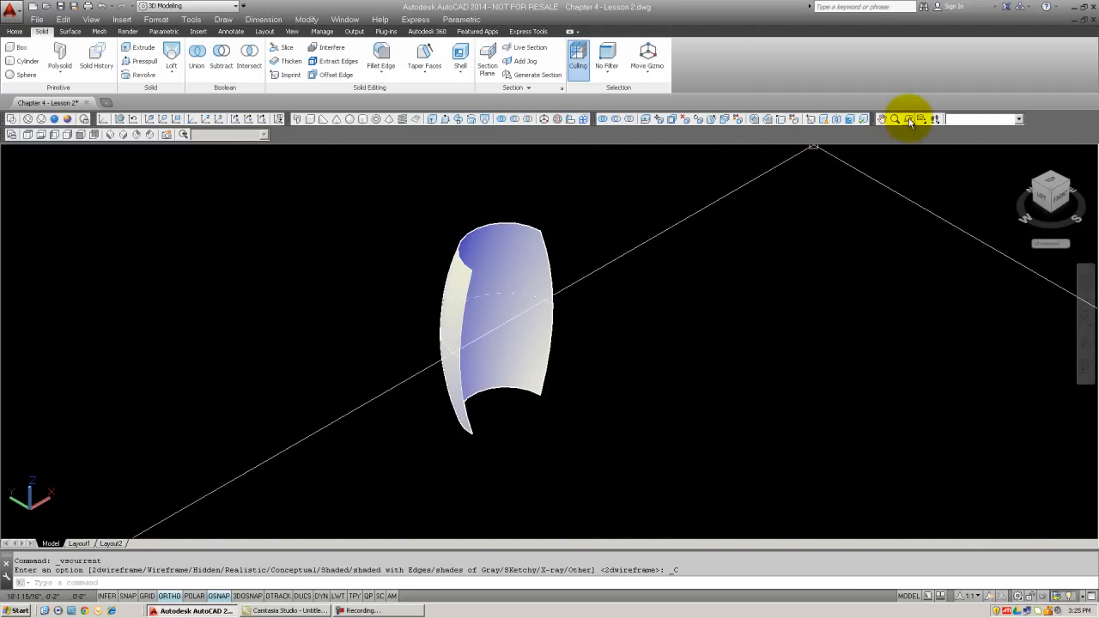
Orbit around the shaded half-barrel surface to view its inner face, top and edges
{"action": "left_click", "coordinate": [909, 118]}
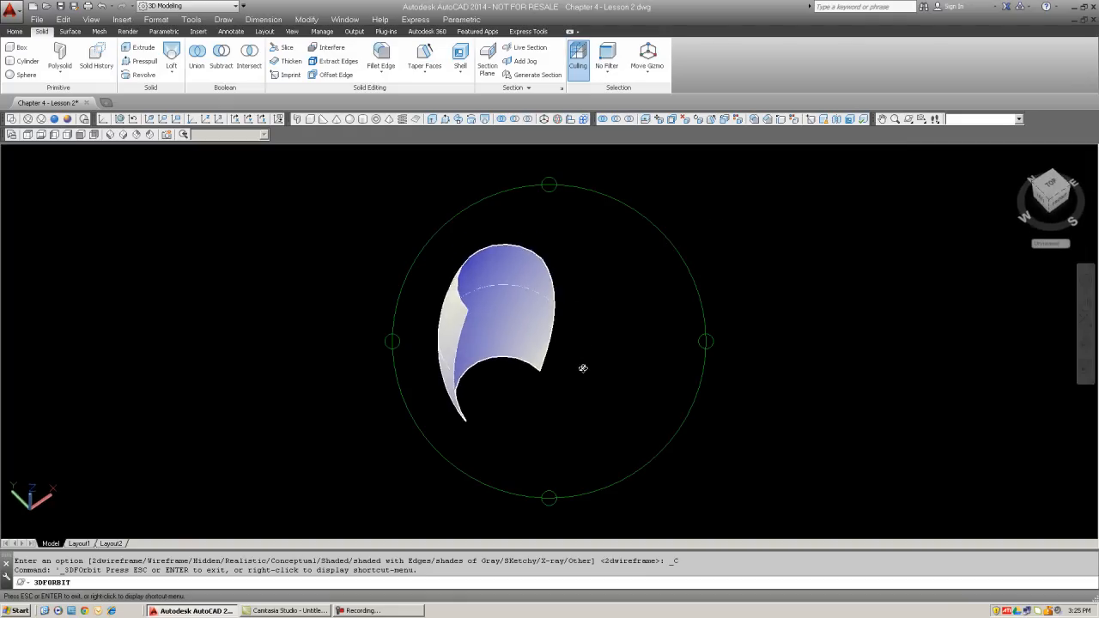
{"action": "left_click_drag", "start_coordinate": [584, 367], "coordinate": [605, 300]}
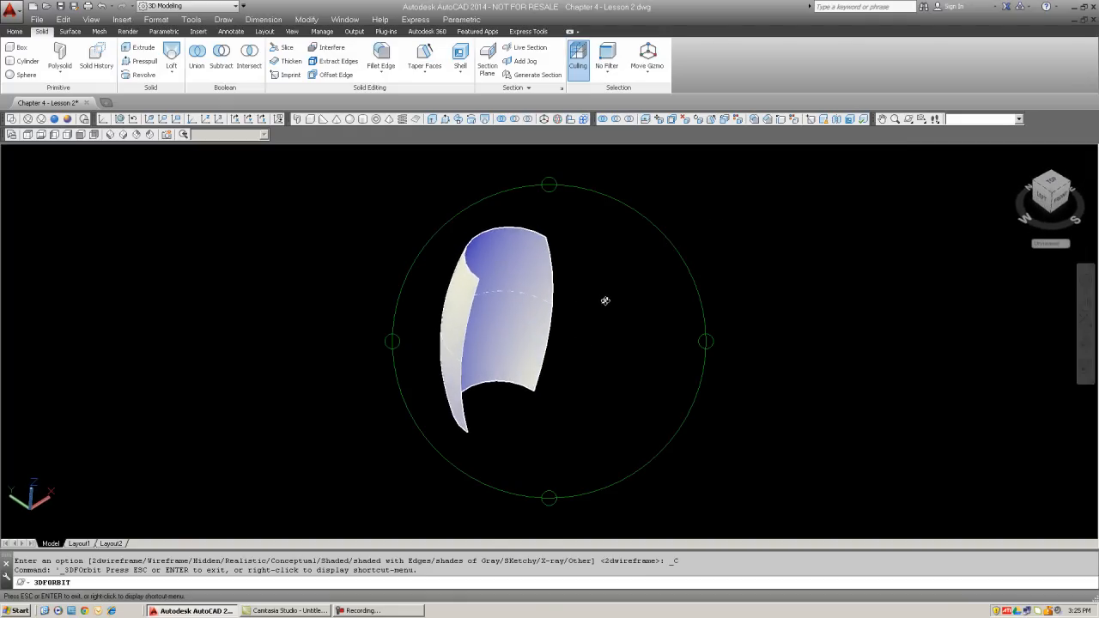
{"action": "left_click_drag", "start_coordinate": [605, 300], "coordinate": [618, 328]}
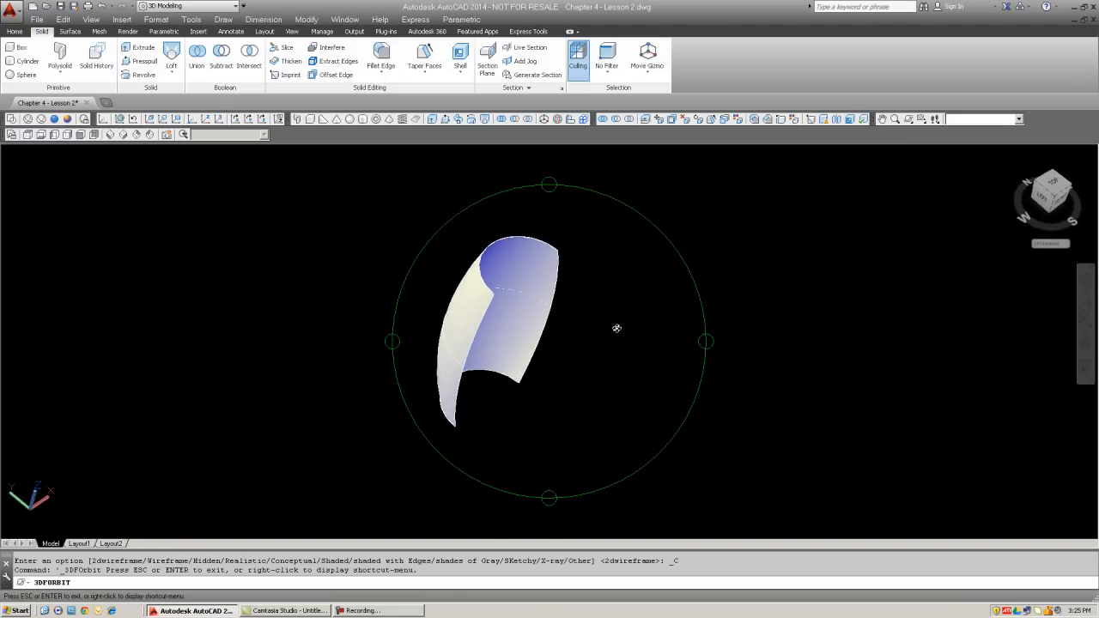
{"action": "left_click_drag", "start_coordinate": [616, 328], "coordinate": [487, 241]}
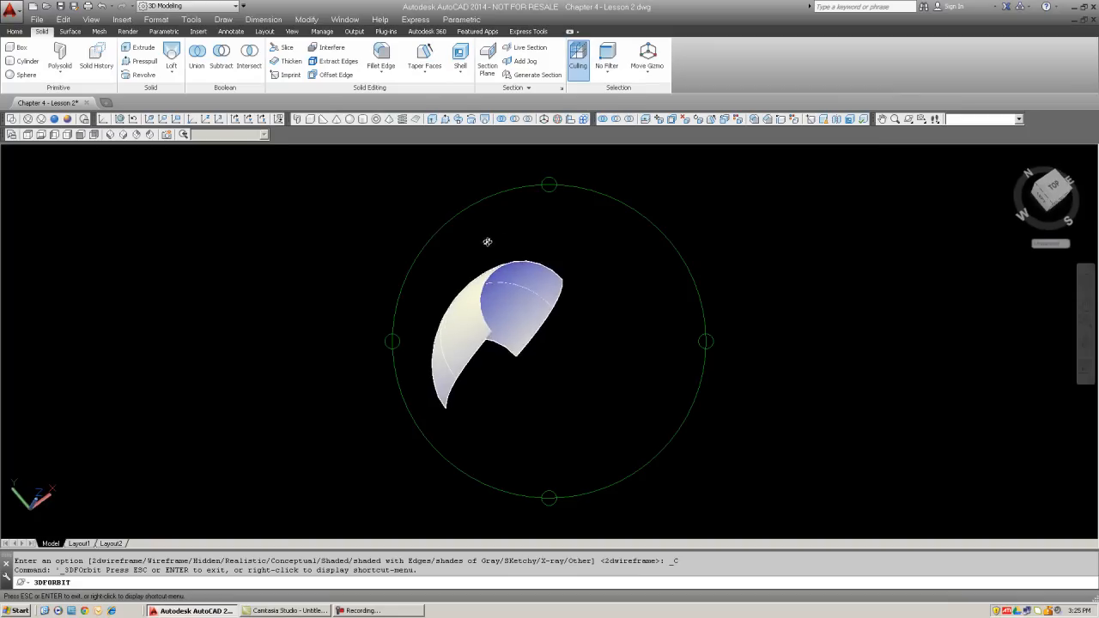
{"action": "left_click_drag", "start_coordinate": [487, 241], "coordinate": [385, 357]}
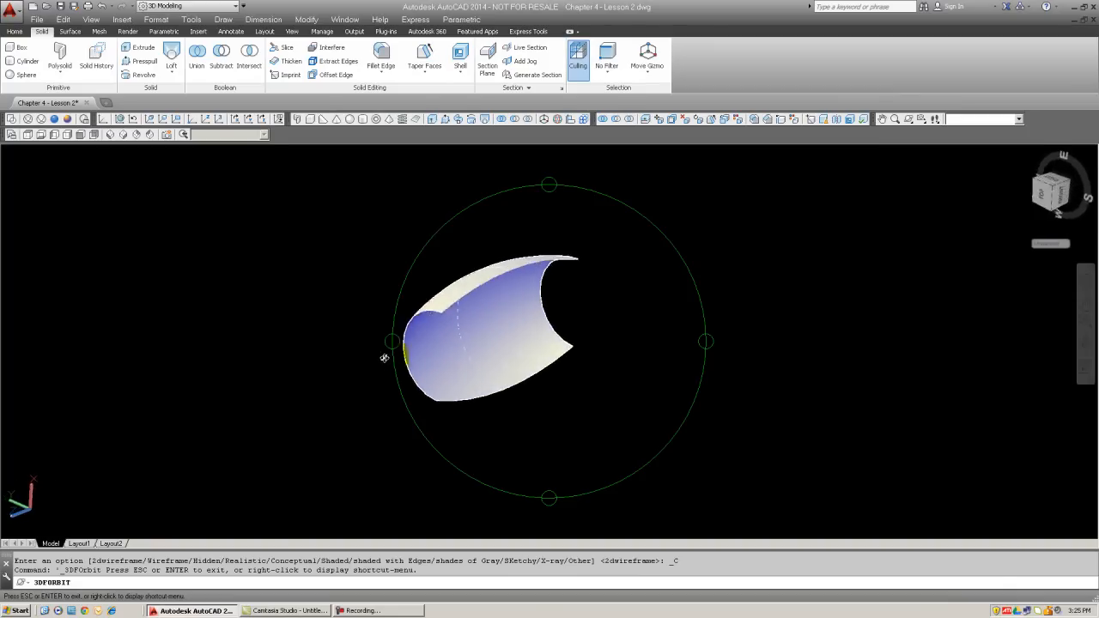
{"action": "left_click_drag", "start_coordinate": [384, 357], "coordinate": [539, 340]}
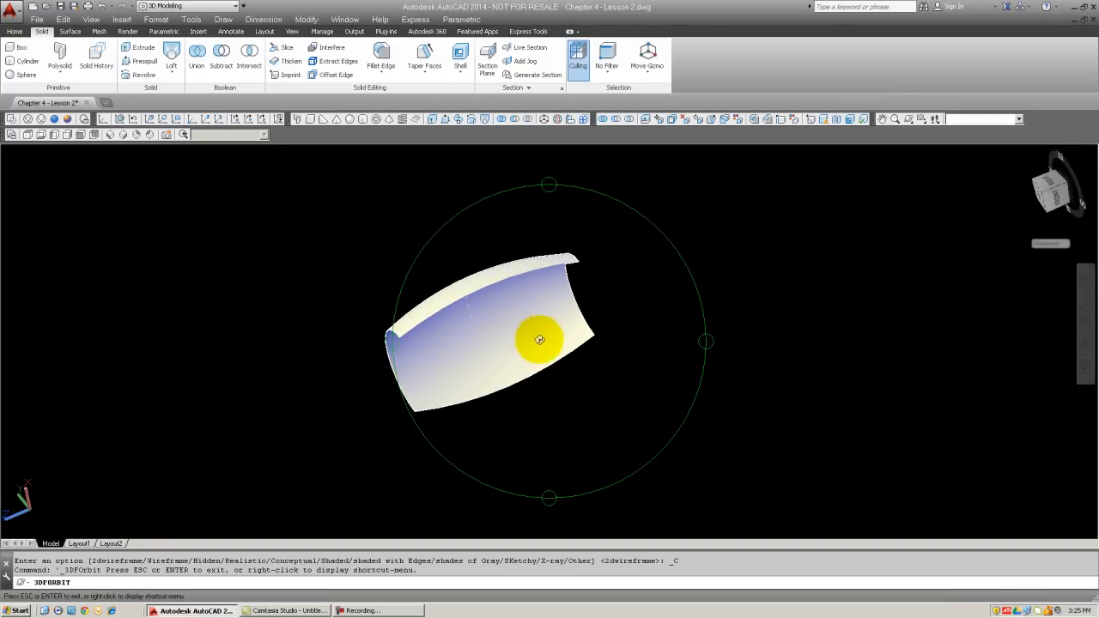
{"action": "left_click_drag", "start_coordinate": [539, 340], "coordinate": [584, 335]}
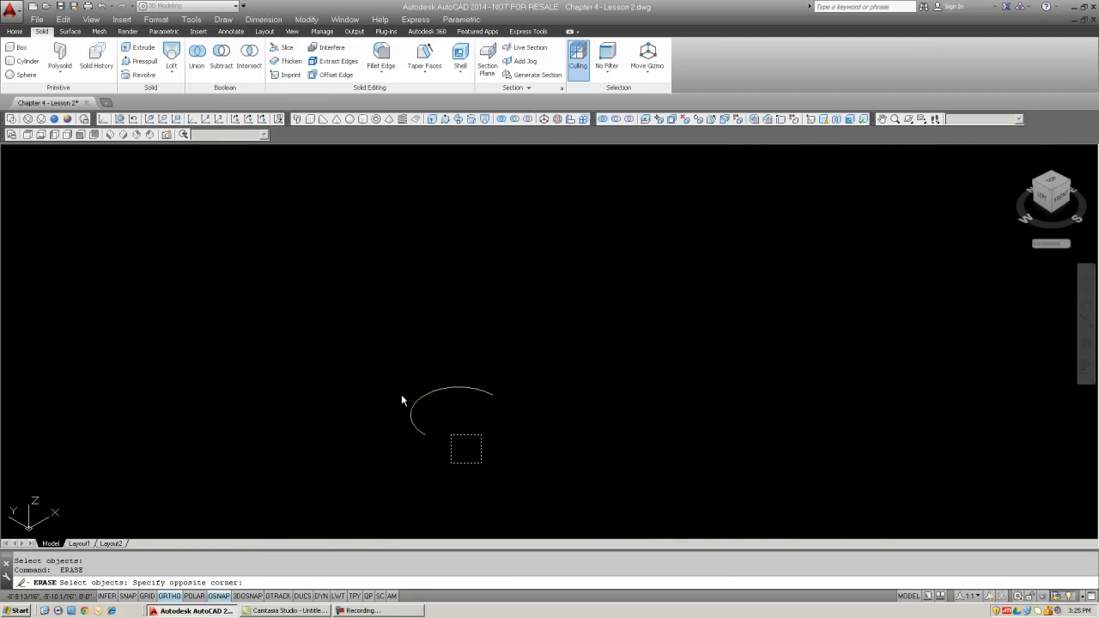
Window-select the leftover arc so it is erased from the drawing
{"action": "left_click", "coordinate": [446, 402]}
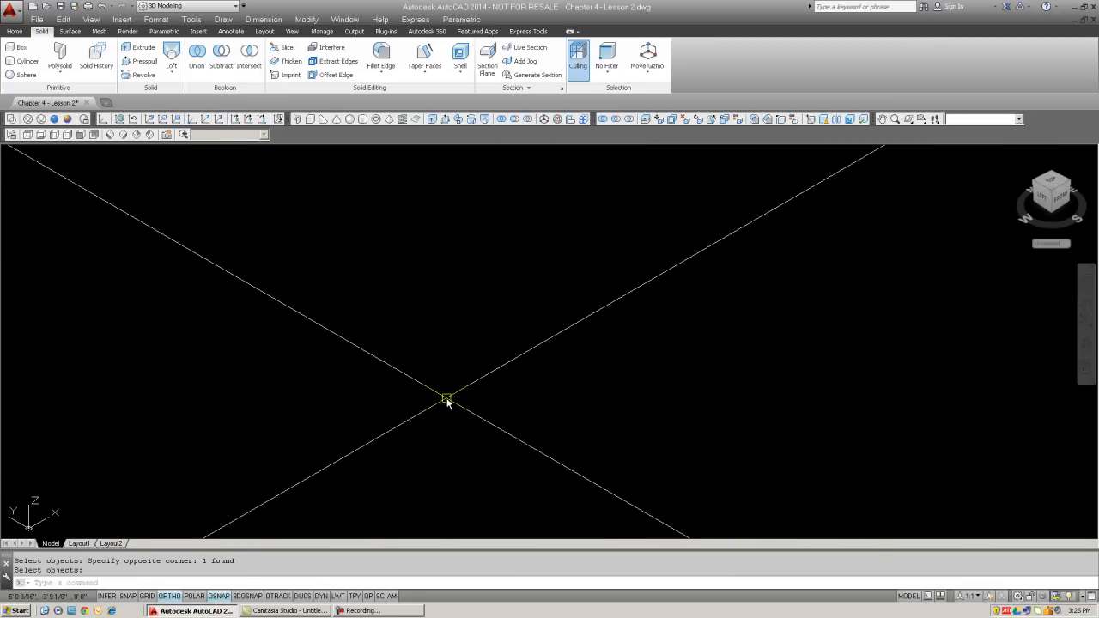
{"action": "mouse_move", "coordinate": [443, 398]}
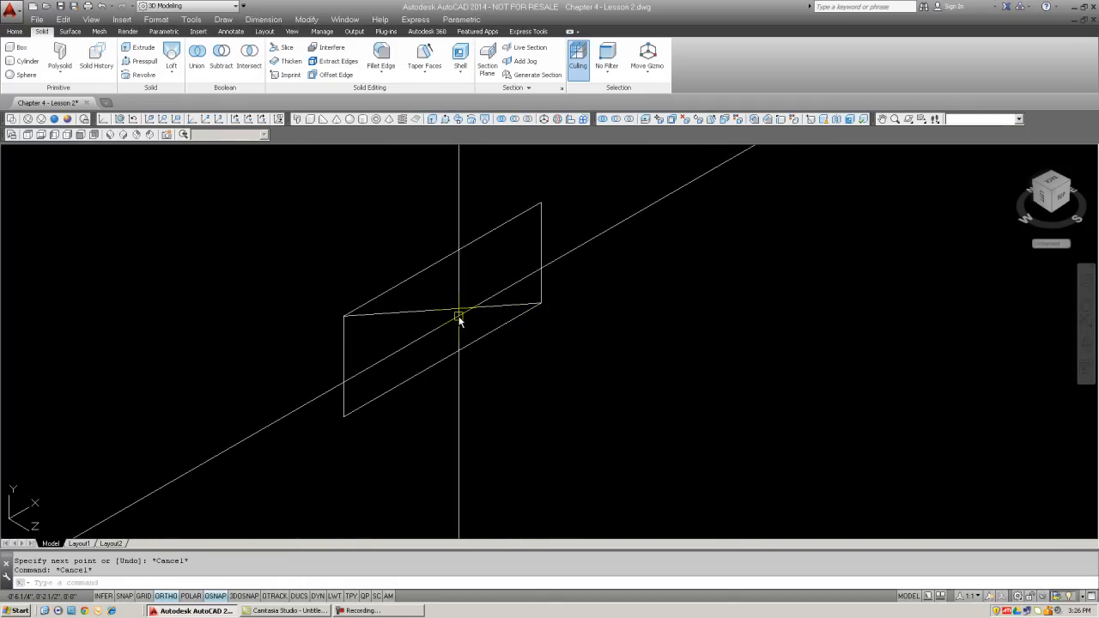
Draw a circle centred on the upright rectangle and confirm its radius
{"action": "type", "text": "C1"}
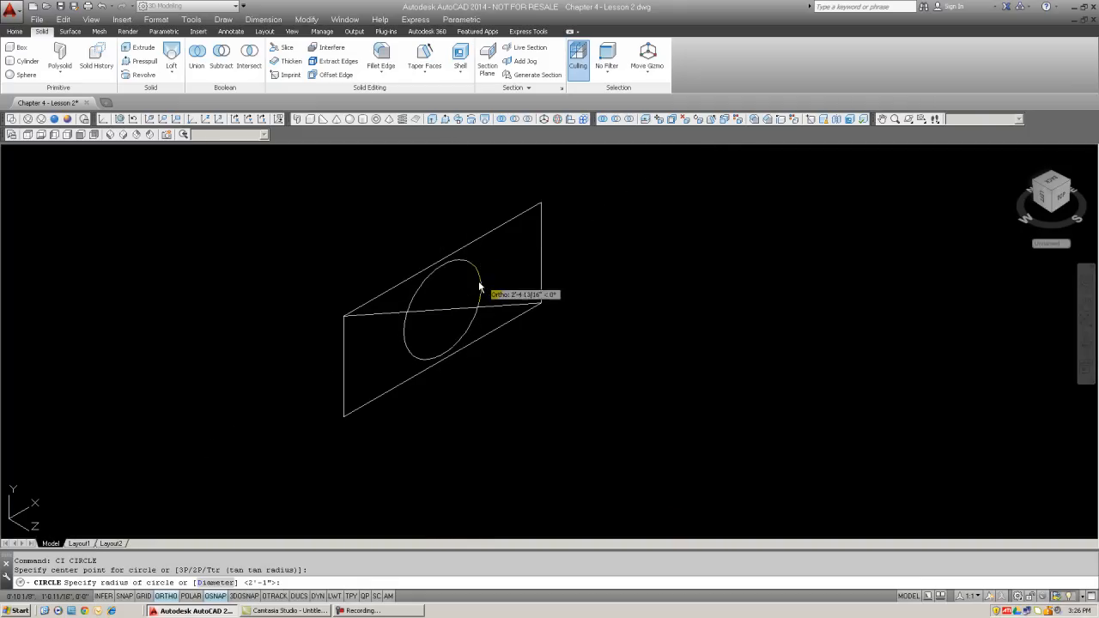
{"action": "key", "text": "Escape"}
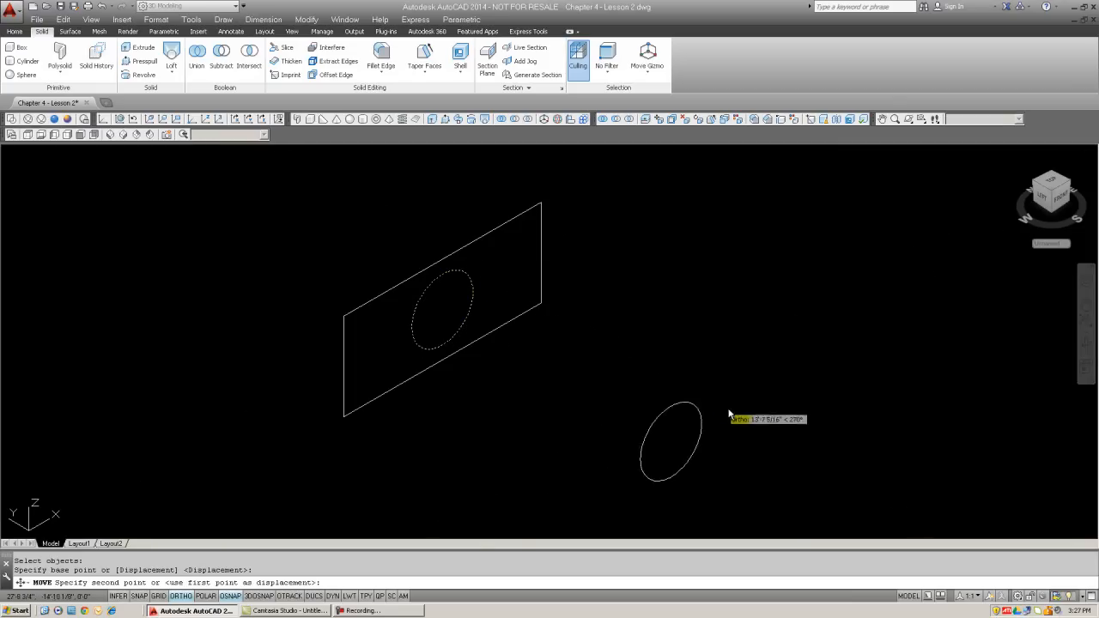
Place the moved circle, then loft a solid through the rectangle and circle cross sections
{"action": "key", "text": "Escape"}
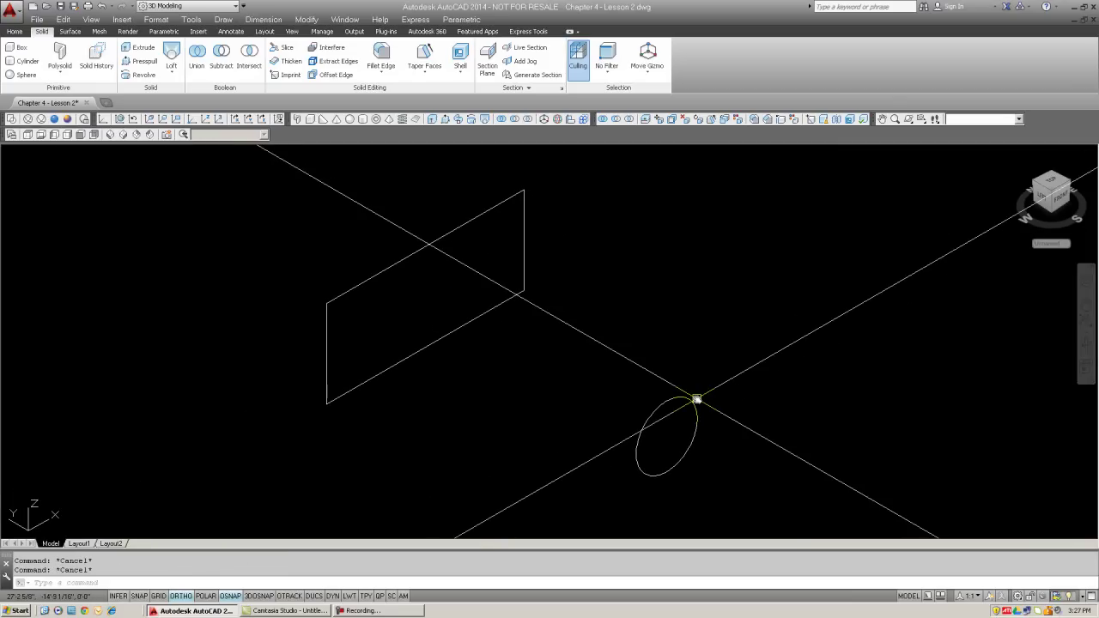
{"action": "left_click", "coordinate": [172, 62]}
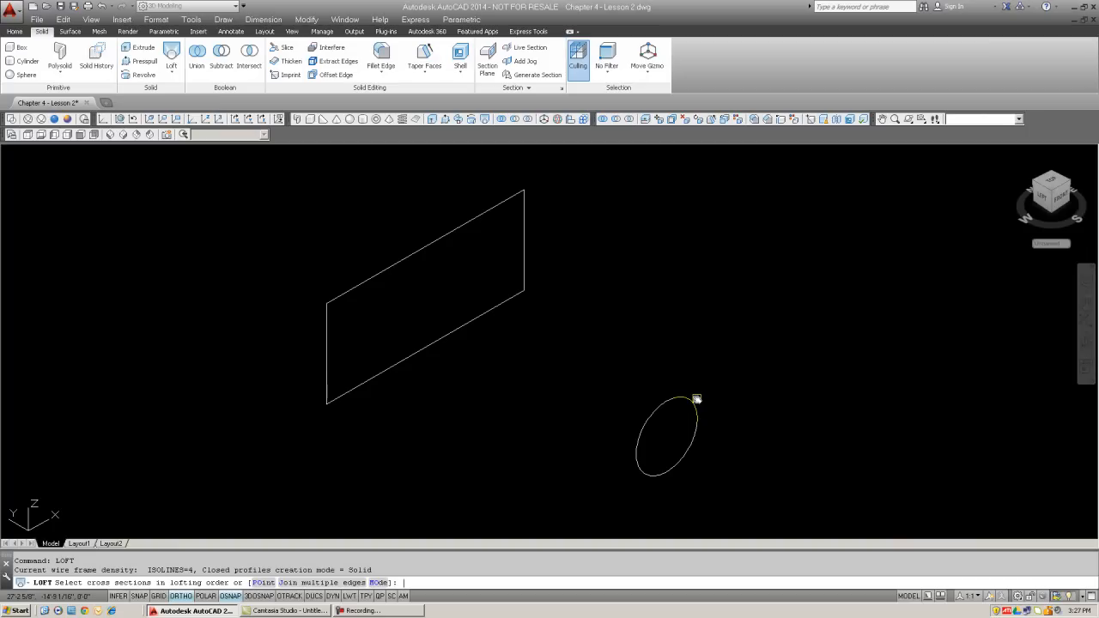
{"action": "left_click", "coordinate": [696, 399]}
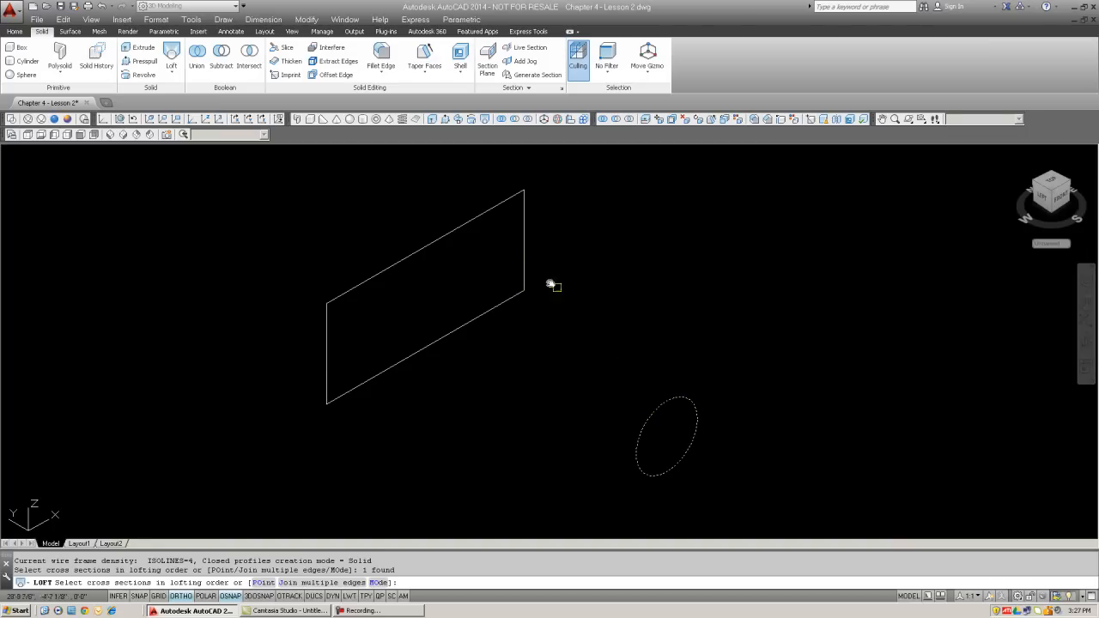
{"action": "left_click", "coordinate": [666, 436]}
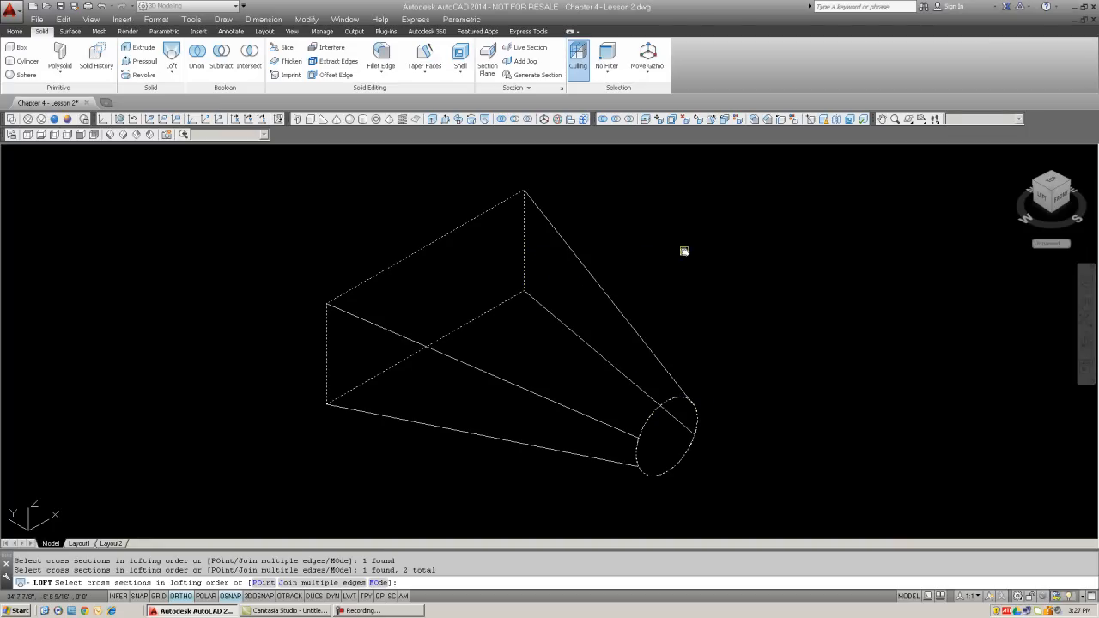
{"action": "left_click", "coordinate": [522, 200]}
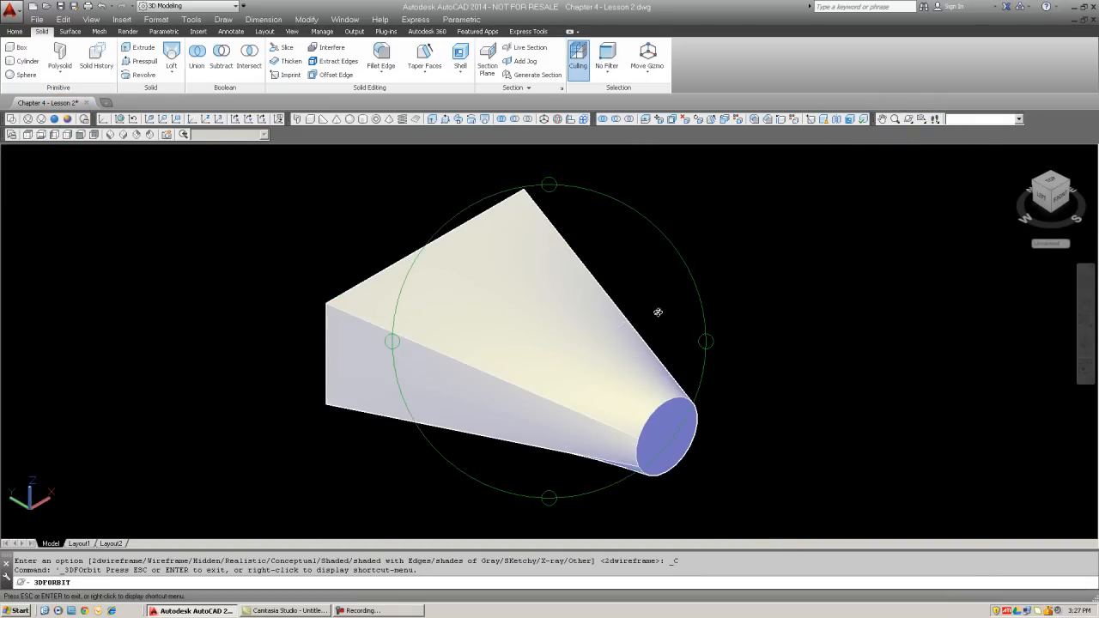
Orbit around the transition solid to see its circular end, slanted sides and rectangular face
{"action": "left_click_drag", "start_coordinate": [657, 313], "coordinate": [531, 258]}
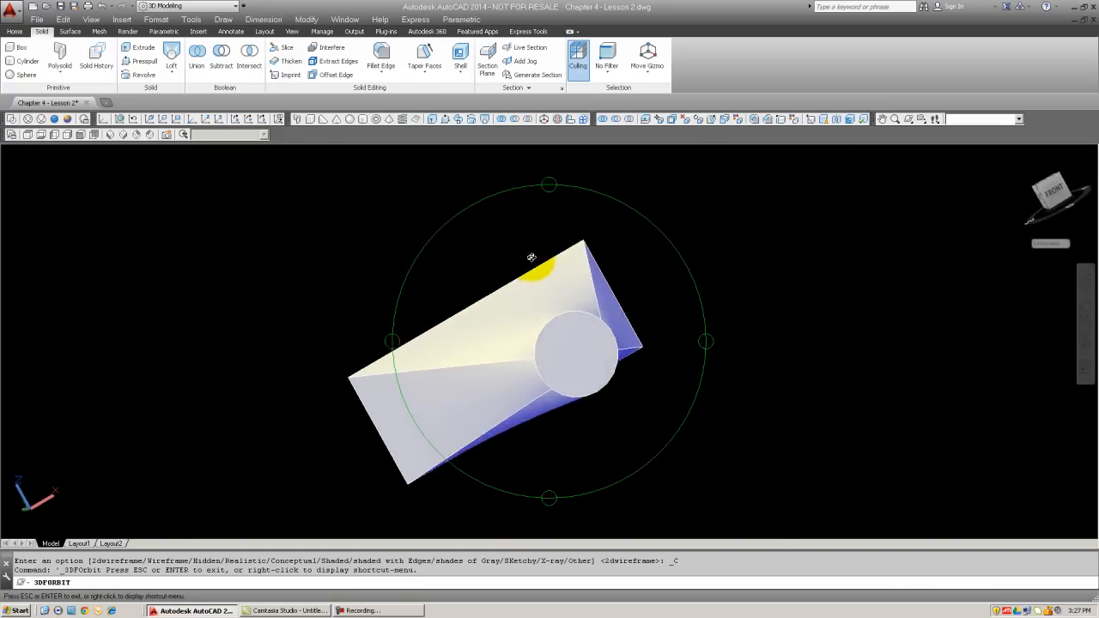
{"action": "left_click_drag", "start_coordinate": [532, 258], "coordinate": [623, 251]}
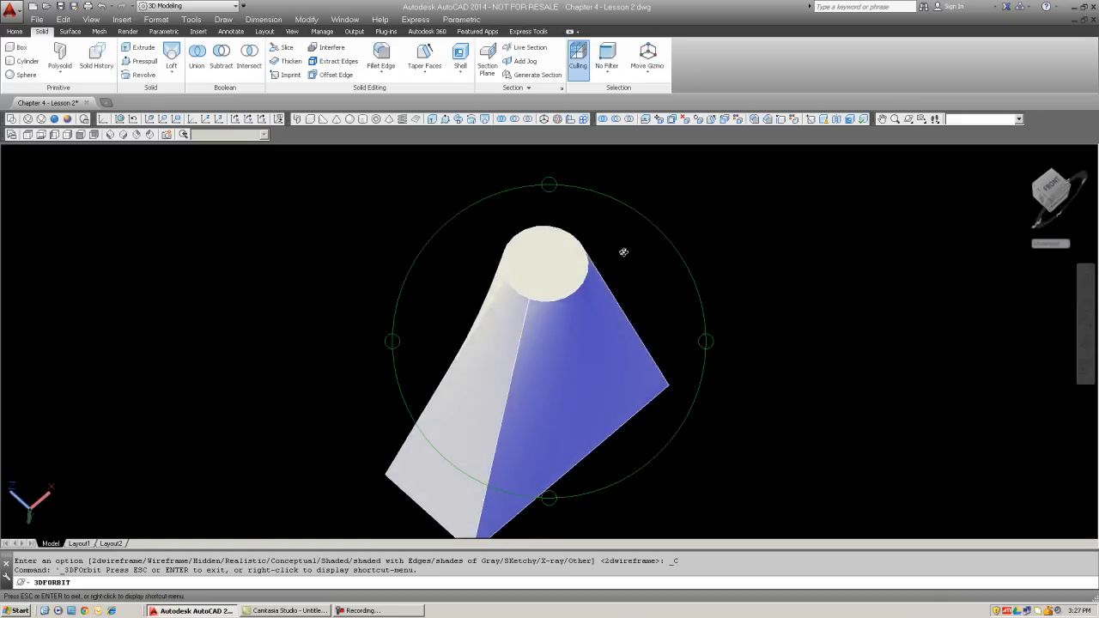
{"action": "left_click_drag", "start_coordinate": [623, 251], "coordinate": [546, 324]}
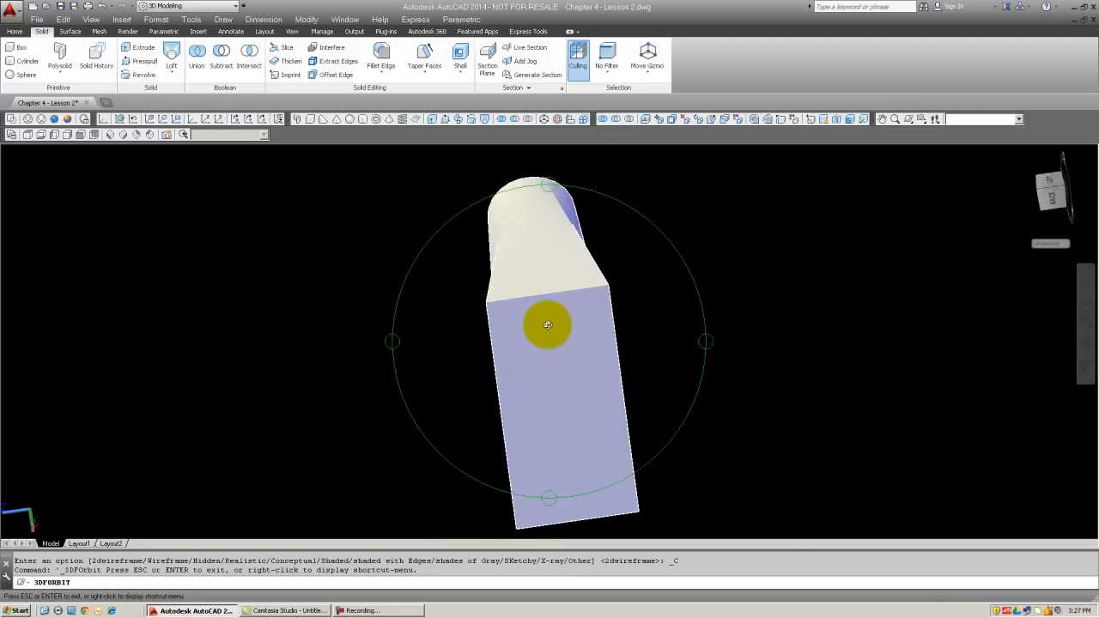
{"action": "left_click_drag", "start_coordinate": [546, 325], "coordinate": [601, 295]}
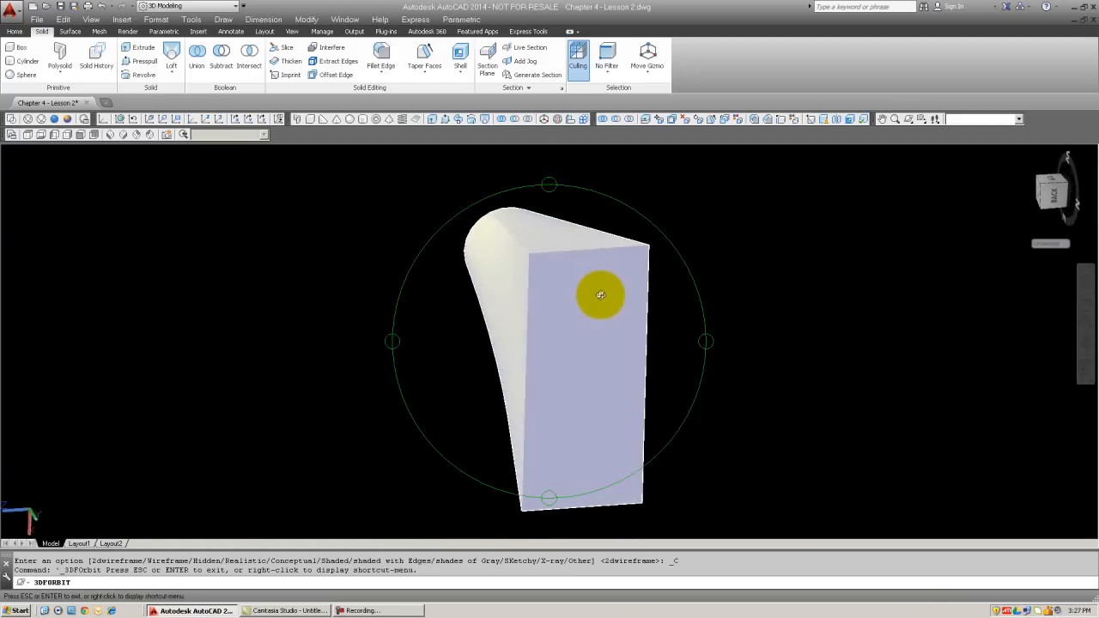
{"action": "left_click_drag", "start_coordinate": [601, 296], "coordinate": [676, 372]}
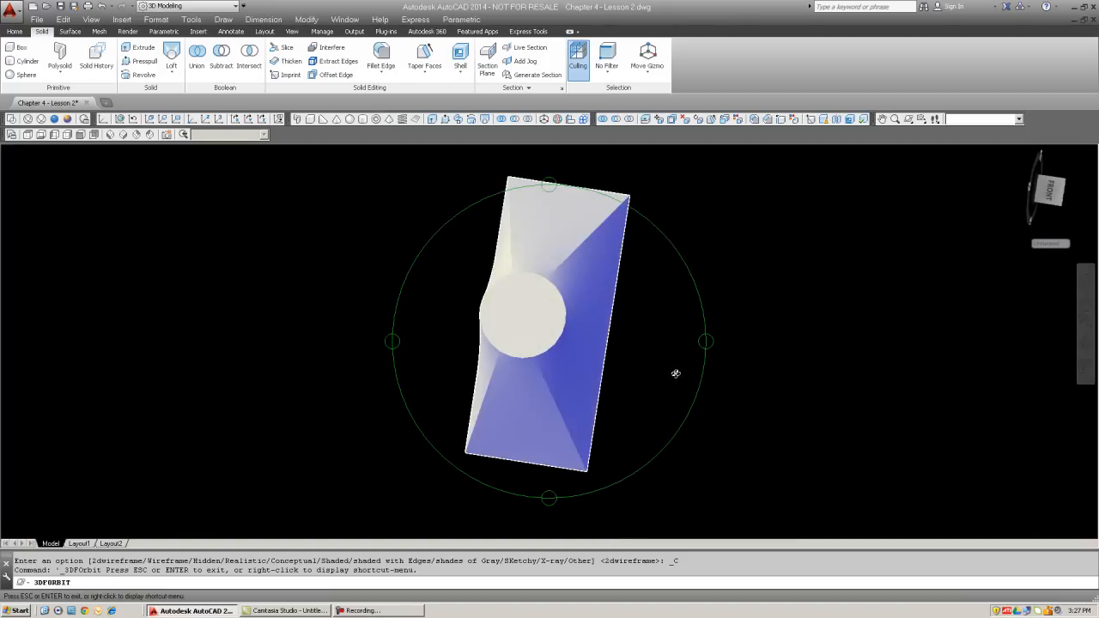
{"action": "left_click_drag", "start_coordinate": [677, 372], "coordinate": [646, 313]}
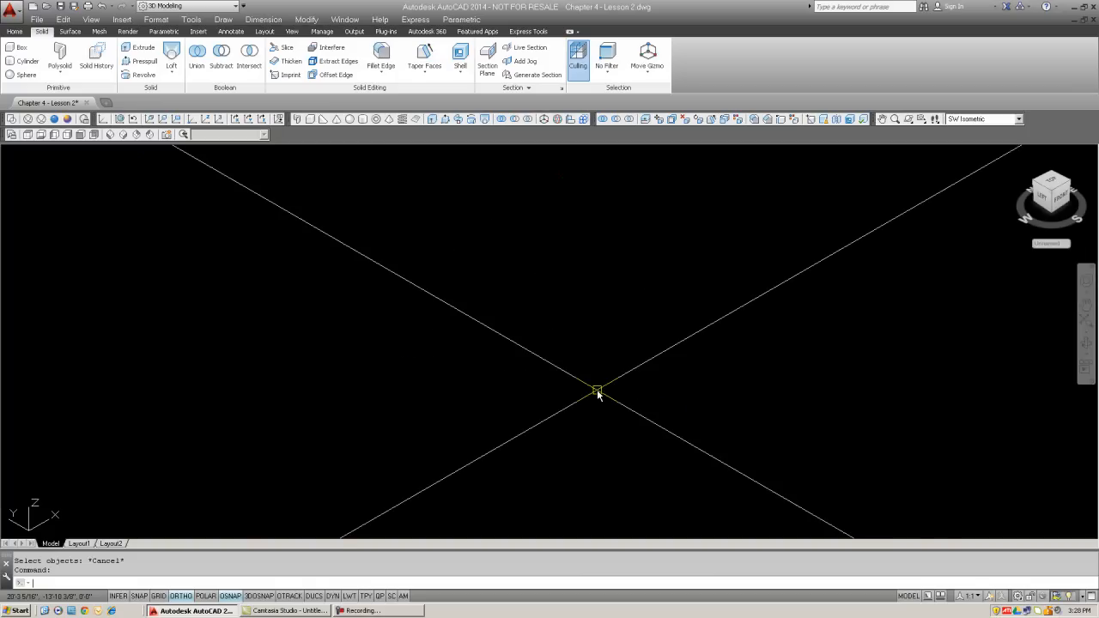
Switch to Top view looking straight down on the crossing lines
{"action": "left_click", "coordinate": [504, 376]}
{"action": "type", "text": "c"}
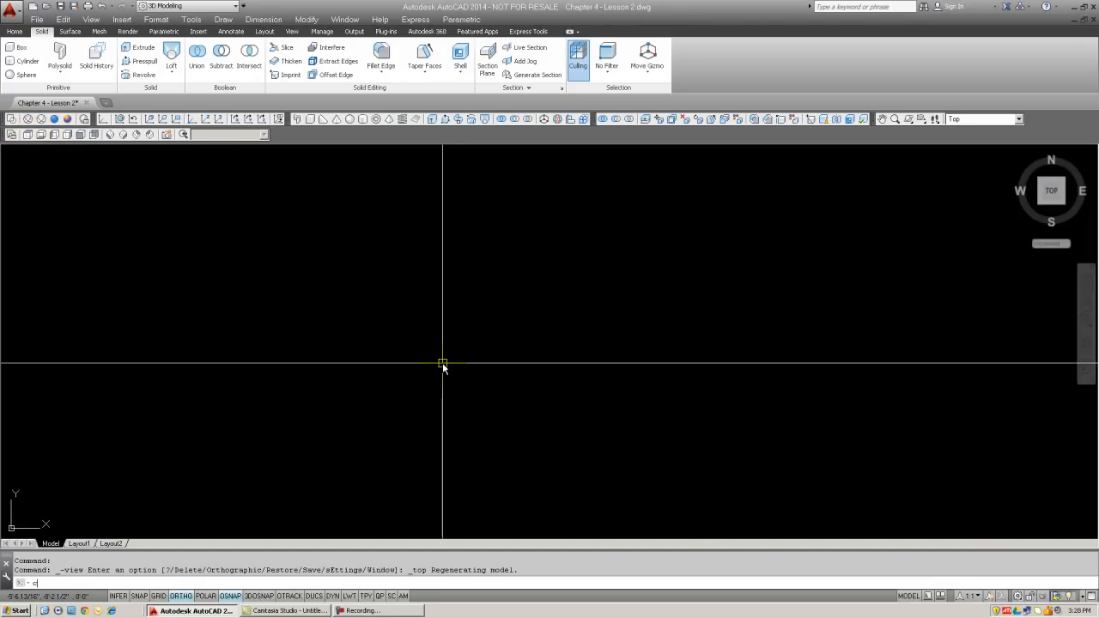
Draw a circle centred on the intersection of the two lines
{"action": "key", "text": "Return"}
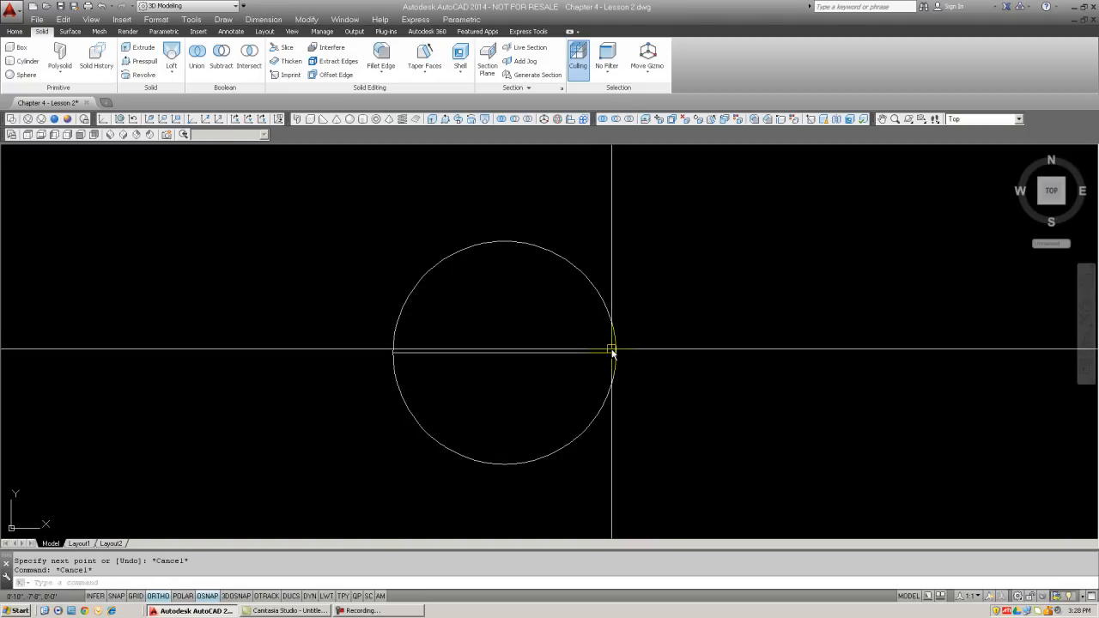
{"action": "left_click", "coordinate": [612, 352]}
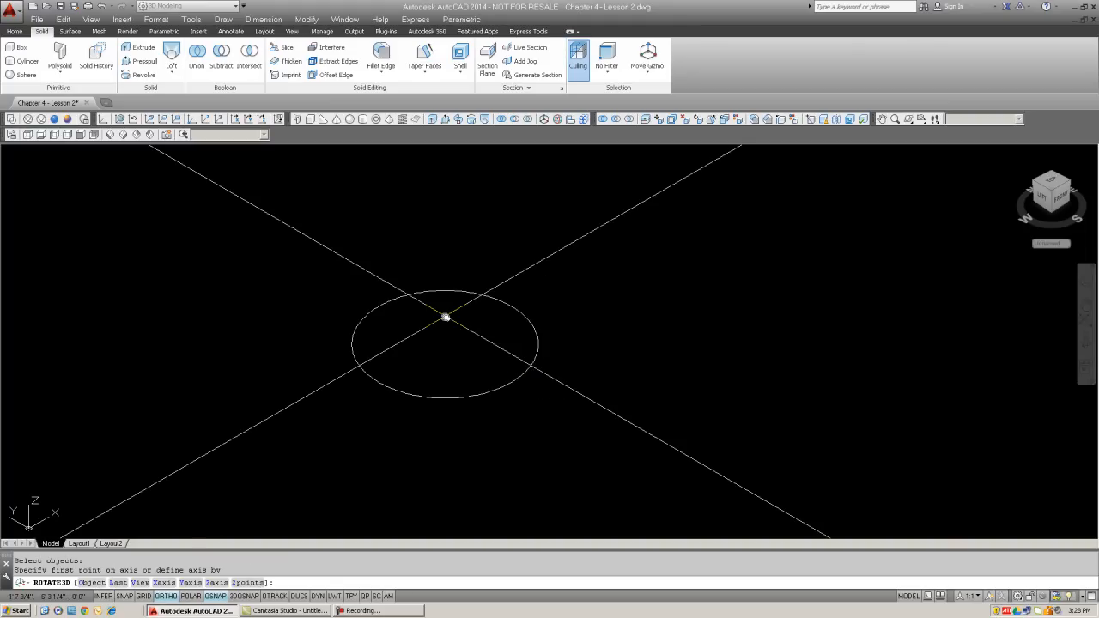
{"action": "mouse_move", "coordinate": [461, 333]}
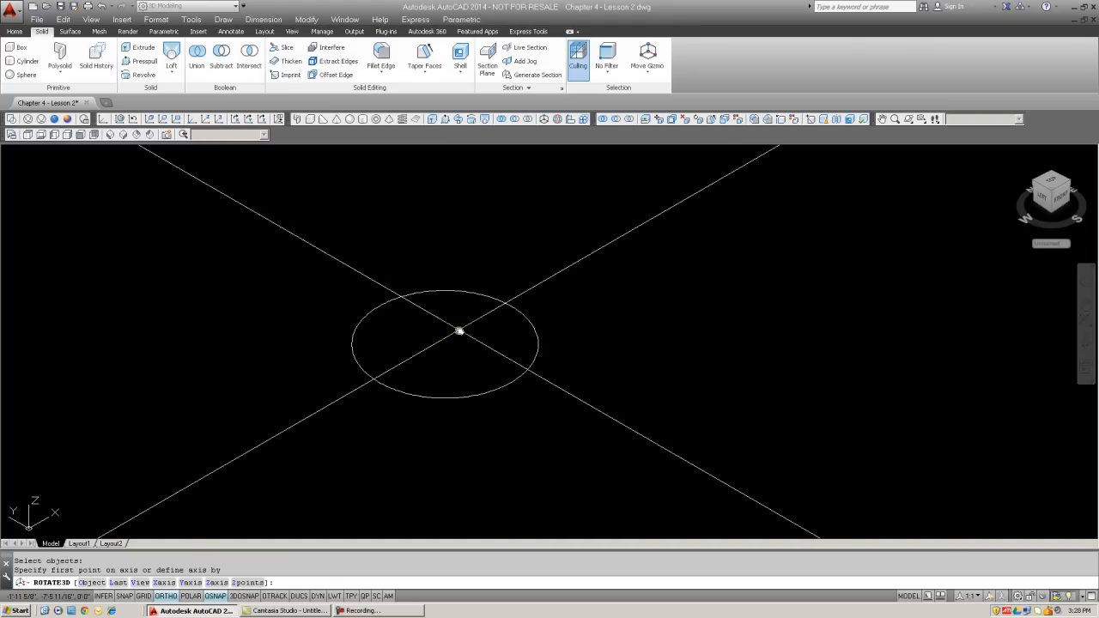
Choose the X axis for the 3D rotation that tips the circle upright
{"action": "type", "text": "x"}
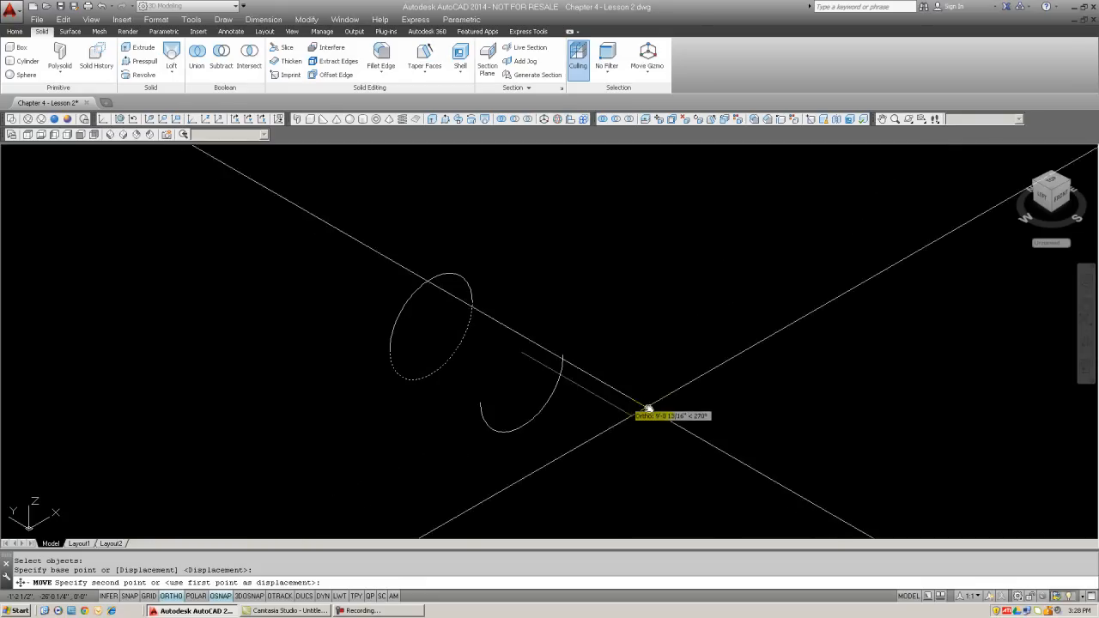
{"action": "mouse_move", "coordinate": [690, 416]}
{"action": "type", "text": "R3"}
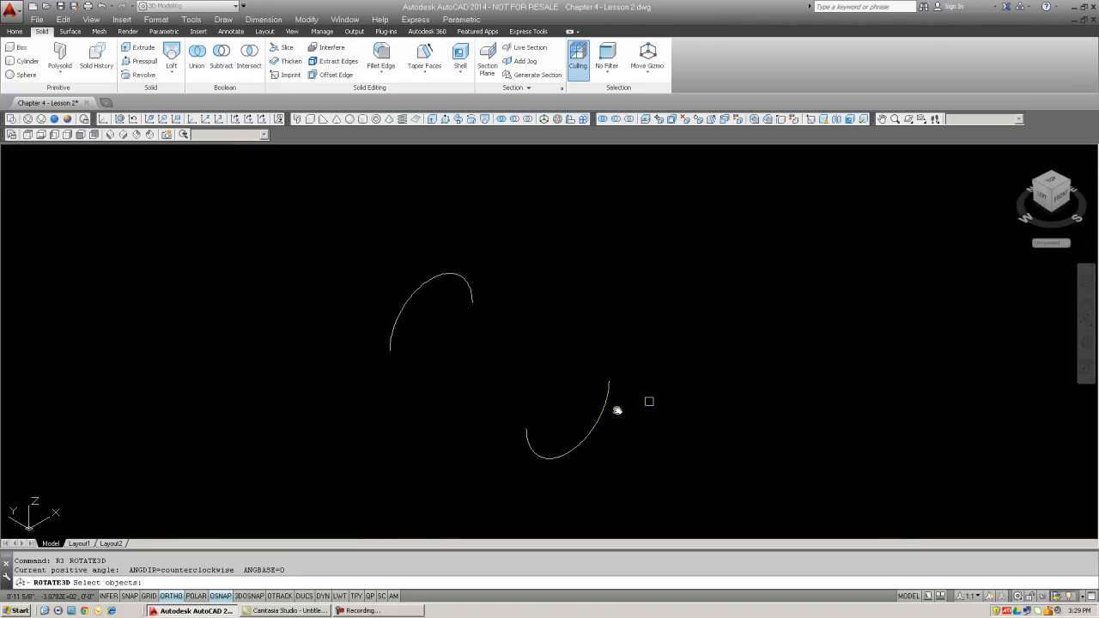
ROTATE3D the lower arc 90 degrees about a Y axis through its end point
{"action": "left_click", "coordinate": [604, 406]}
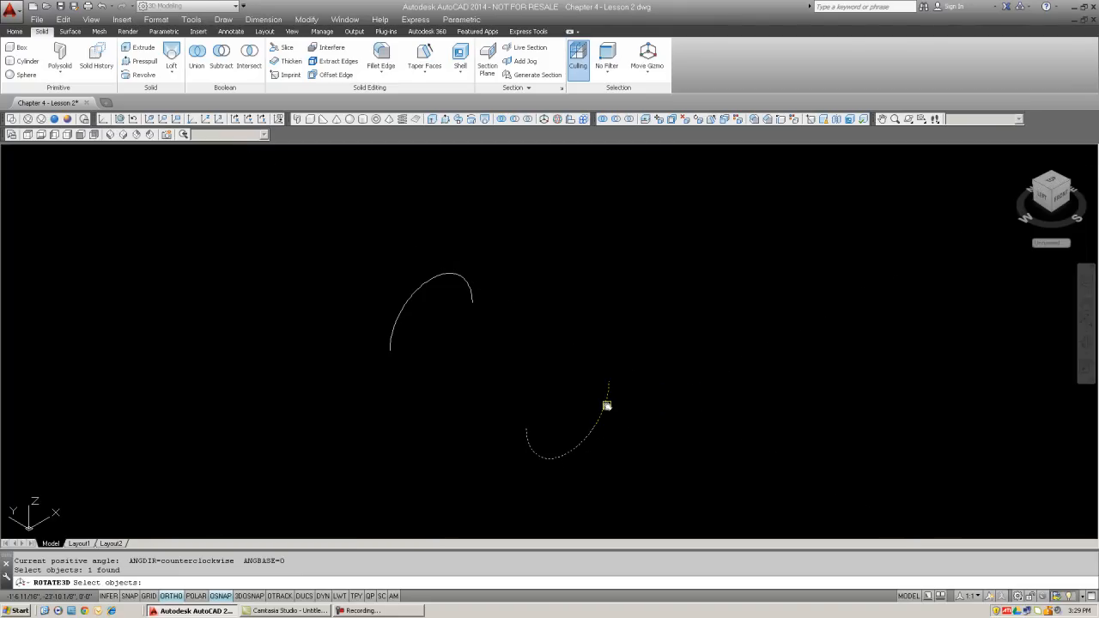
{"action": "left_click", "coordinate": [608, 405]}
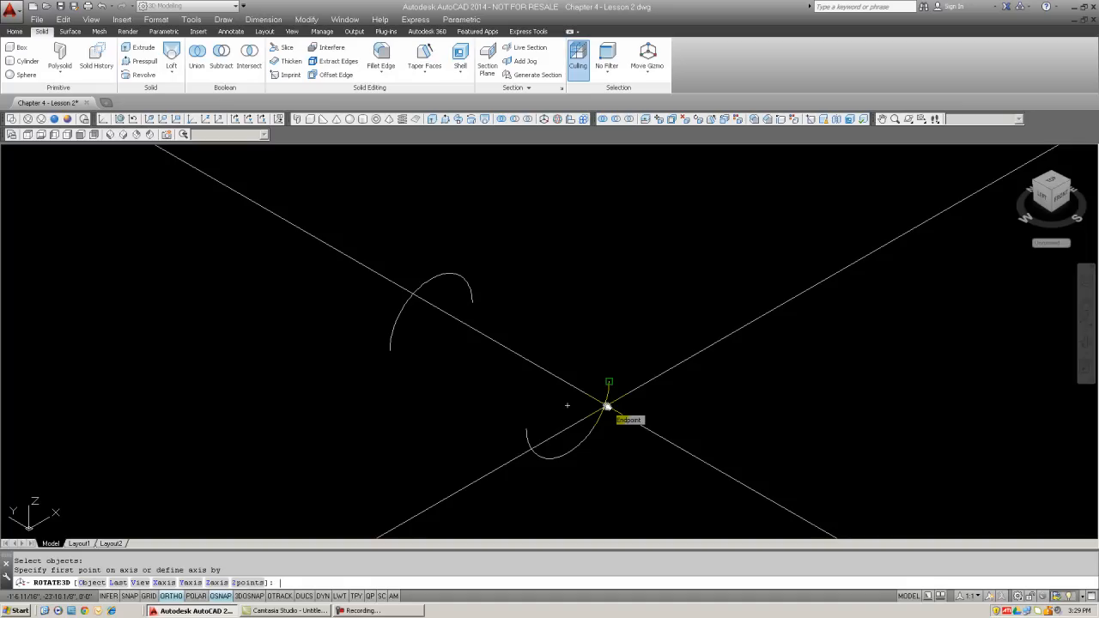
{"action": "type", "text": "y"}
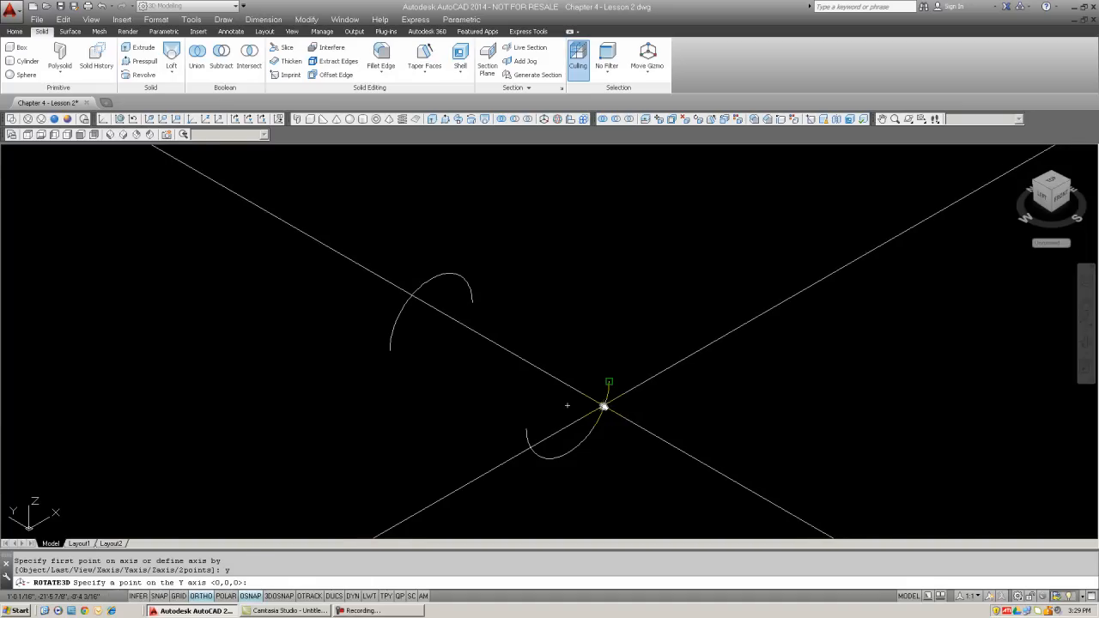
{"action": "left_click", "coordinate": [608, 405]}
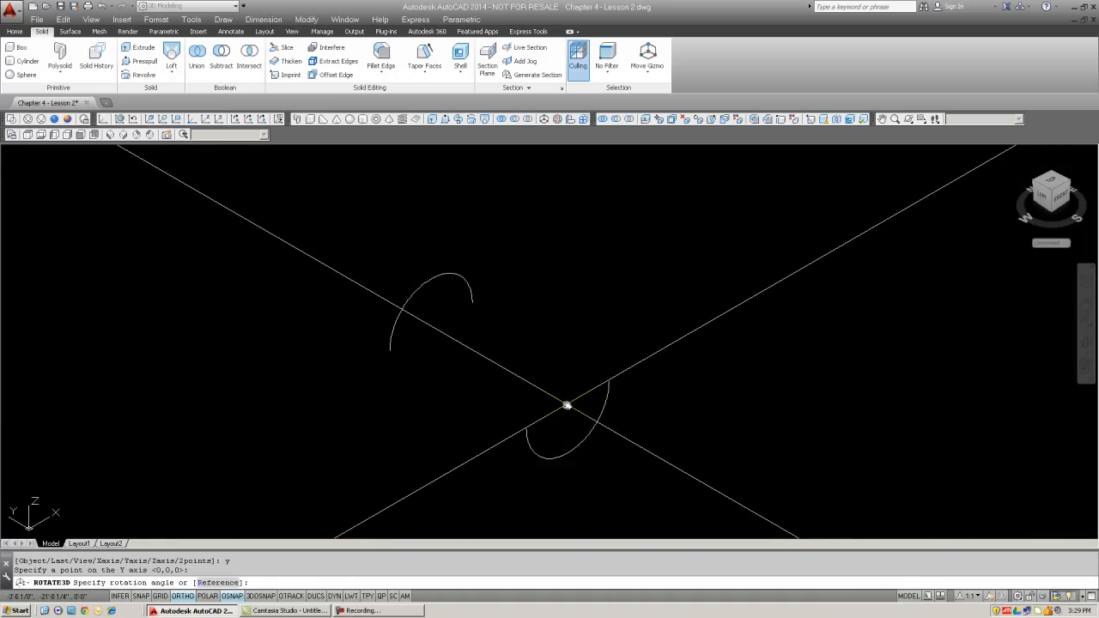
{"action": "type", "text": "90"}
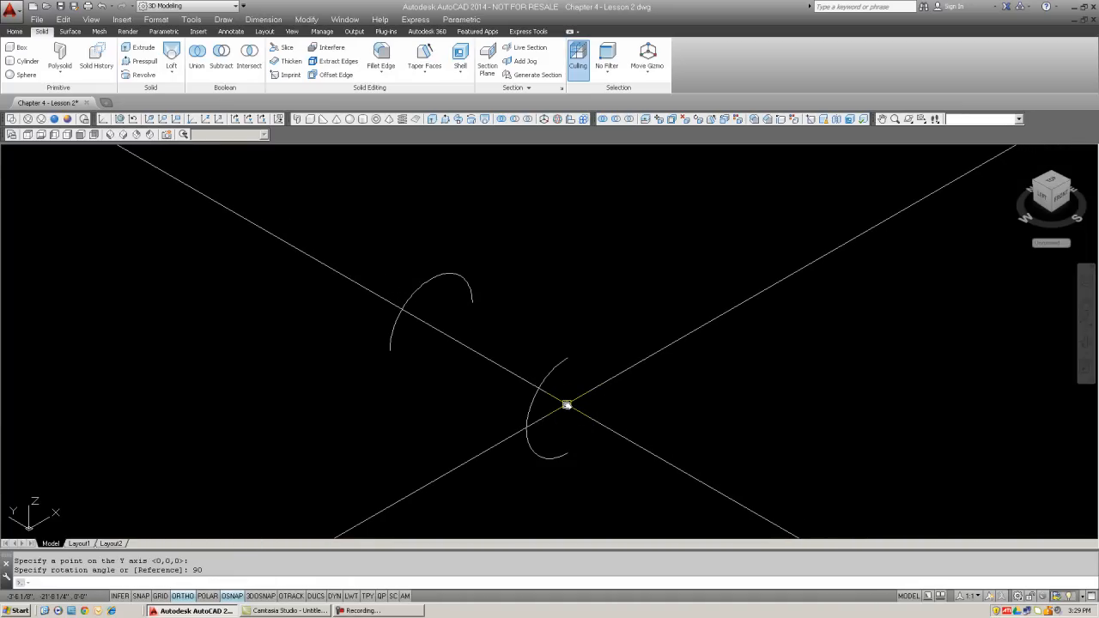
{"action": "key", "text": "Escape"}
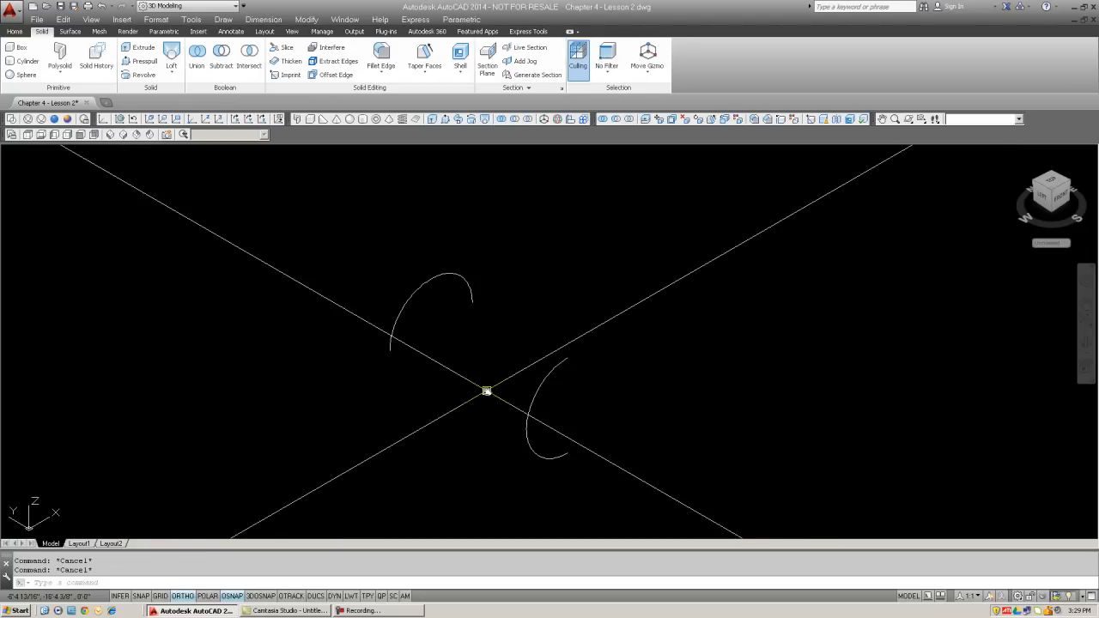
Start Loft from the Solid tab to build a surface between the two arcs
{"action": "left_click", "coordinate": [171, 55]}
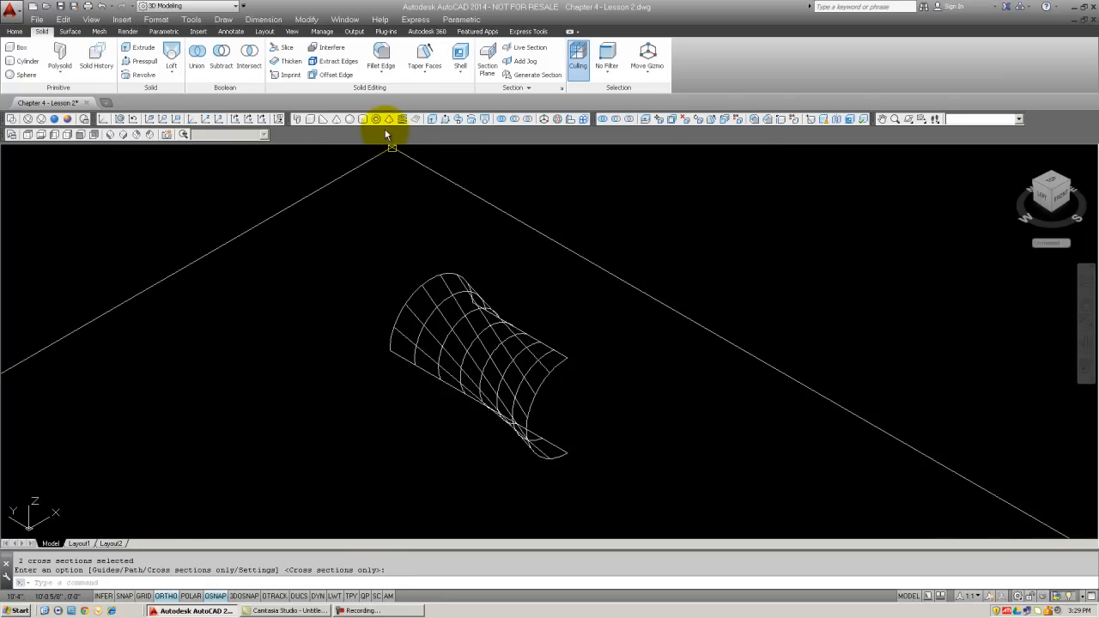
{"action": "mouse_move", "coordinate": [117, 117]}
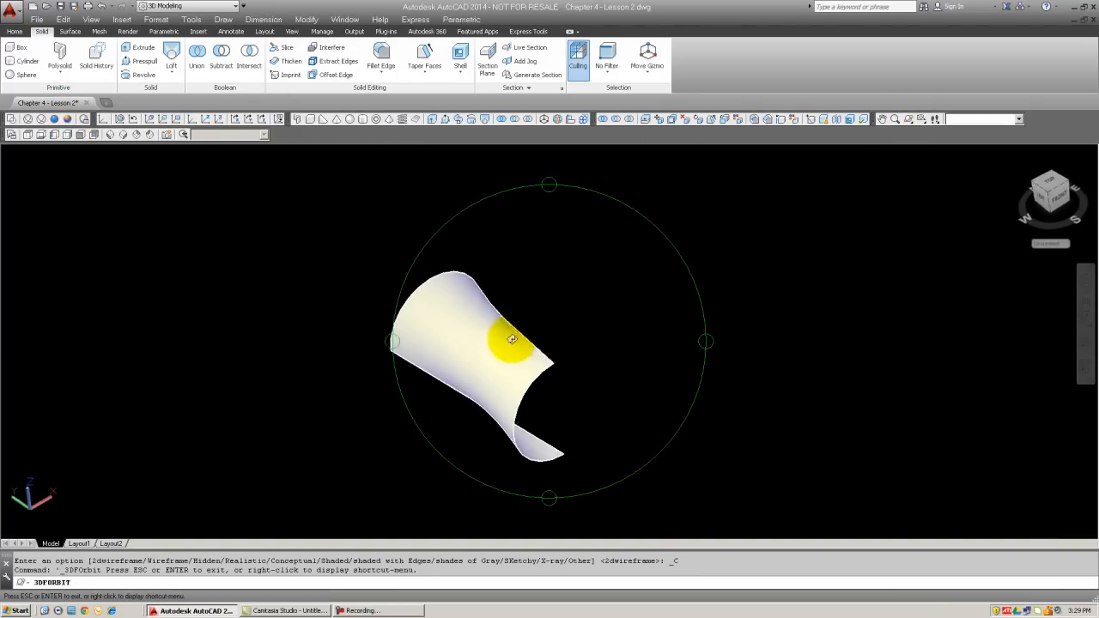
{"action": "left_click_drag", "start_coordinate": [512, 338], "coordinate": [429, 237]}
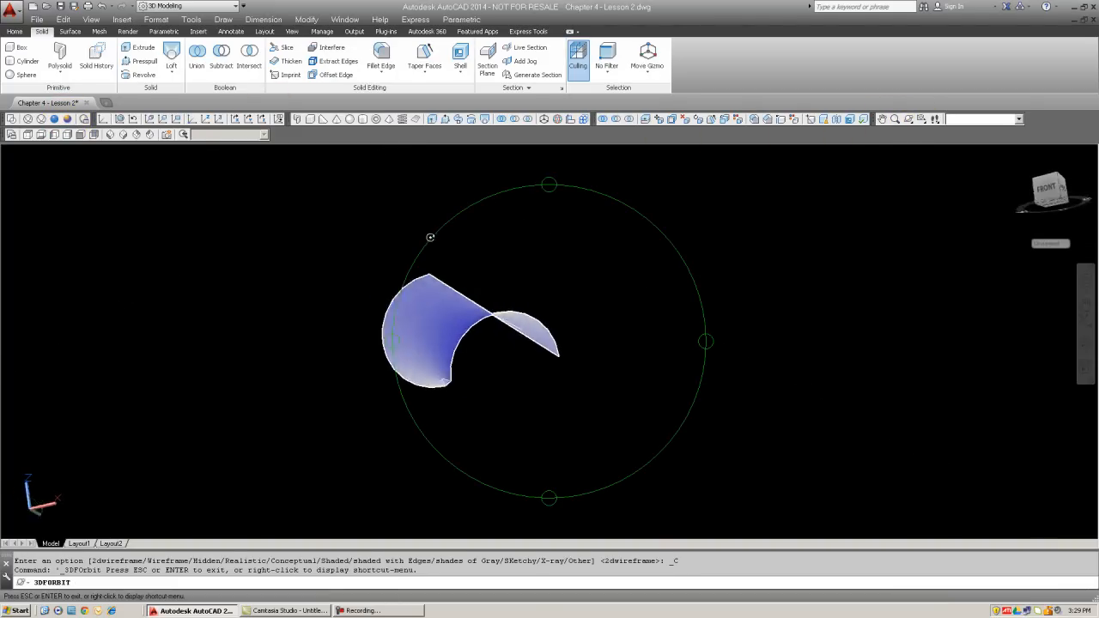
{"action": "left_click_drag", "start_coordinate": [430, 237], "coordinate": [499, 324]}
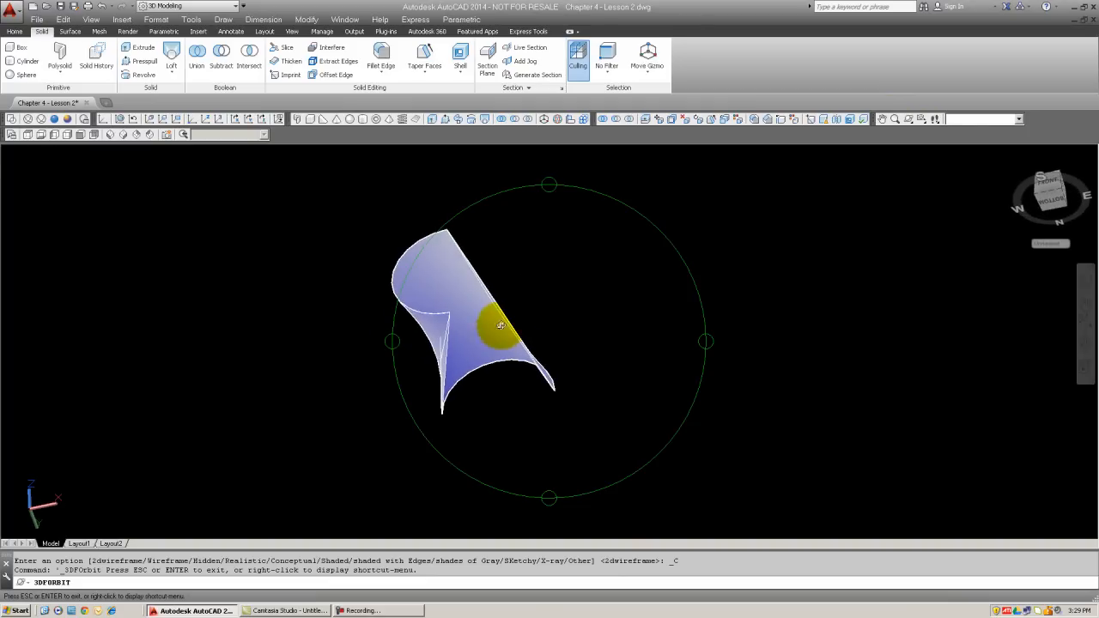
{"action": "left_click_drag", "start_coordinate": [502, 324], "coordinate": [505, 311]}
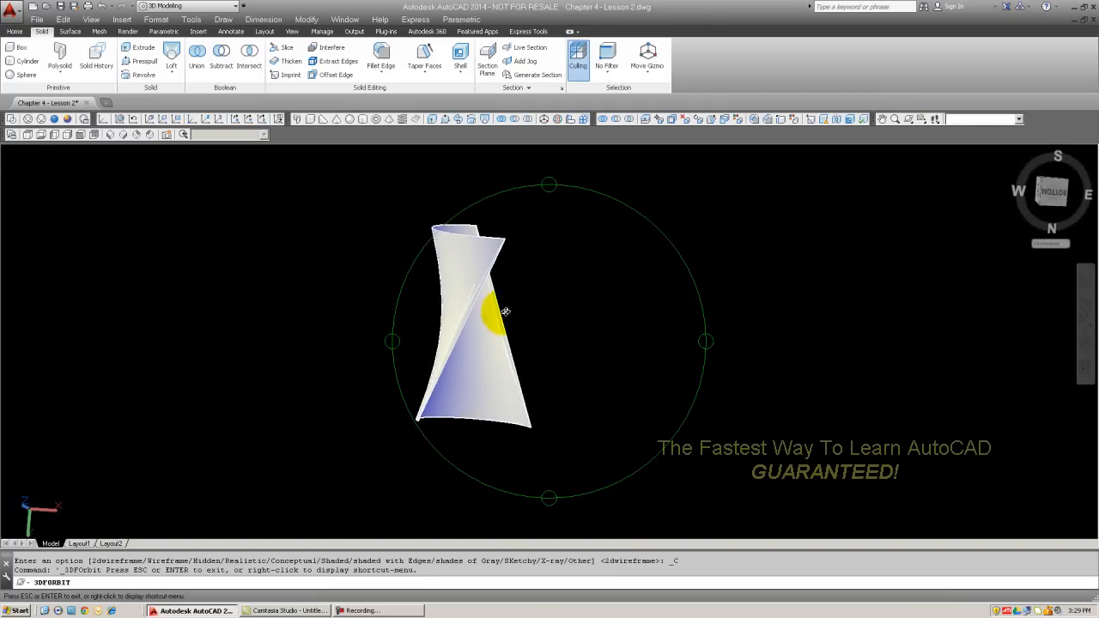
{"action": "left_click_drag", "start_coordinate": [505, 311], "coordinate": [563, 285]}
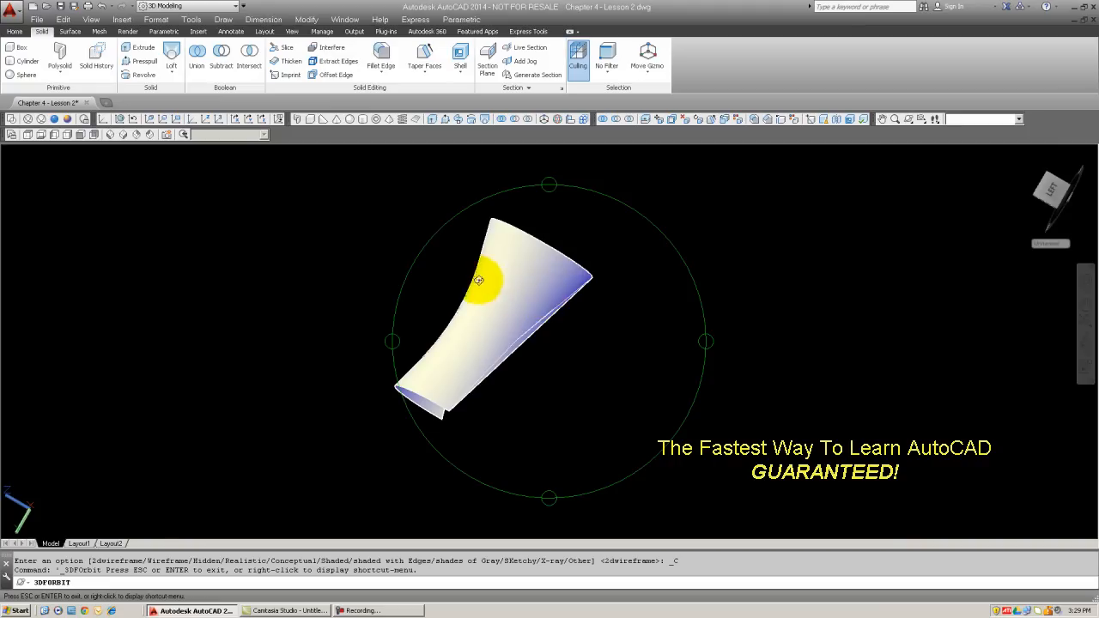
{"action": "left_click_drag", "start_coordinate": [479, 280], "coordinate": [474, 305]}
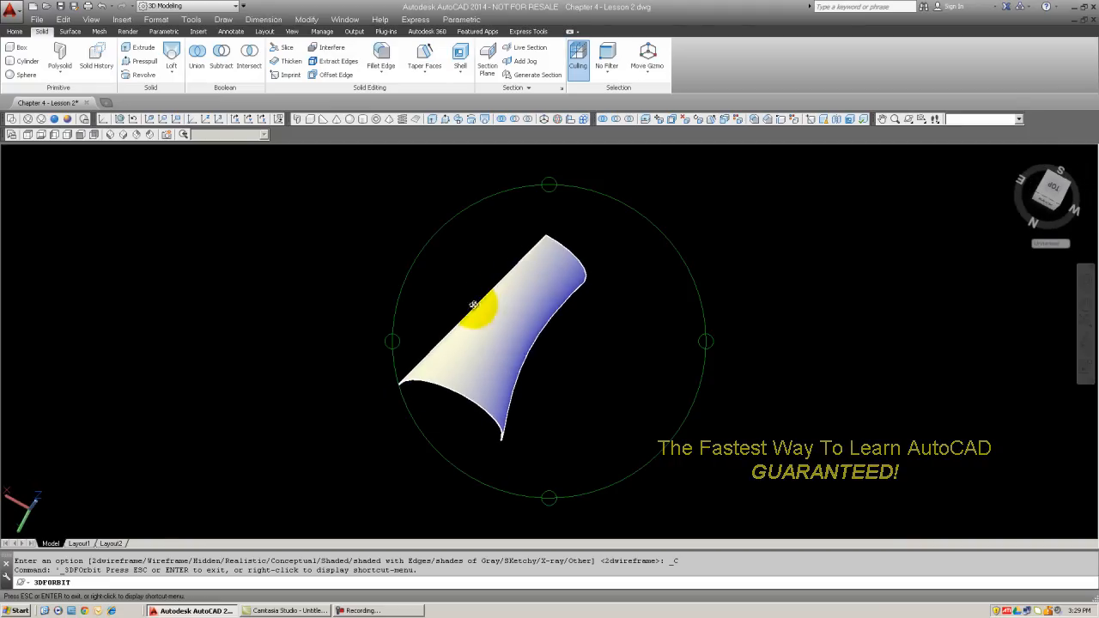
{"action": "left_click_drag", "start_coordinate": [473, 305], "coordinate": [532, 306]}
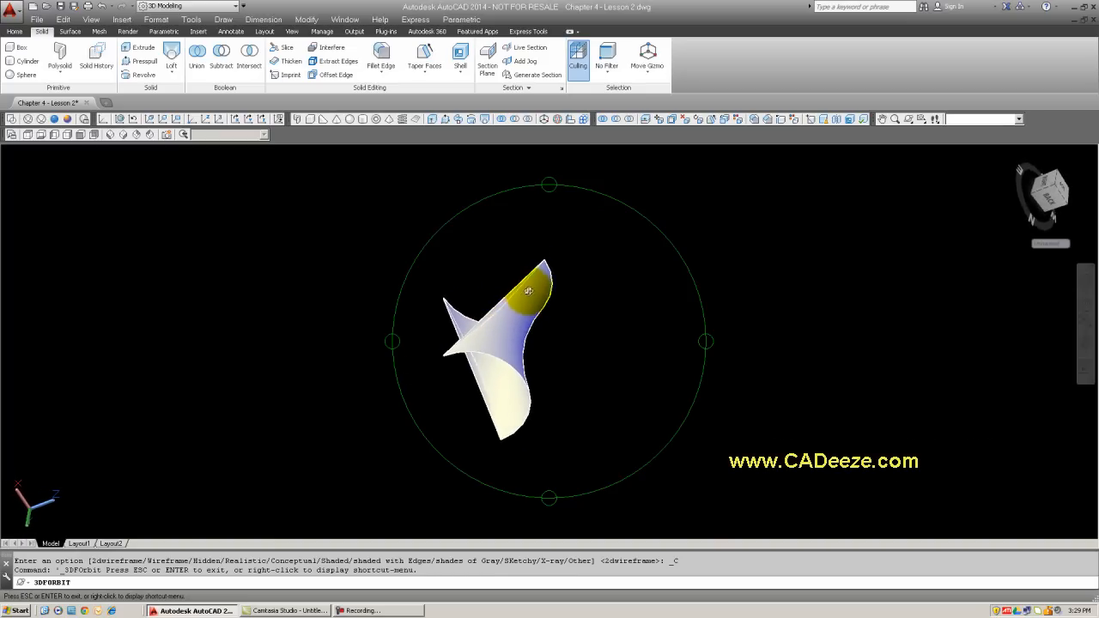
{"action": "left_click_drag", "start_coordinate": [529, 291], "coordinate": [532, 359]}
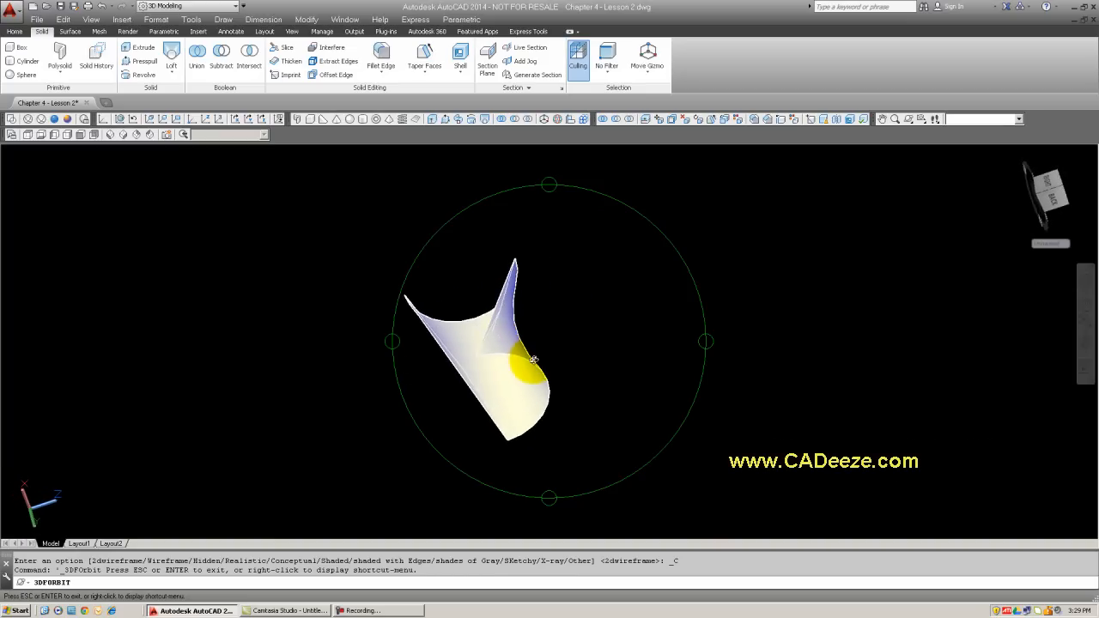
{"action": "left_click_drag", "start_coordinate": [532, 359], "coordinate": [512, 312]}
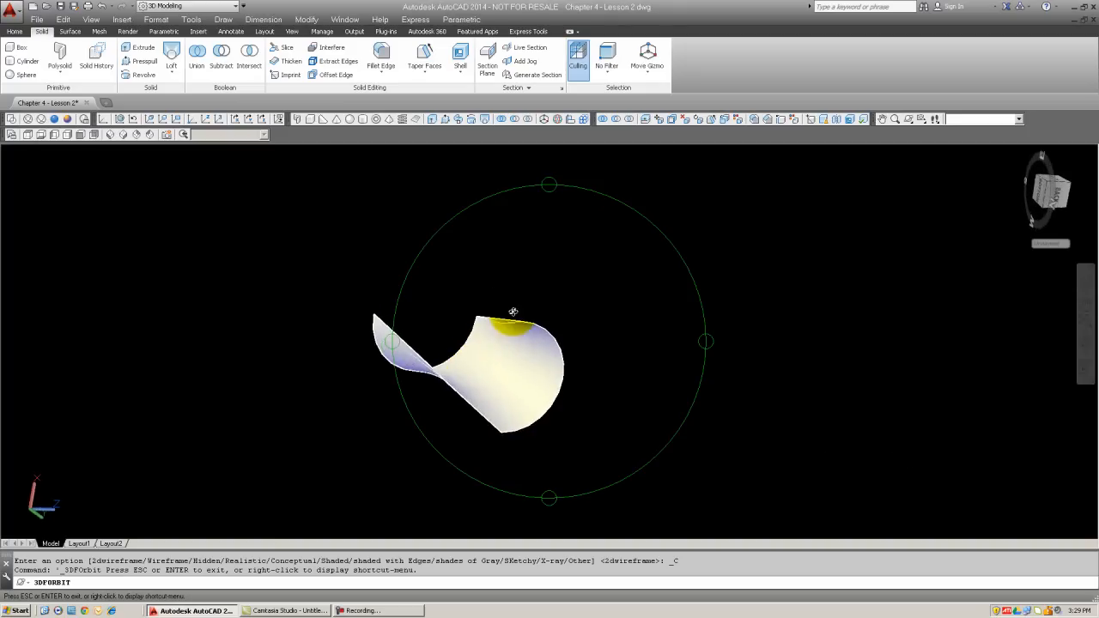
{"action": "left_click_drag", "start_coordinate": [513, 313], "coordinate": [436, 378]}
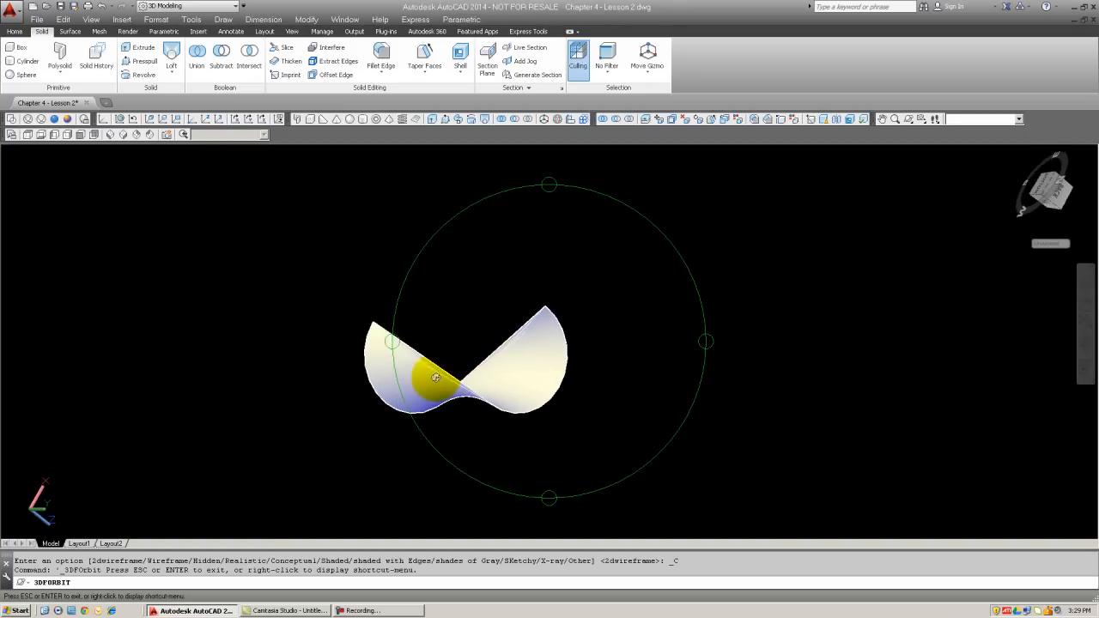
{"action": "left_click_drag", "start_coordinate": [436, 378], "coordinate": [425, 340]}
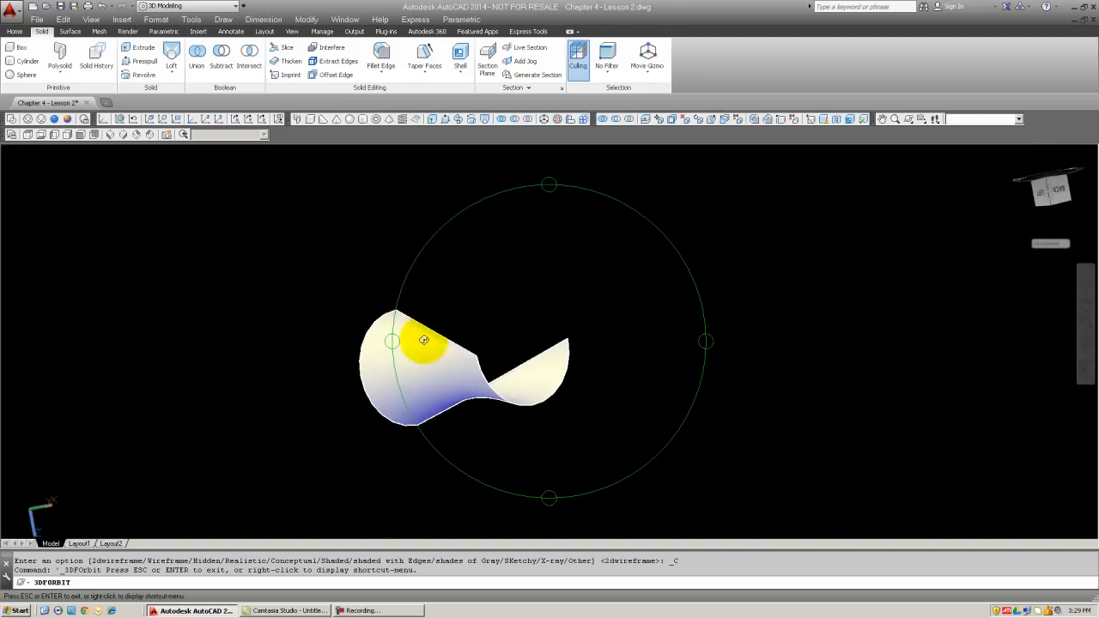
{"action": "left_click_drag", "start_coordinate": [425, 340], "coordinate": [391, 385]}
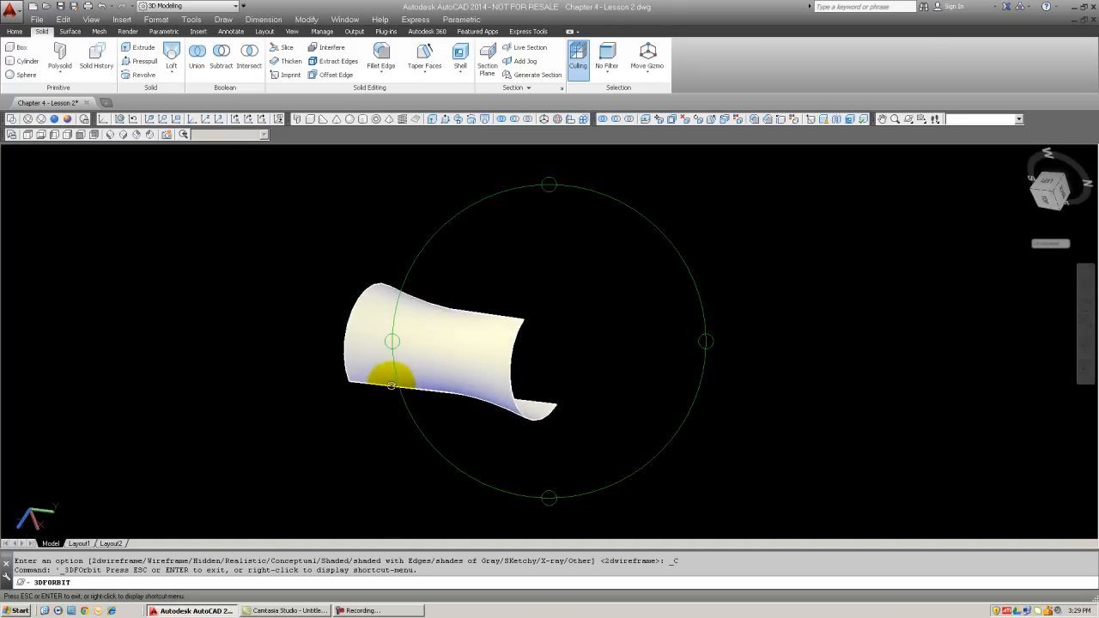
{"action": "left_click_drag", "start_coordinate": [392, 385], "coordinate": [462, 345]}
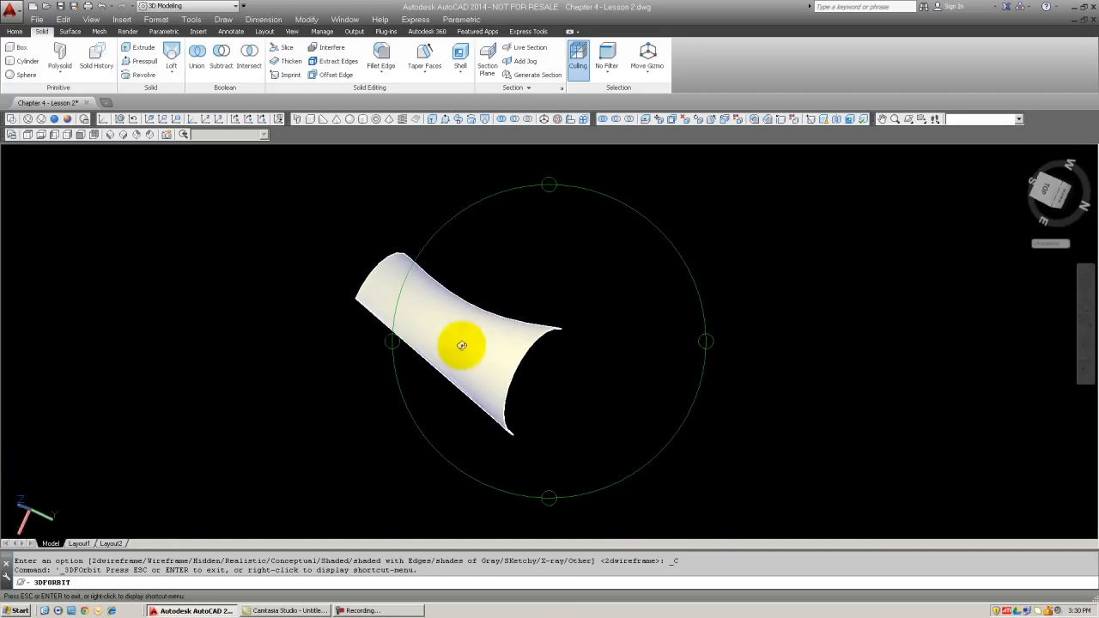
{"action": "left_click_drag", "start_coordinate": [461, 347], "coordinate": [518, 317]}
{"action": "type", "text": "e"}
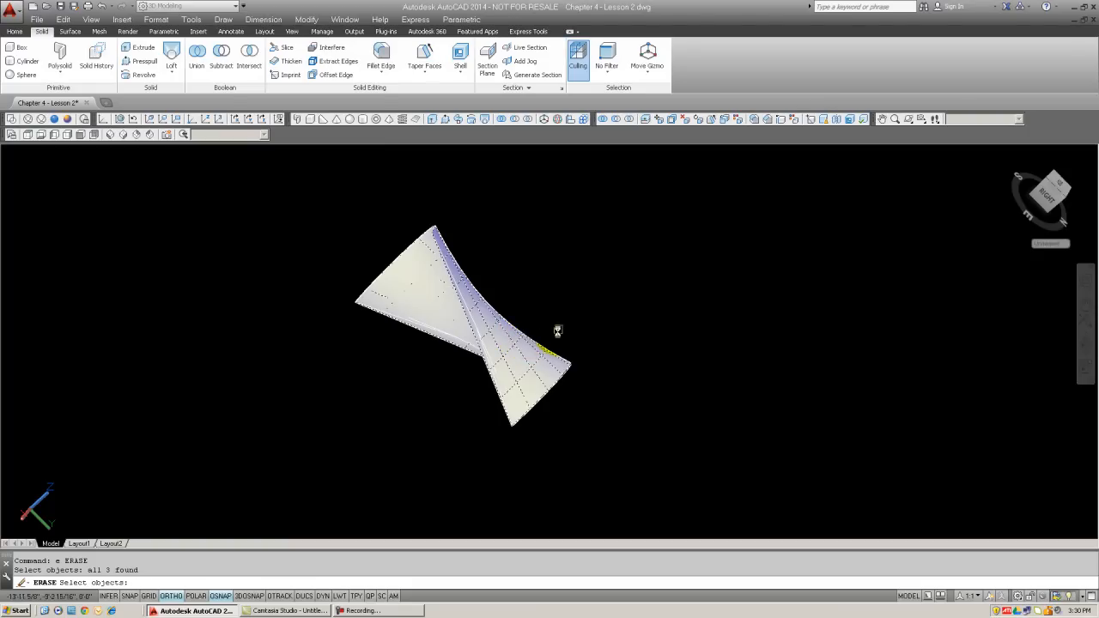
{"action": "mouse_move", "coordinate": [517, 296]}
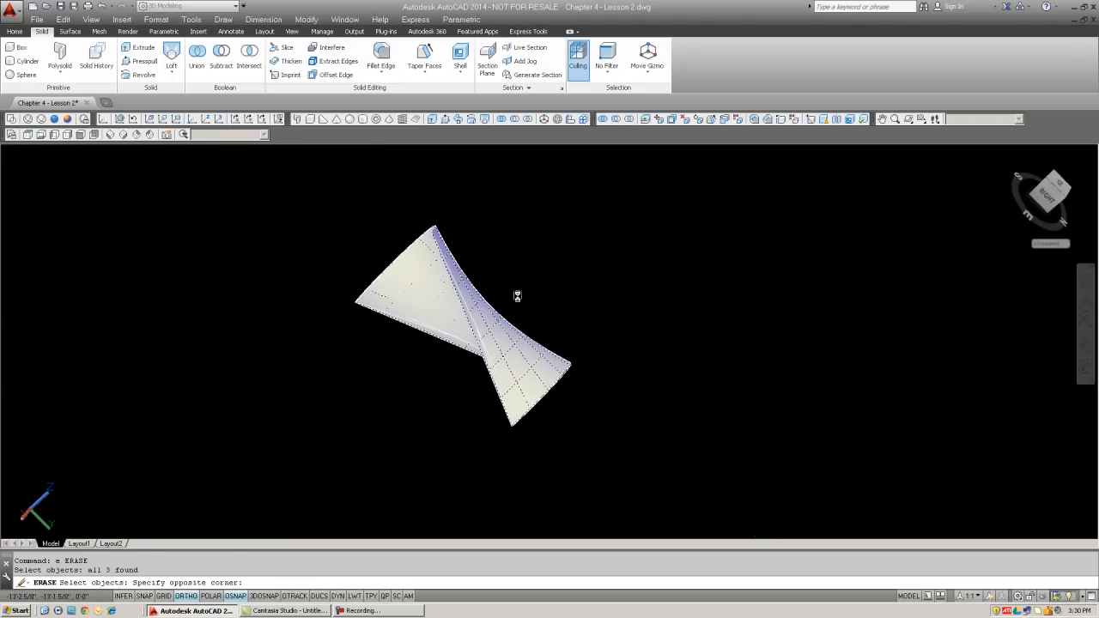